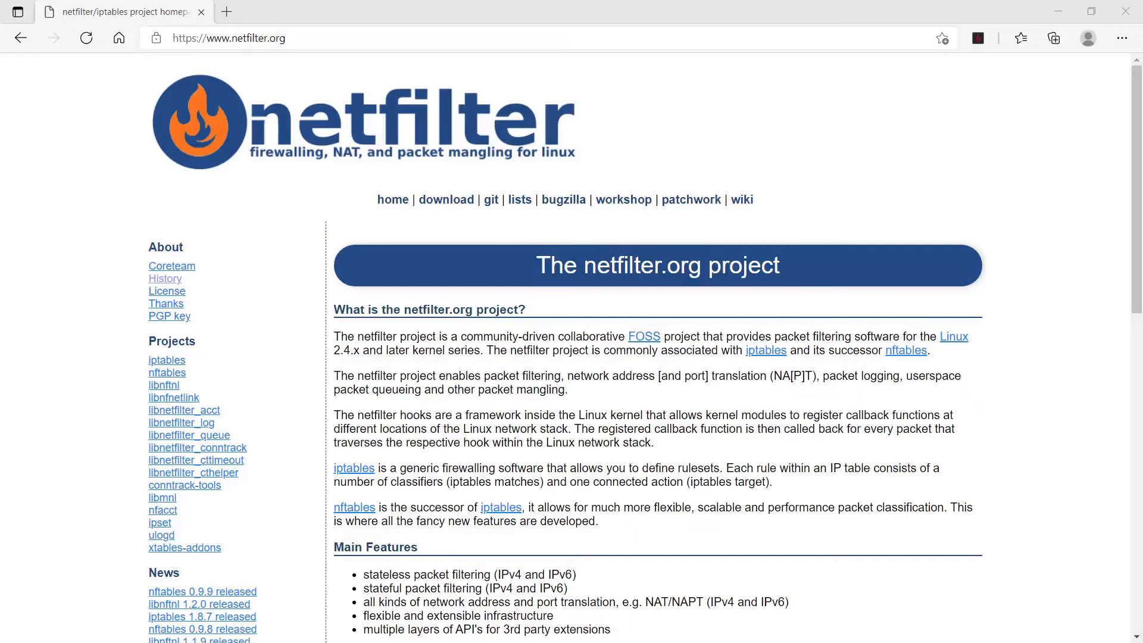
pyautogui.moveTo(491, 260)
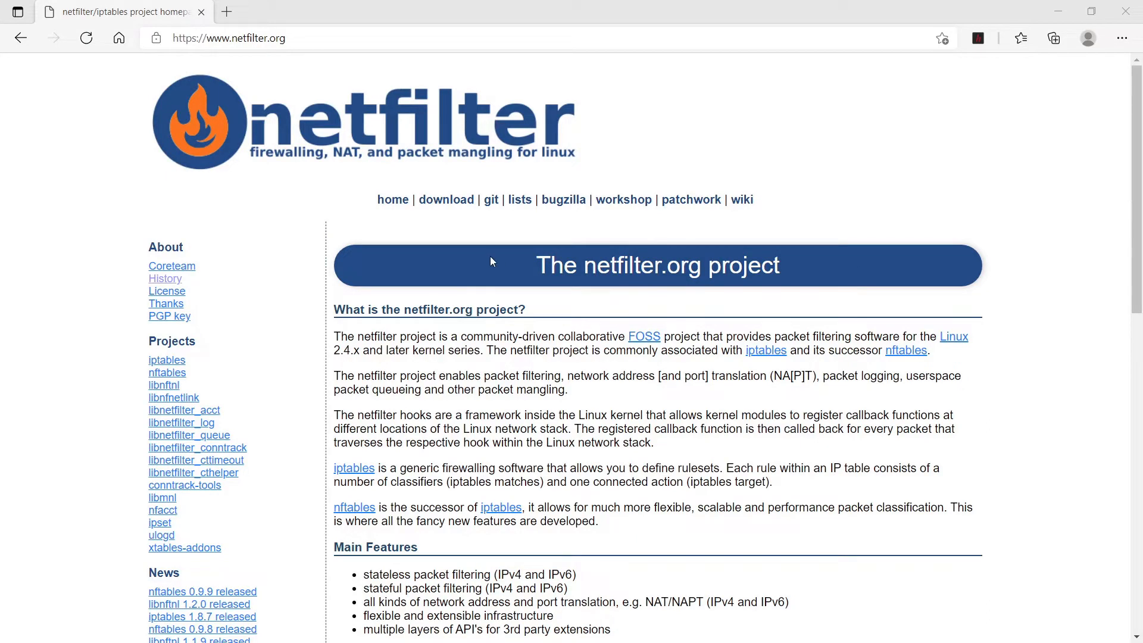
pyautogui.moveTo(482, 294)
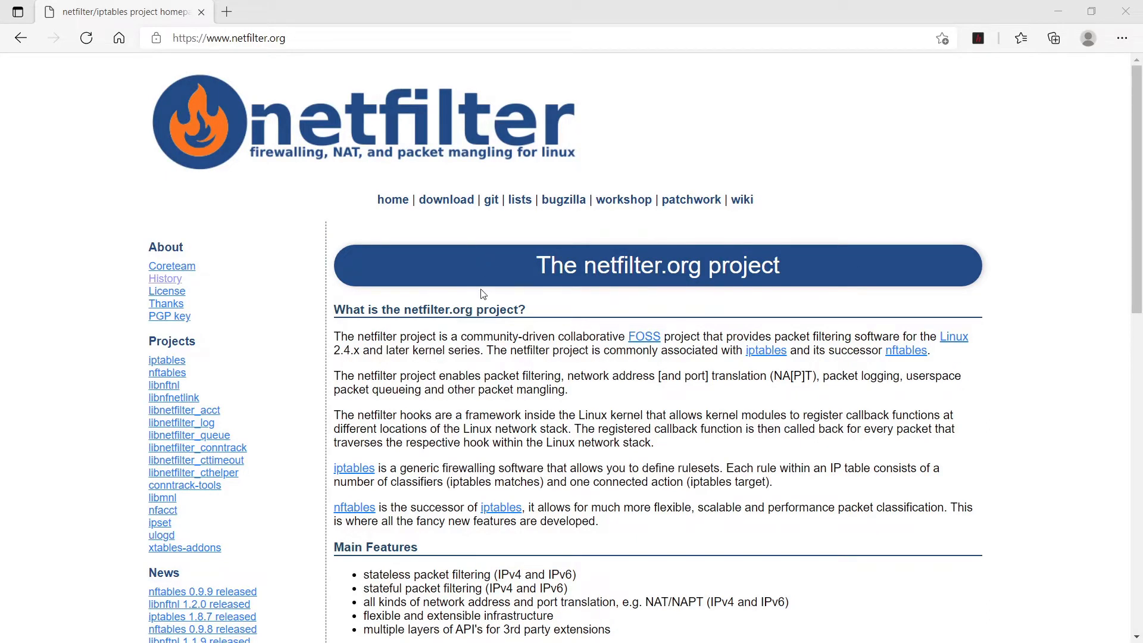
# Step: Scroll the netfilter homepage and follow the iptables link to its project page
pyautogui.scroll(-3)
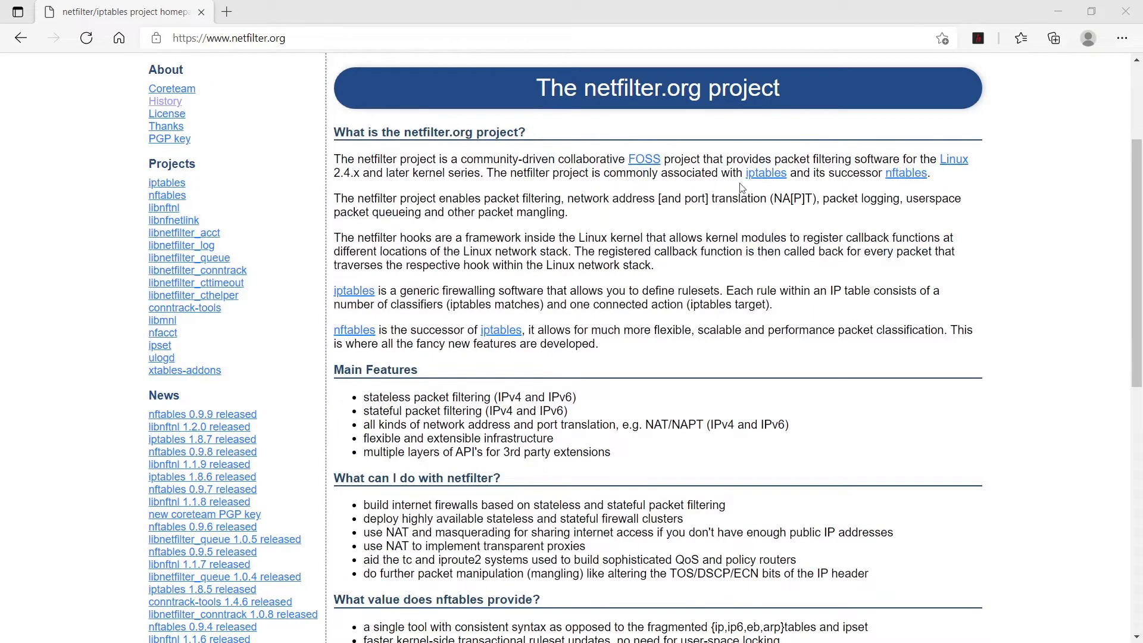
pyautogui.click(766, 173)
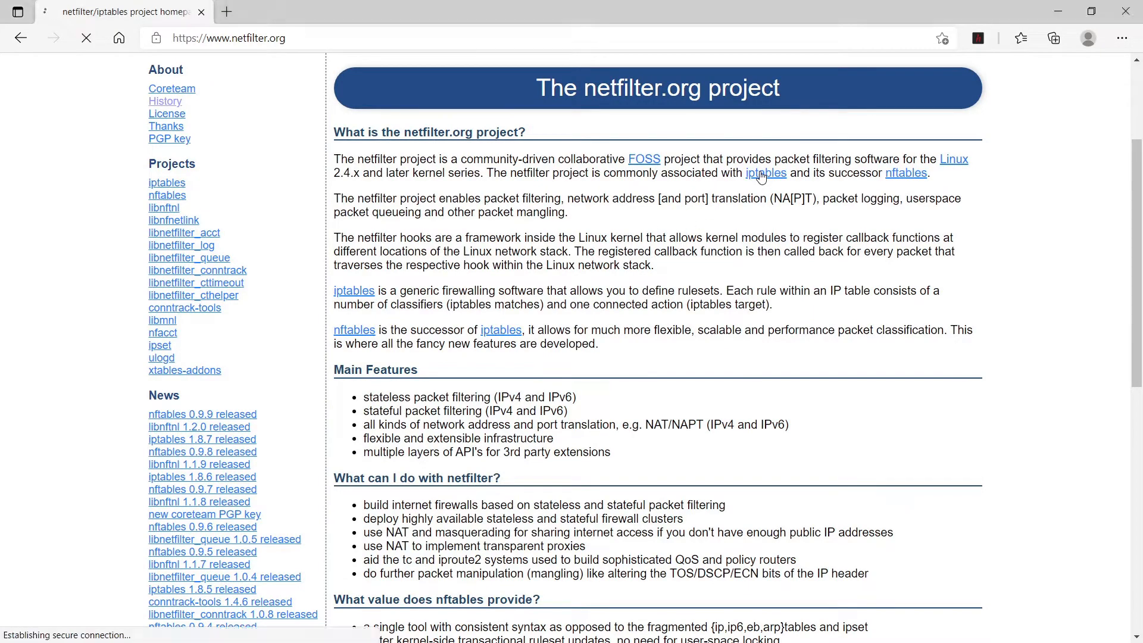
pyautogui.click(766, 173)
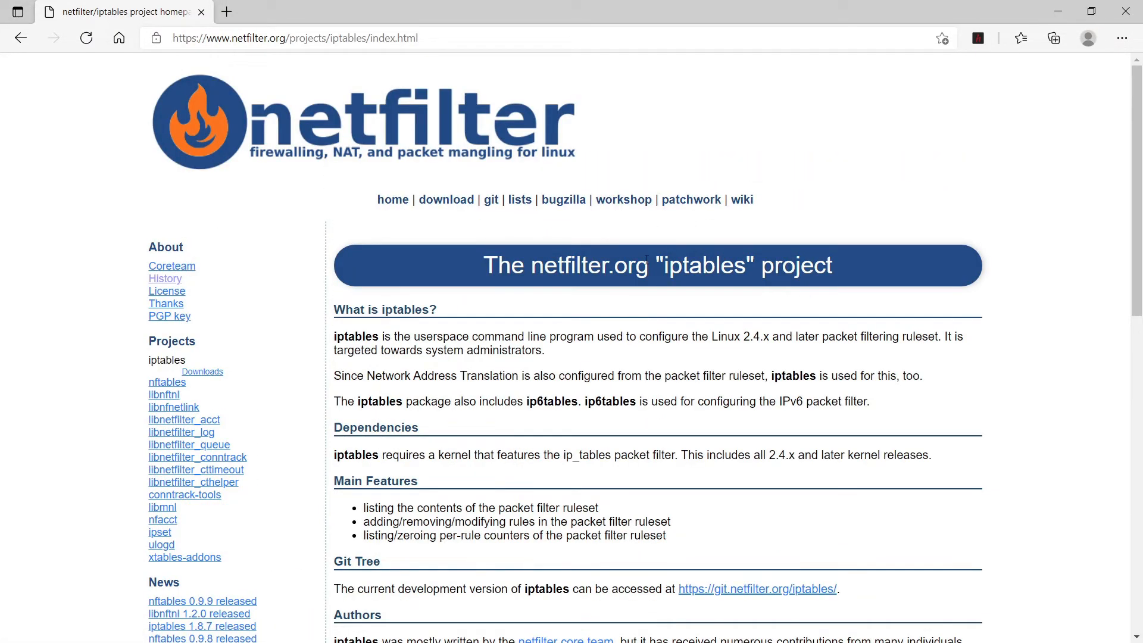
pyautogui.moveTo(743, 200)
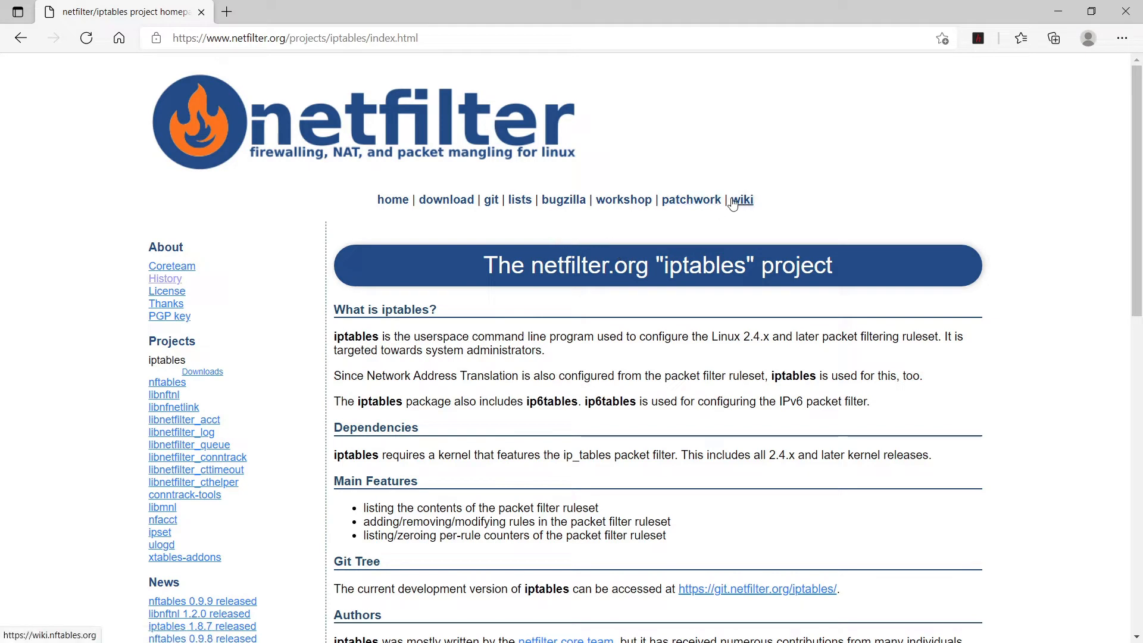
# Step: Go to the nftables wiki Main Page and scroll through its contents
pyautogui.click(743, 198)
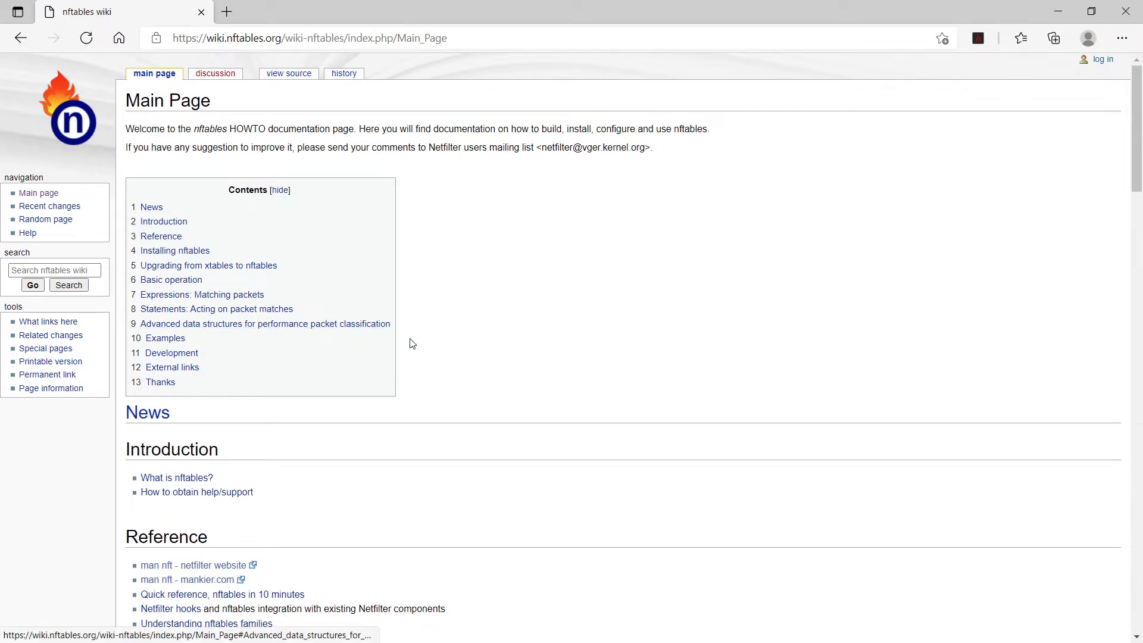
pyautogui.scroll(-3)
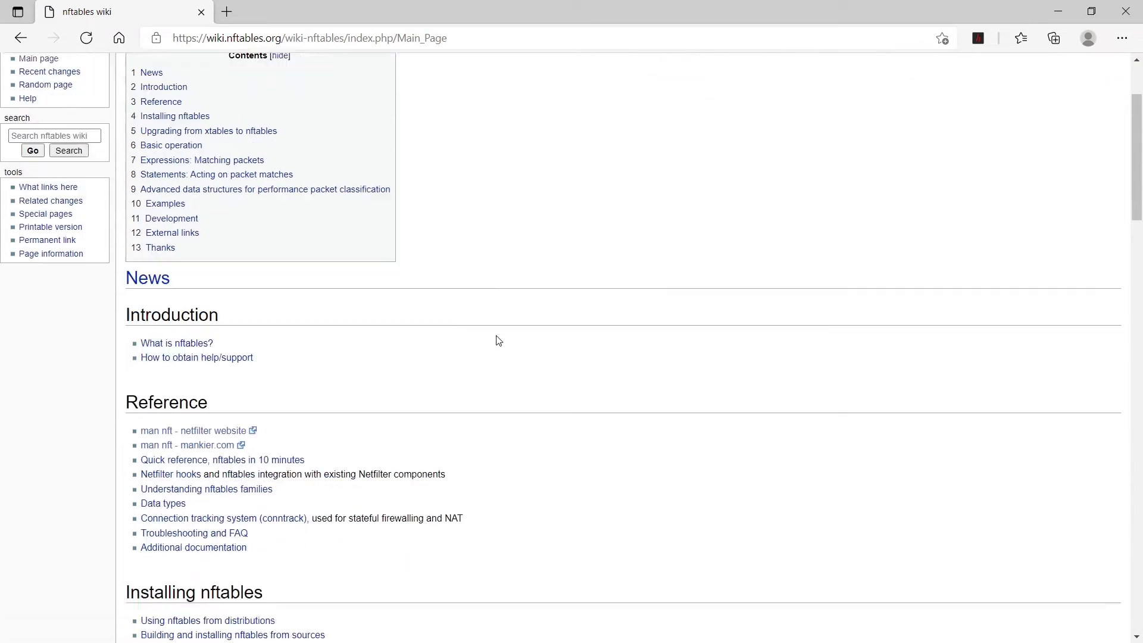
pyautogui.scroll(3)
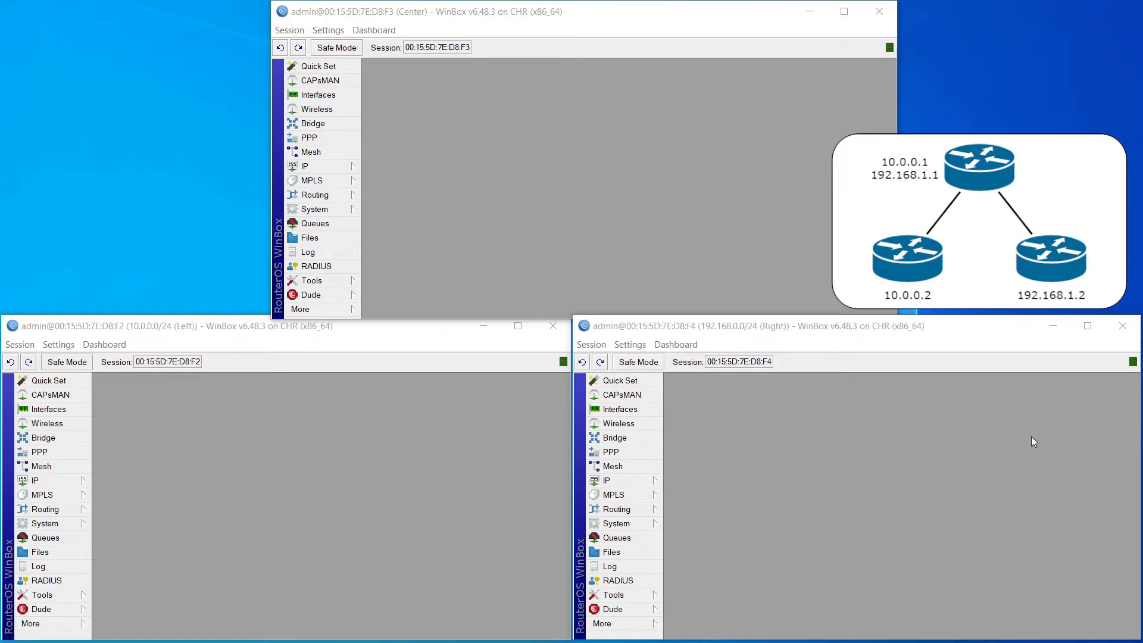
pyautogui.moveTo(360, 332)
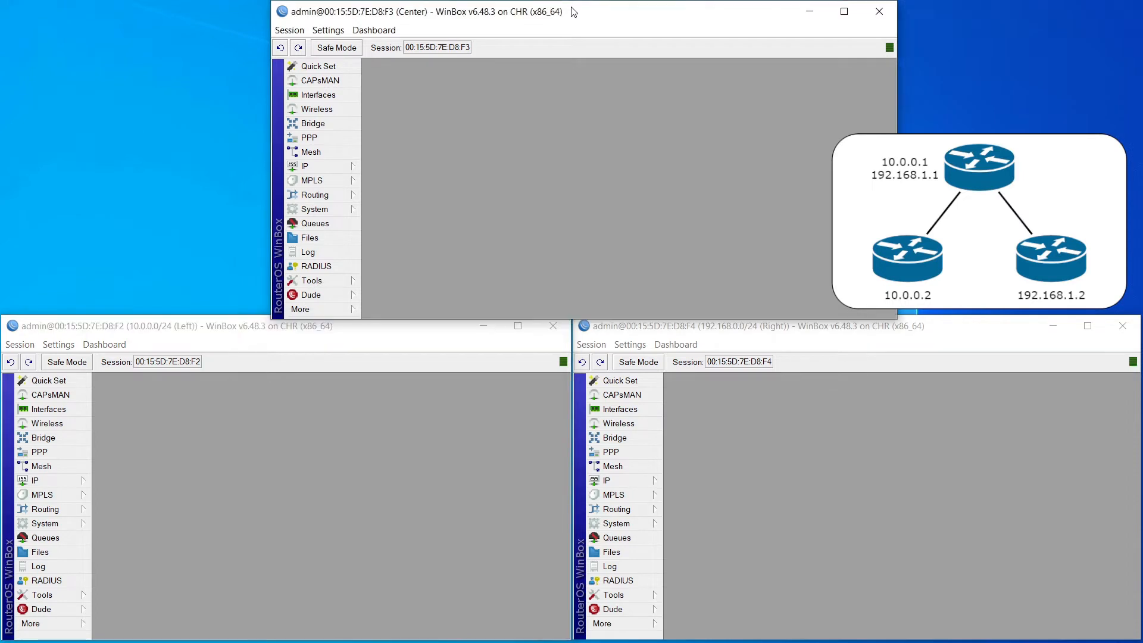
pyautogui.moveTo(781, 328)
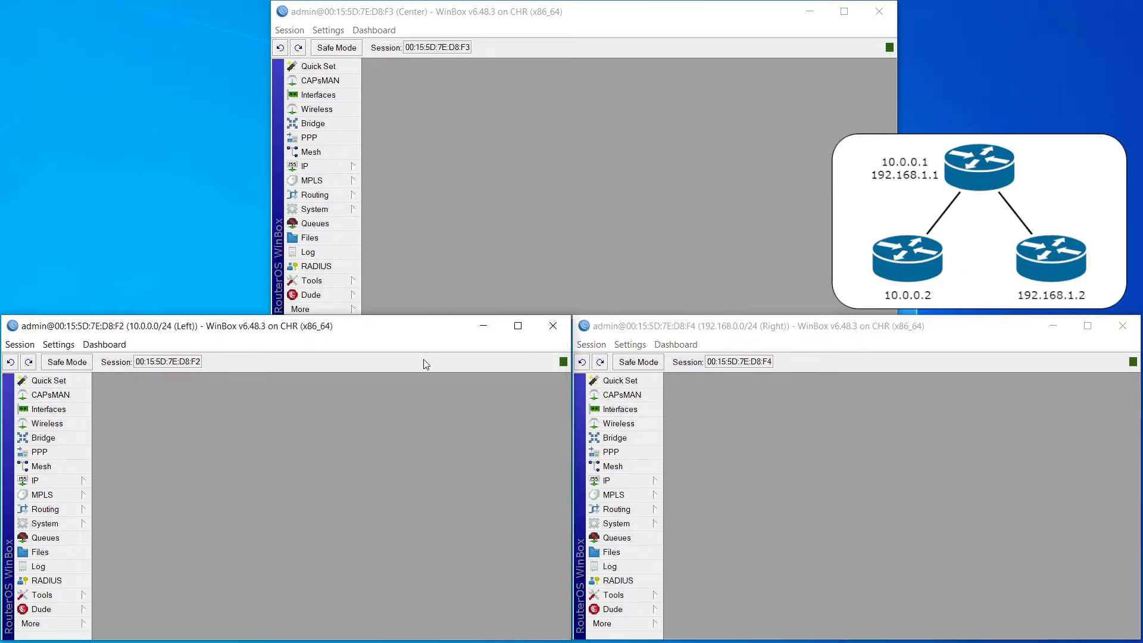
pyautogui.moveTo(514, 185)
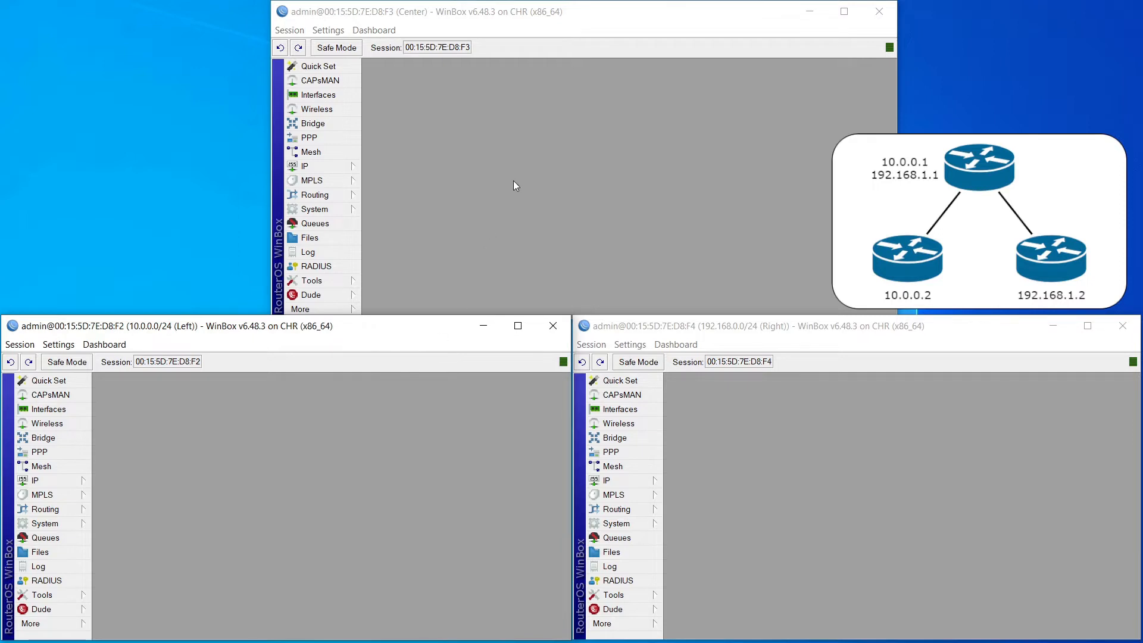
pyautogui.click(746, 425)
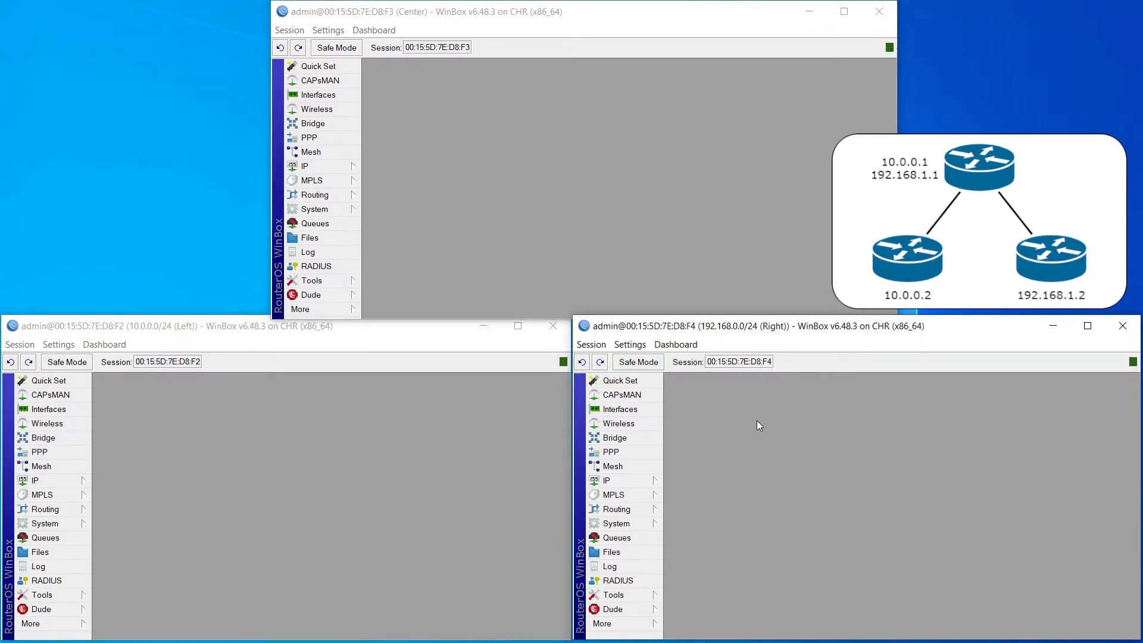
pyautogui.moveTo(757, 430)
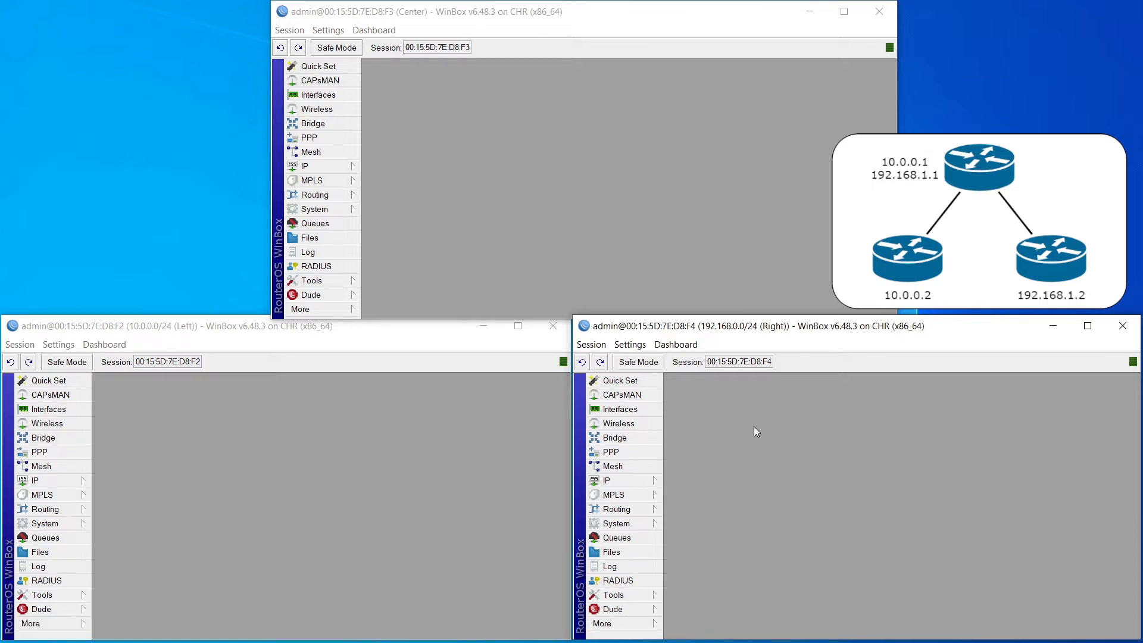
pyautogui.moveTo(765, 371)
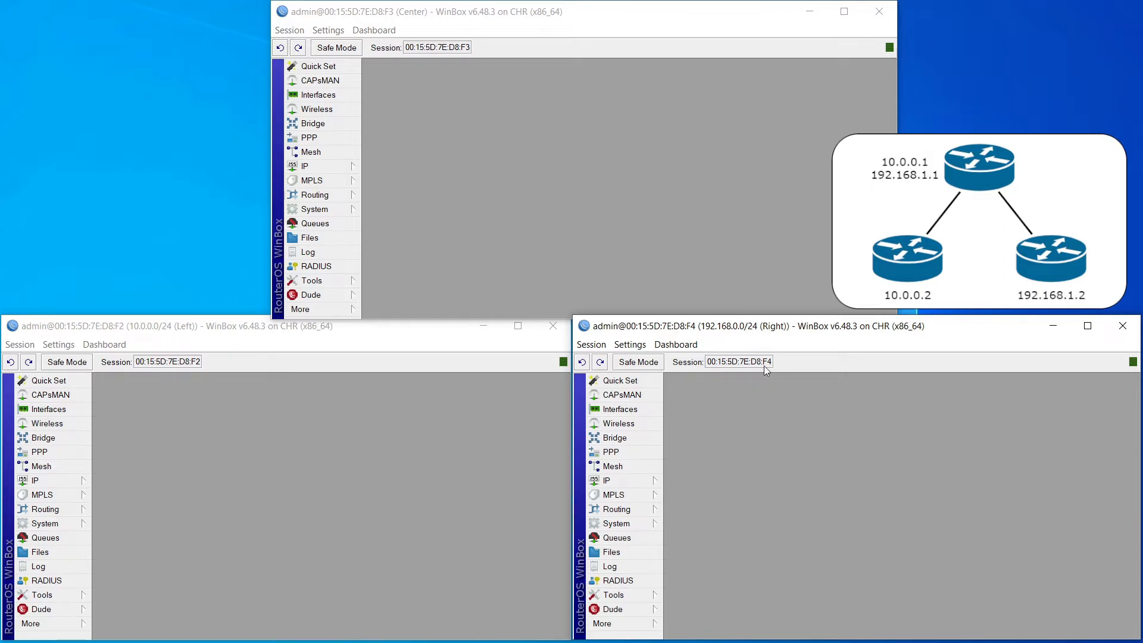
pyautogui.moveTo(830, 479)
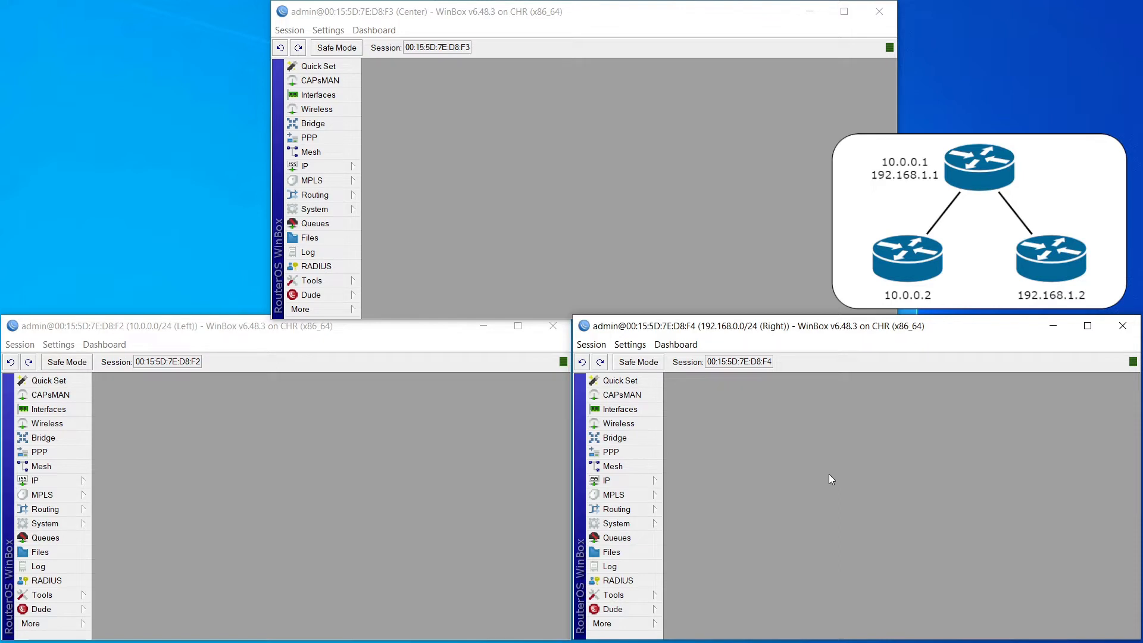
pyautogui.moveTo(456, 465)
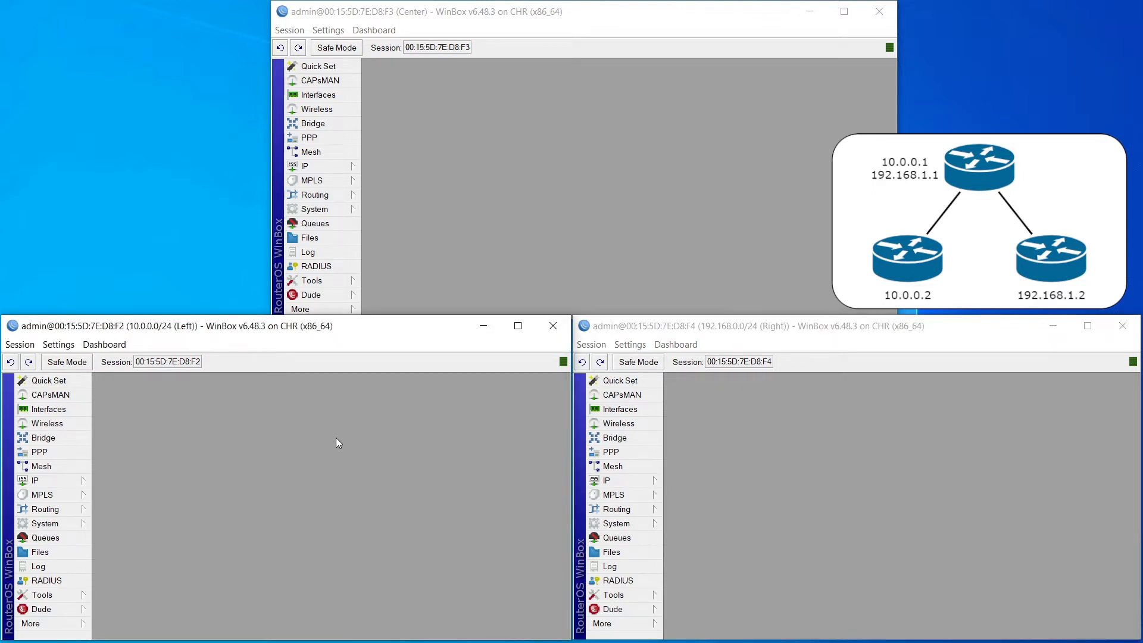
pyautogui.moveTo(325, 443)
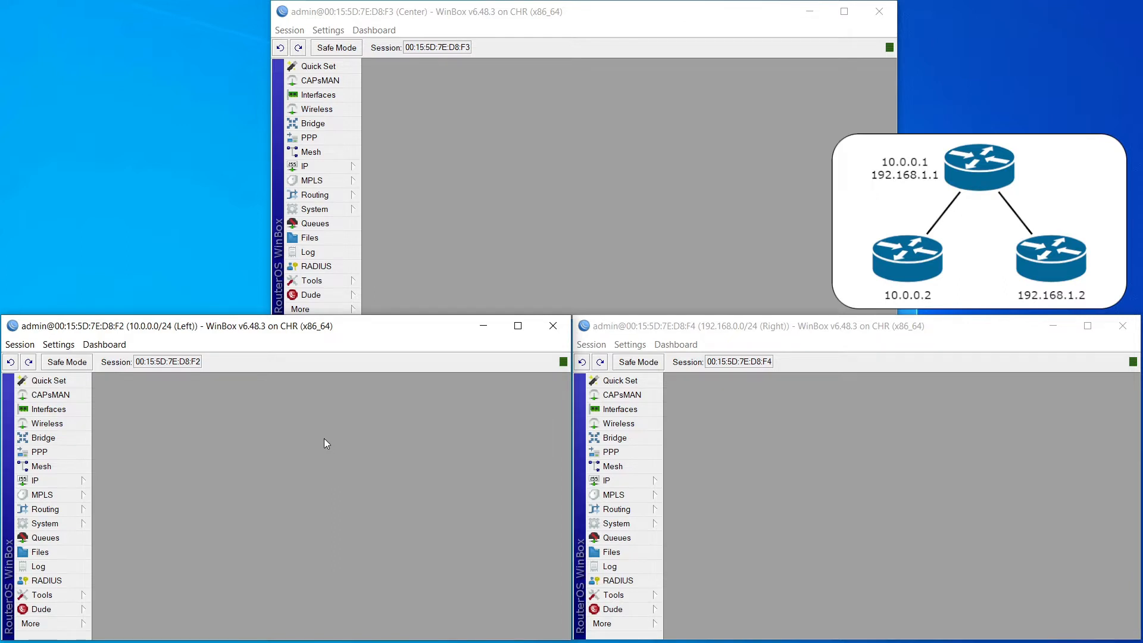
pyautogui.moveTo(762, 472)
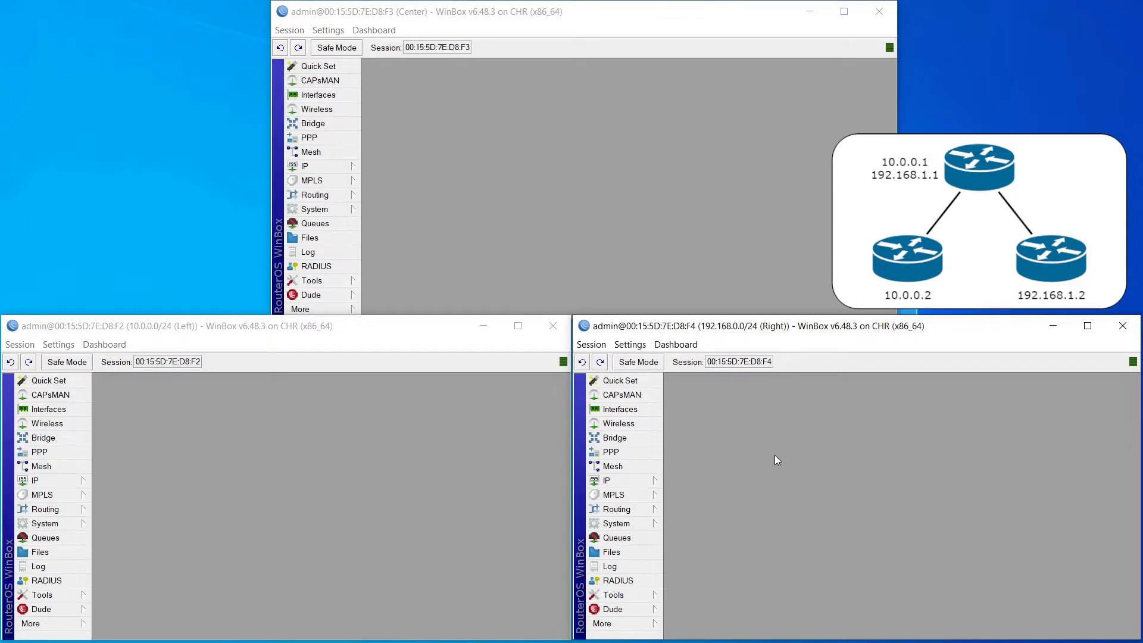
pyautogui.moveTo(590, 361)
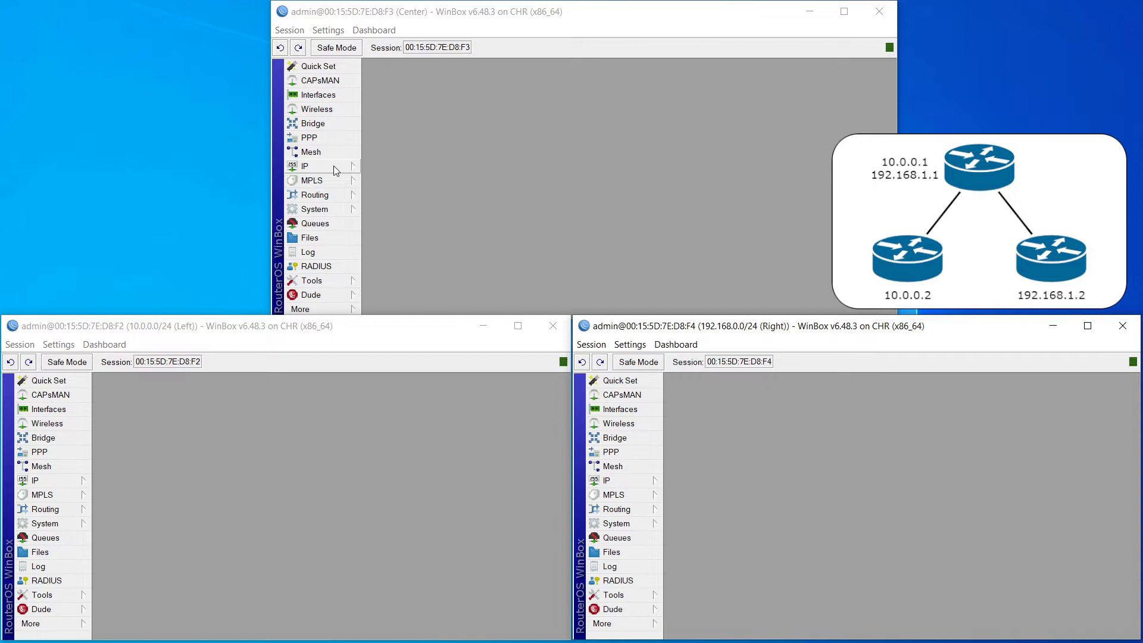
# Step: Open IP > Firewall on the Center router, showing its empty Filter Rules list
pyautogui.click(306, 165)
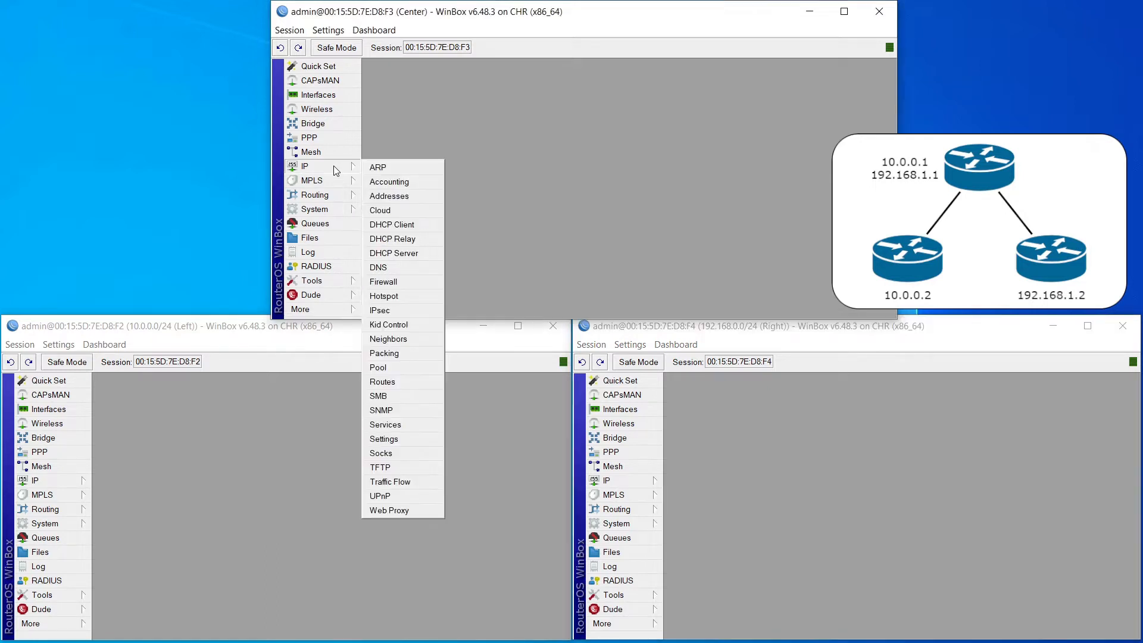
pyautogui.moveTo(426, 286)
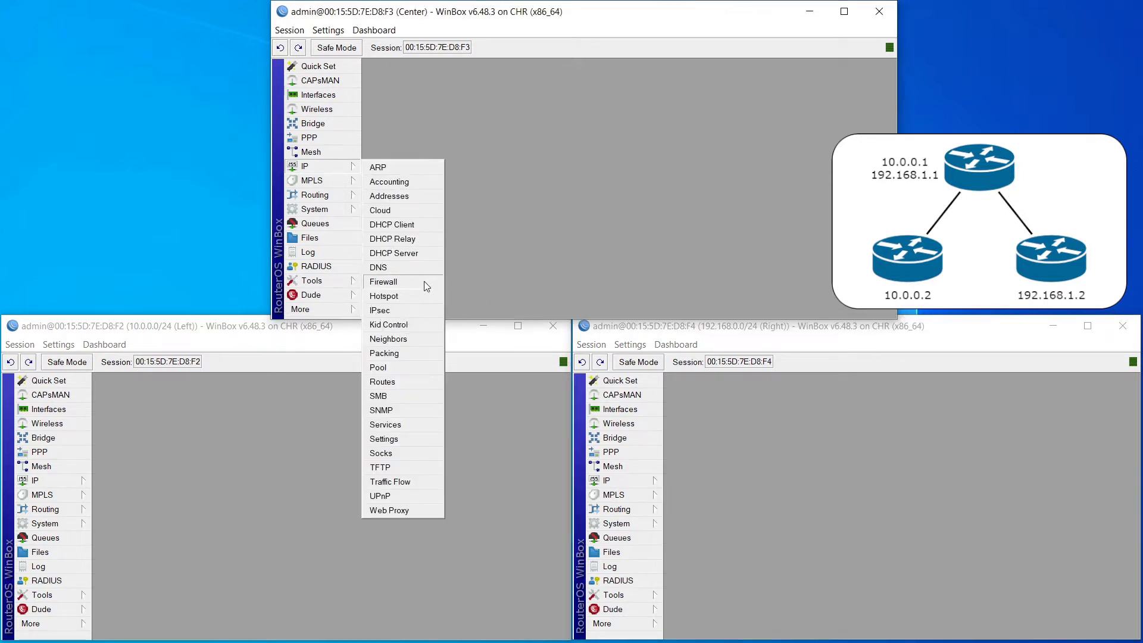
pyautogui.click(383, 282)
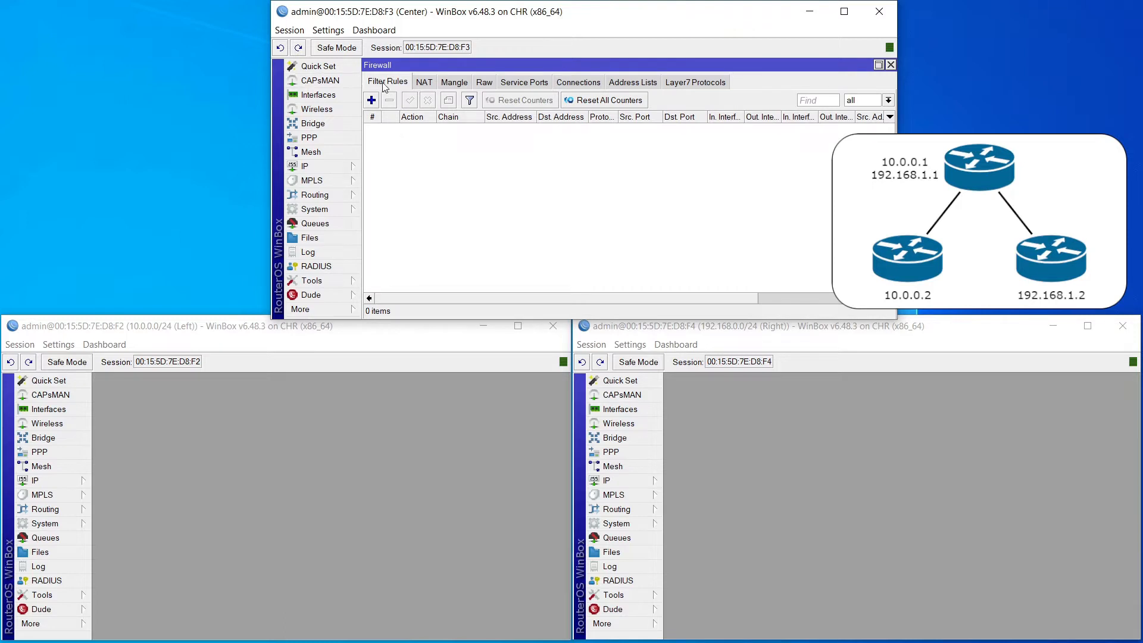
pyautogui.moveTo(389, 94)
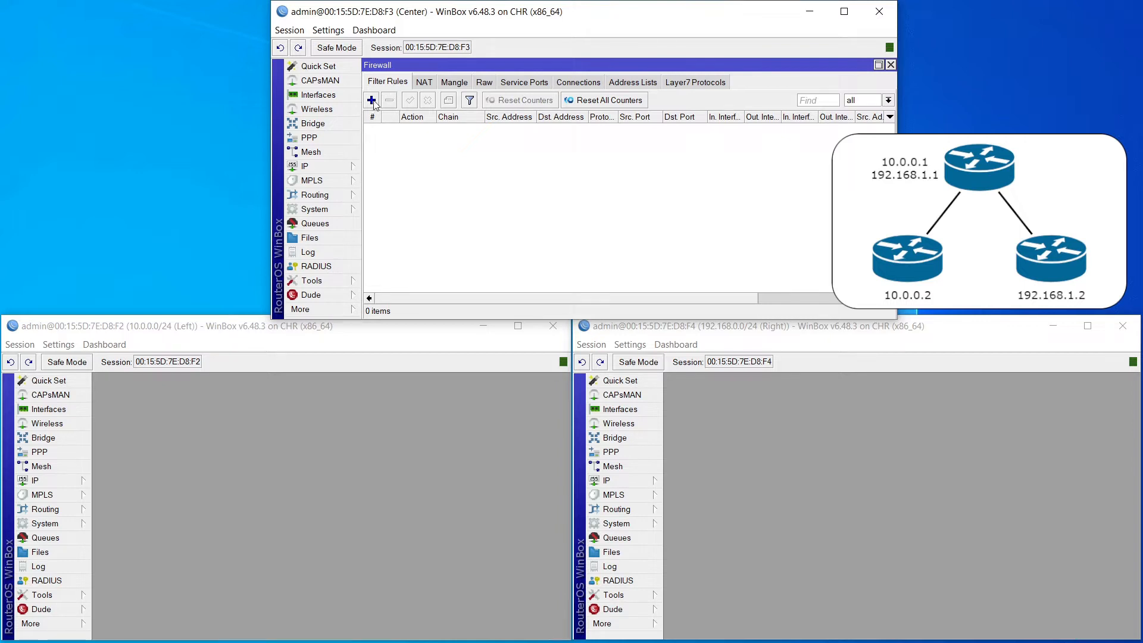
pyautogui.moveTo(377, 108)
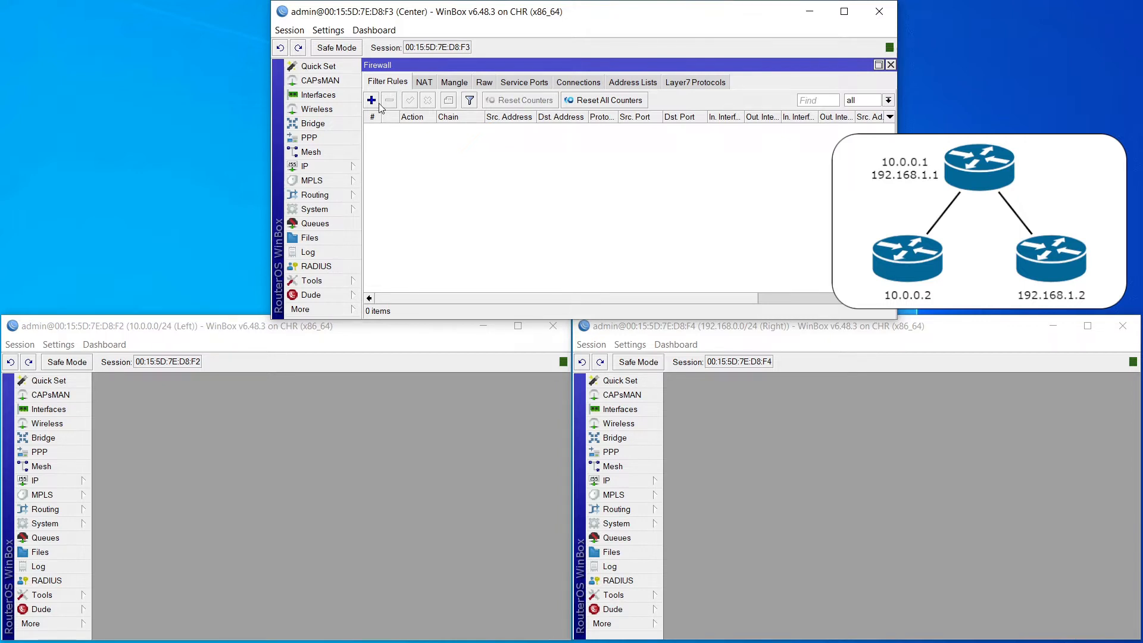
# Step: Start a new filter rule, review the forward/input/output chains, keep forward, then cancel it
pyautogui.click(371, 100)
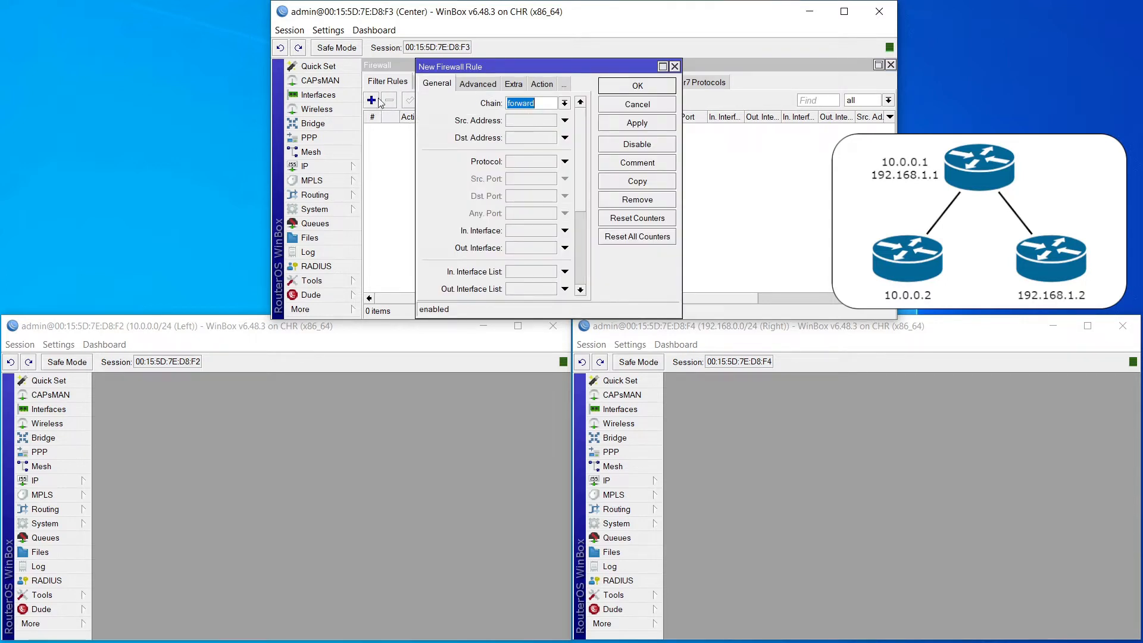
pyautogui.click(564, 103)
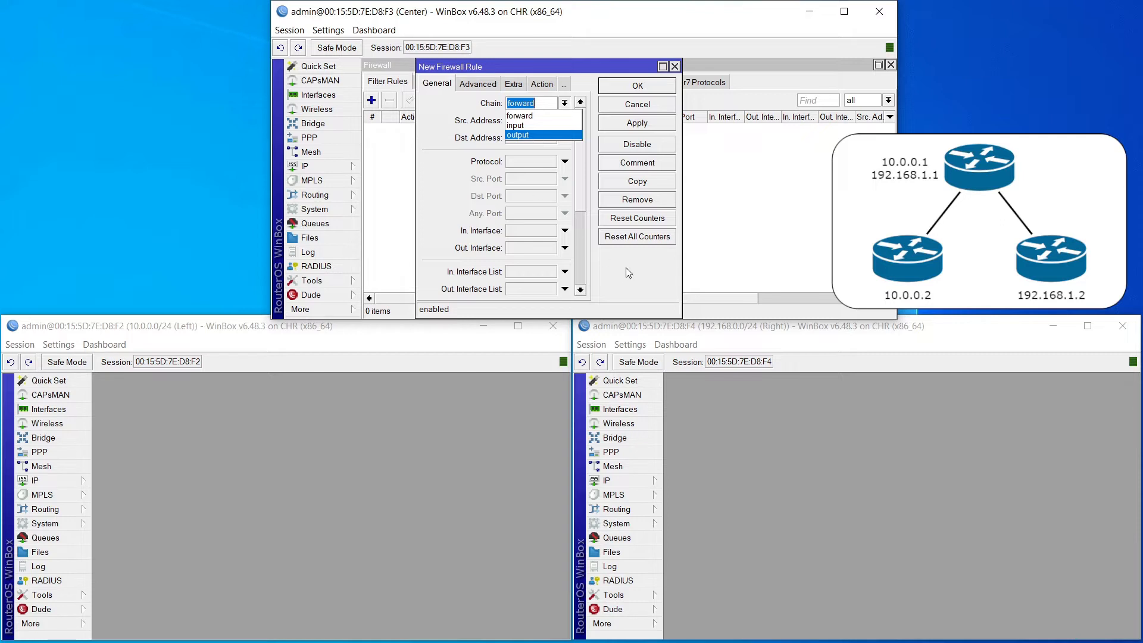
pyautogui.click(531, 103)
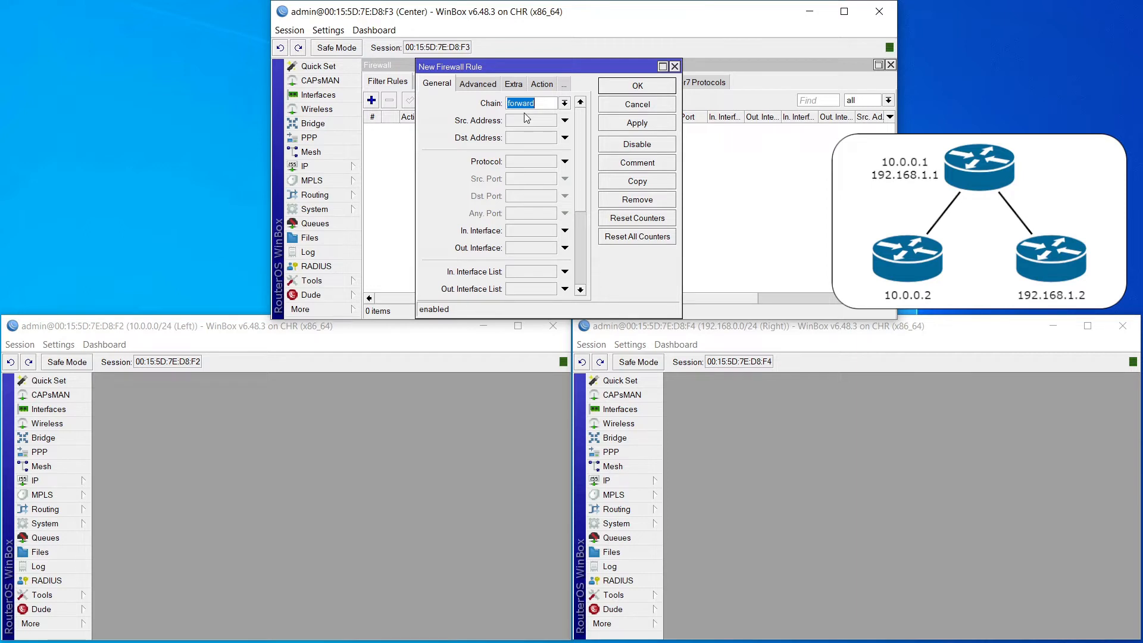
pyautogui.moveTo(405, 423)
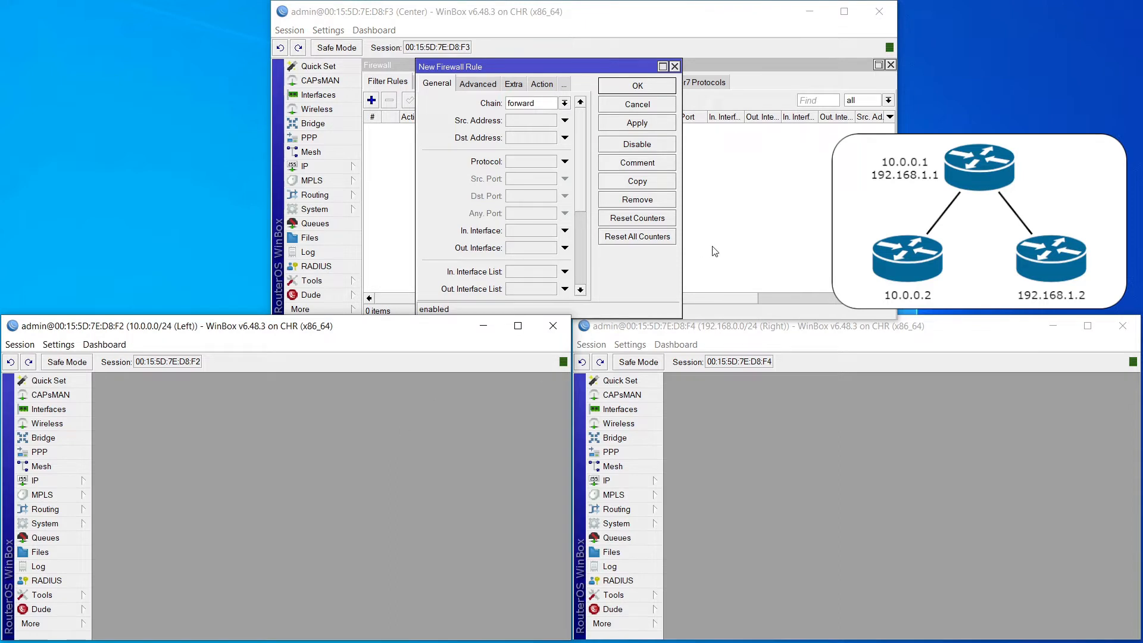
pyautogui.click(636, 103)
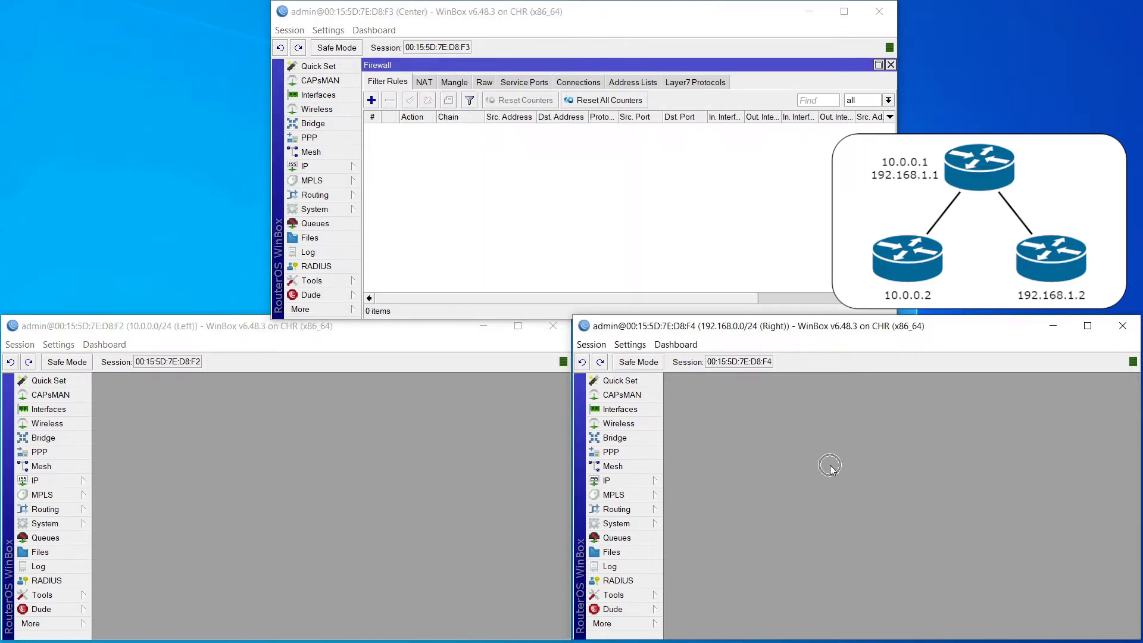
pyautogui.moveTo(306, 501)
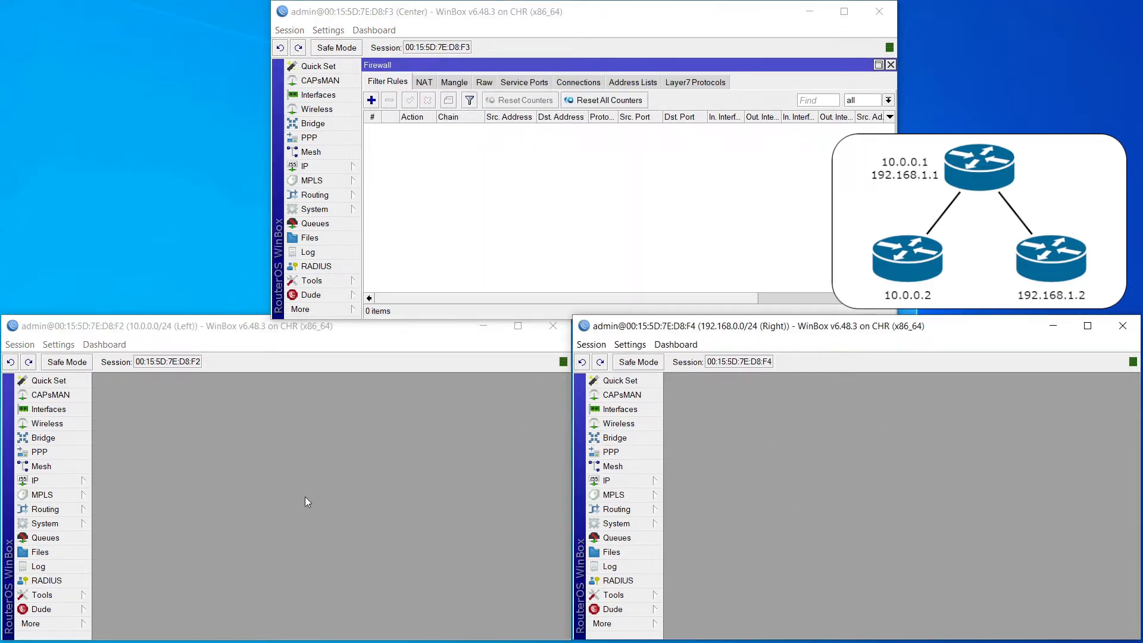
pyautogui.moveTo(314, 497)
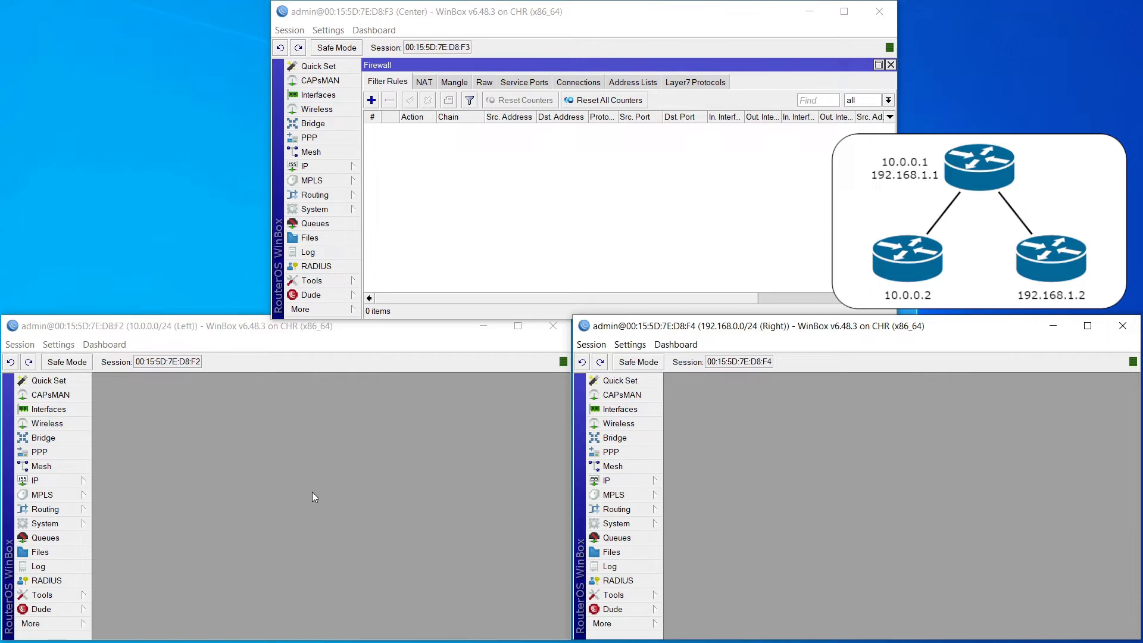
pyautogui.moveTo(439, 373)
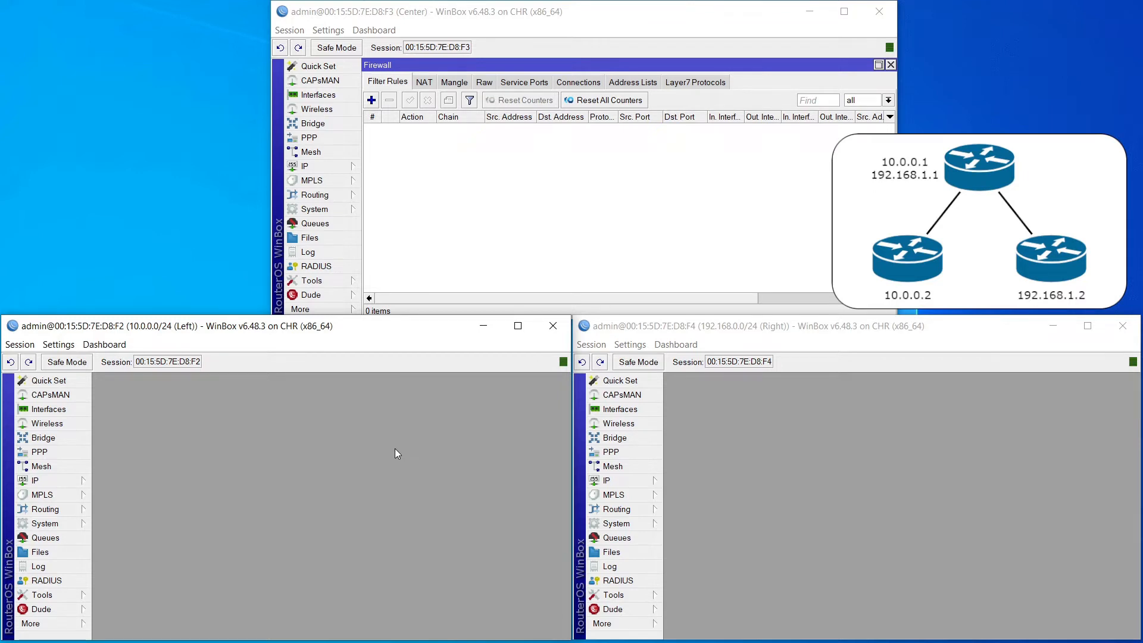
pyautogui.moveTo(426, 185)
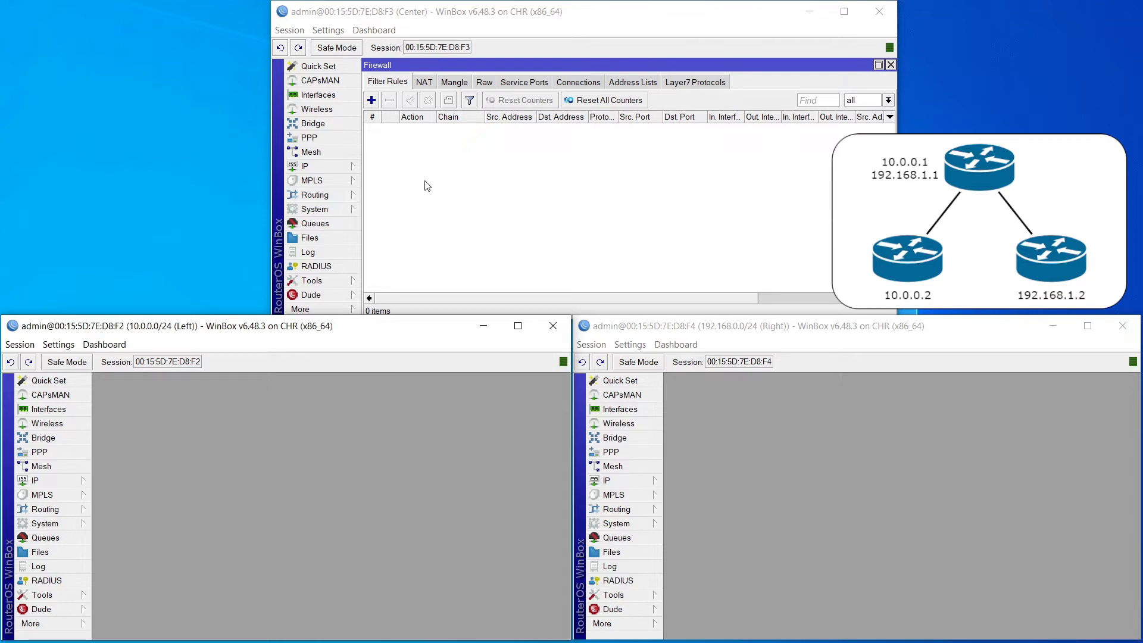
# Step: Add a forward-chain accept rule with Log enabled to the Center router's filter rules
pyautogui.click(371, 100)
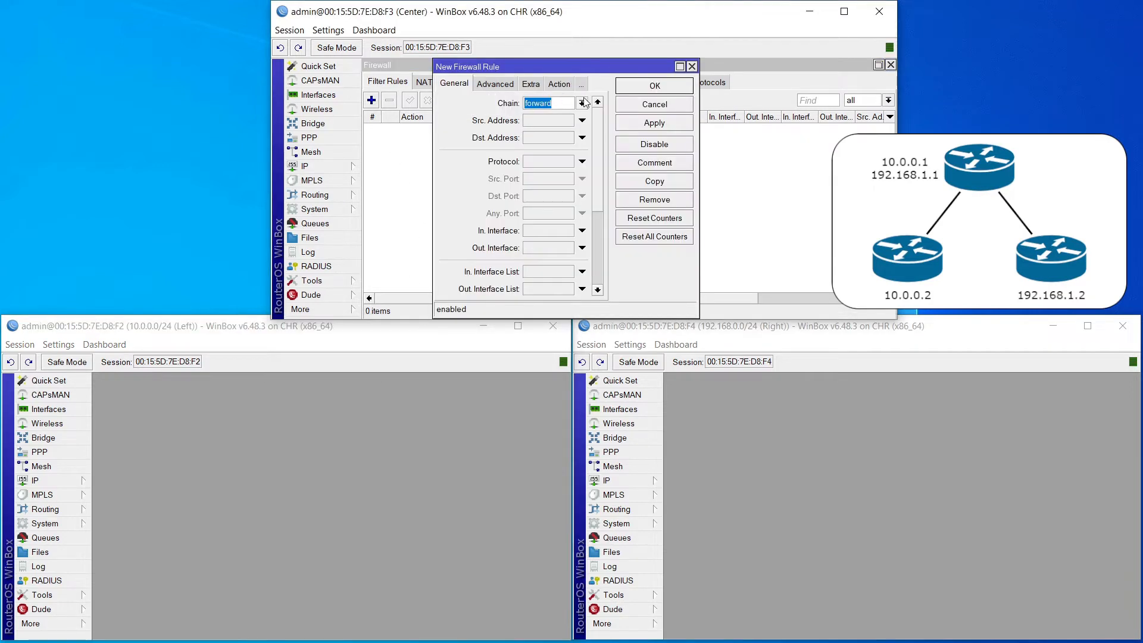
pyautogui.moveTo(523, 114)
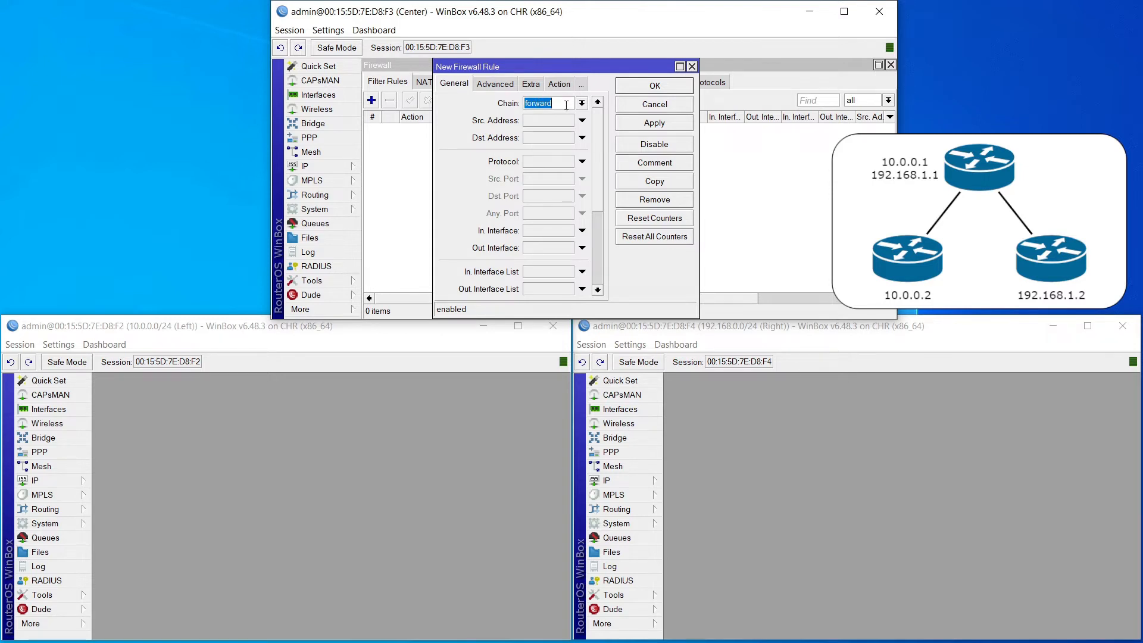
pyautogui.click(522, 83)
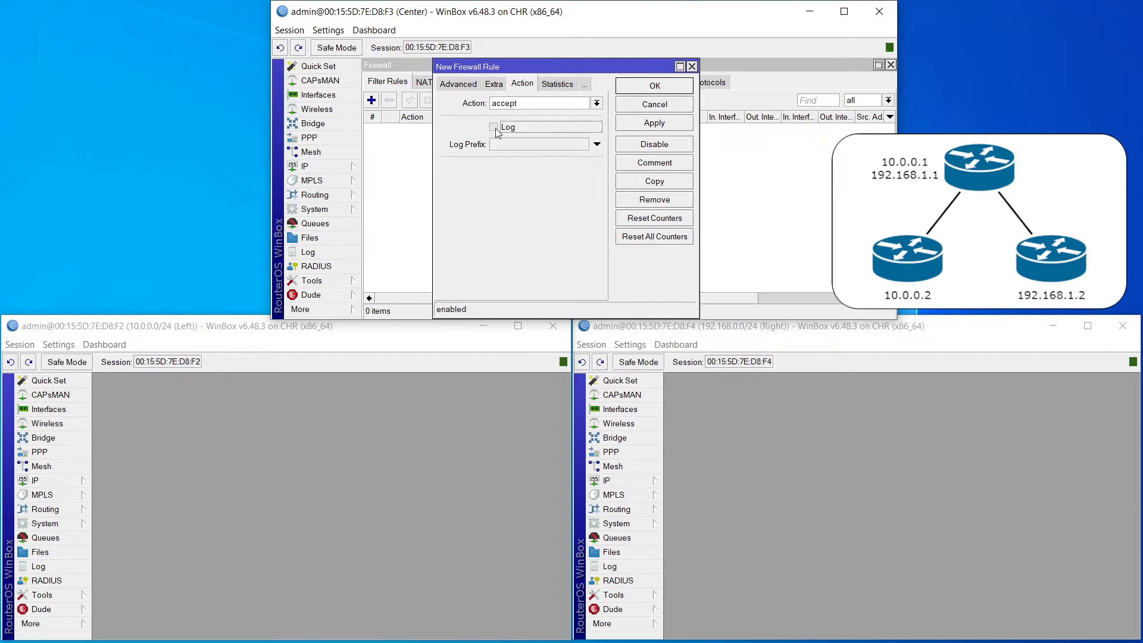
pyautogui.click(494, 127)
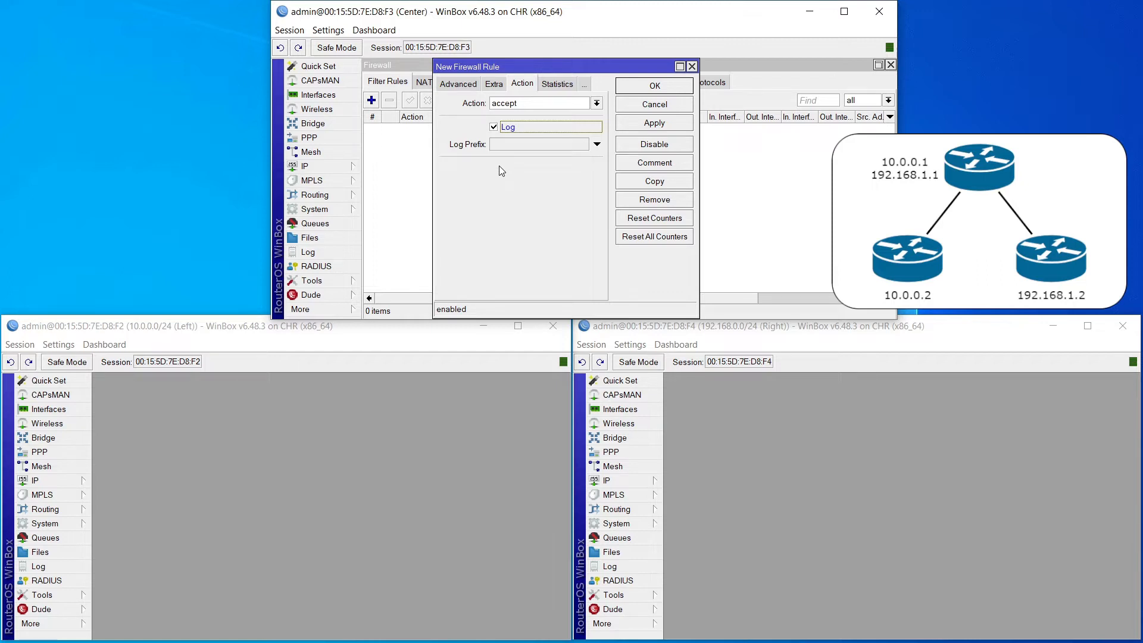
pyautogui.click(652, 85)
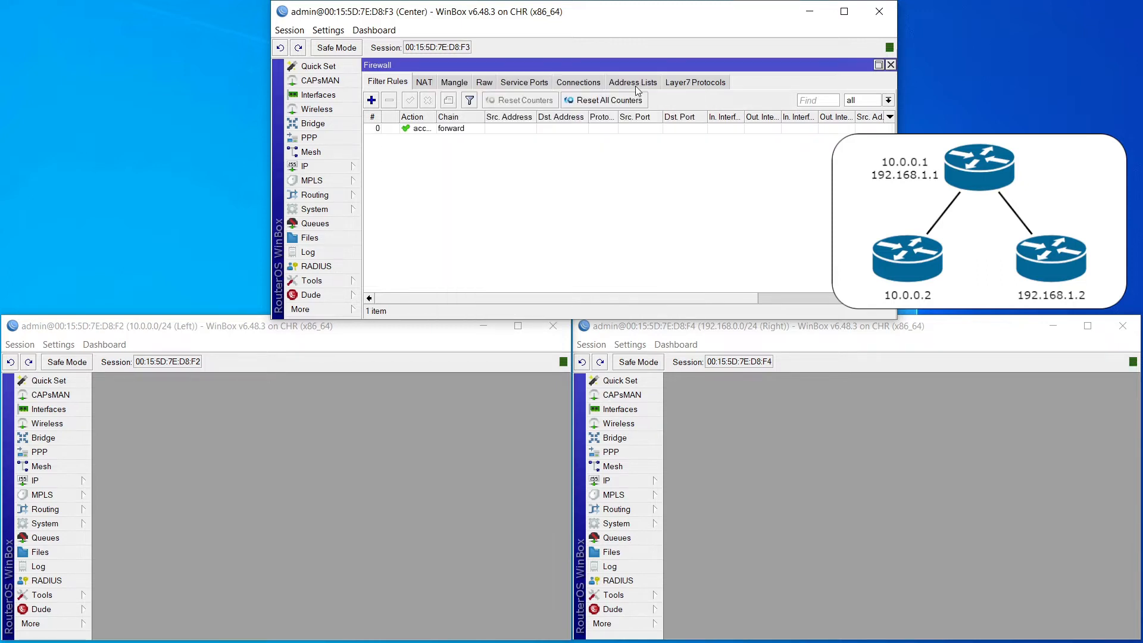
pyautogui.moveTo(418, 134)
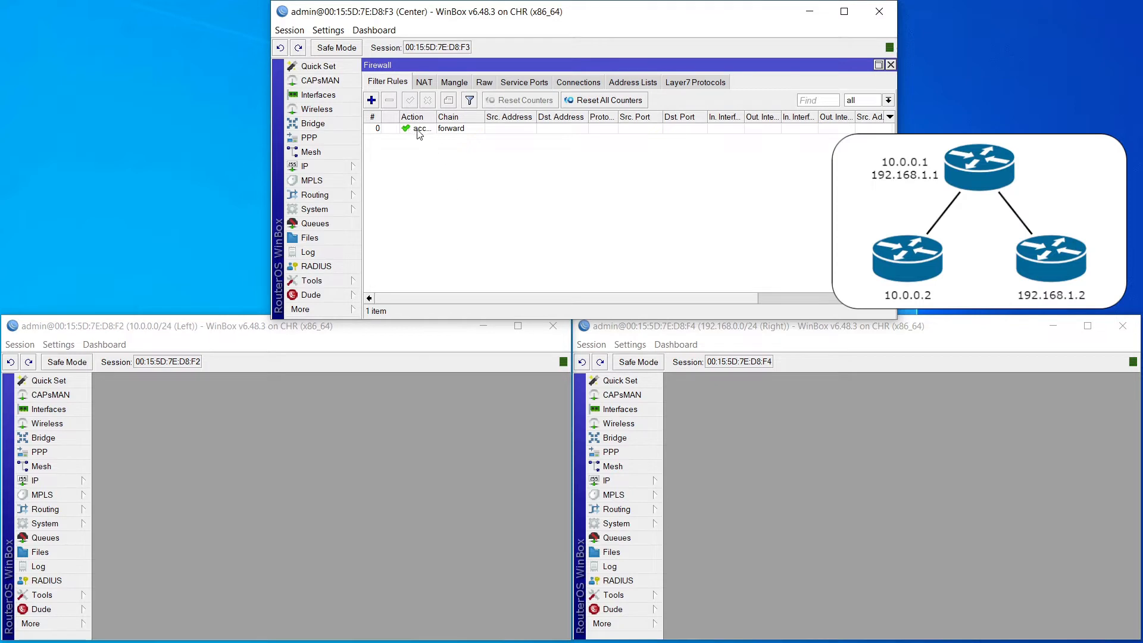
# Step: Select the forward accept rule to view its zero Bytes and Packets counters
pyautogui.click(451, 129)
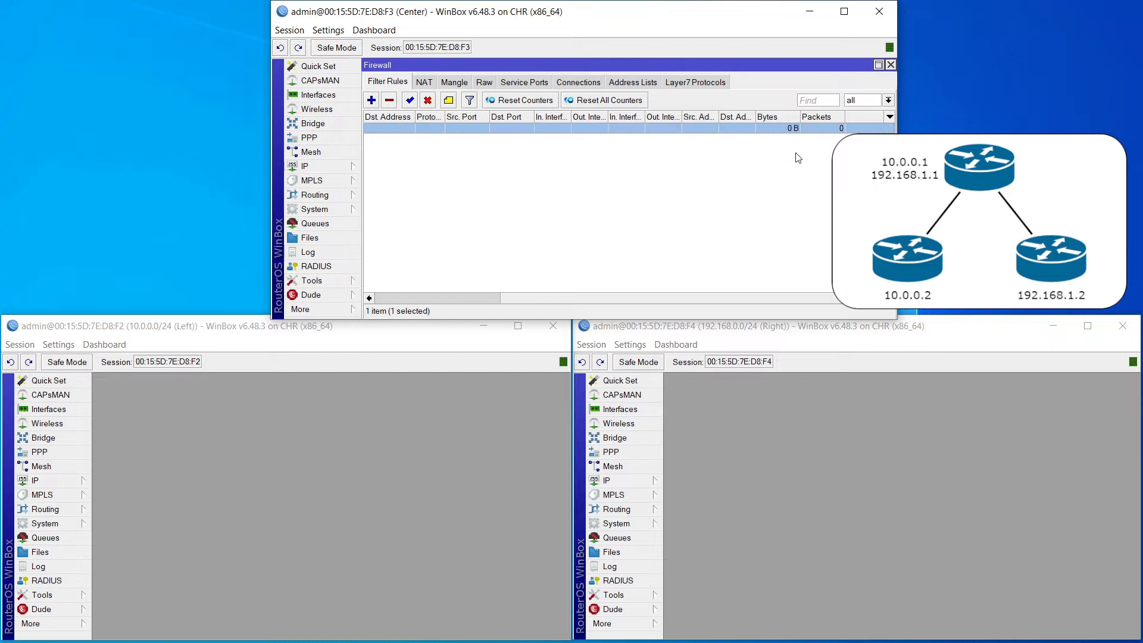
pyautogui.moveTo(771, 171)
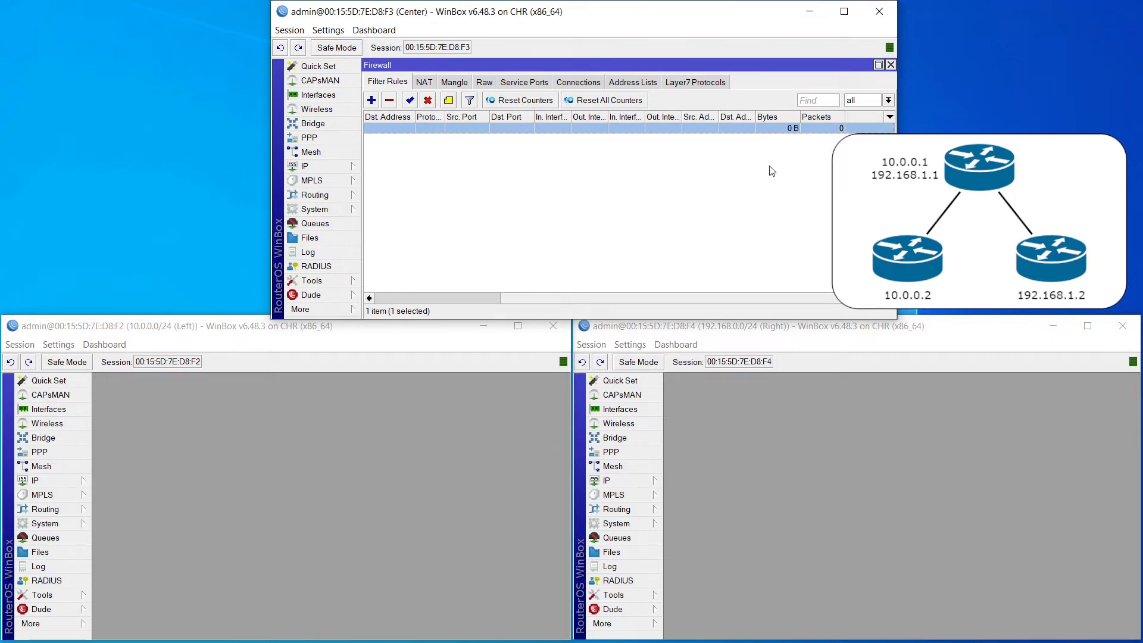
pyautogui.moveTo(55, 623)
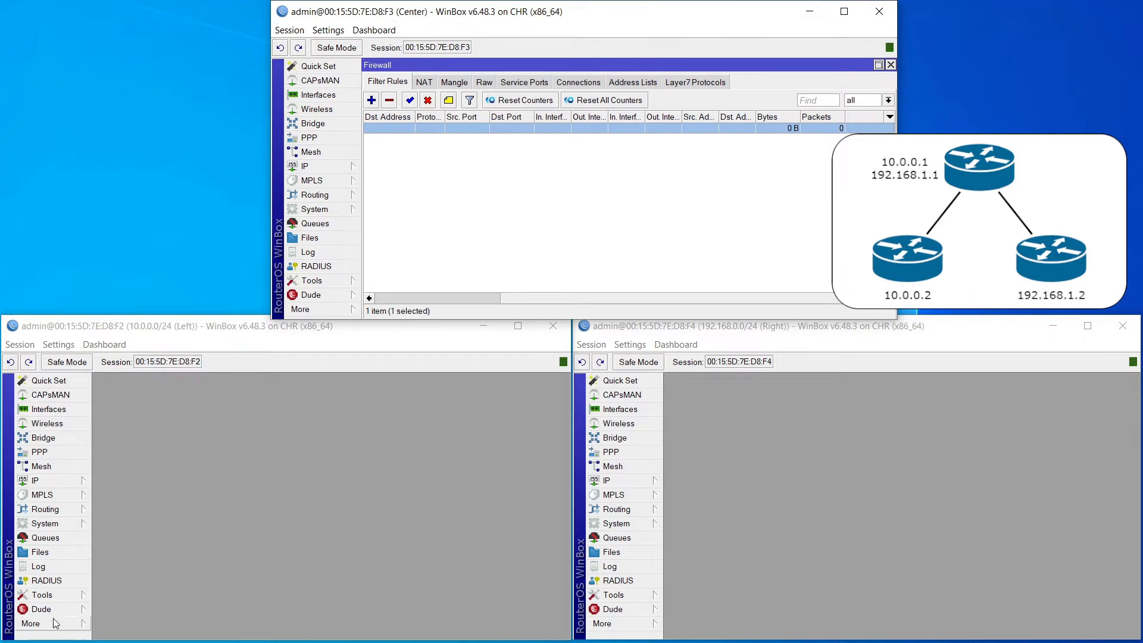
pyautogui.moveTo(41, 594)
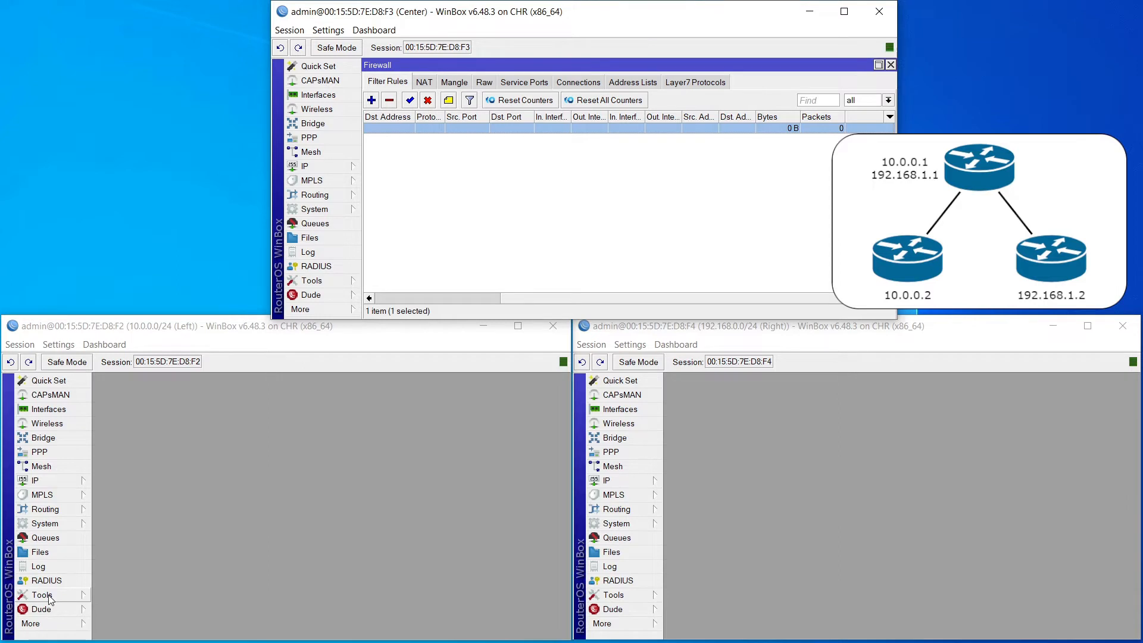
# Step: Ping 192.168.1.2 from the Left router and watch the forward rule count 30 packets
pyautogui.click(42, 594)
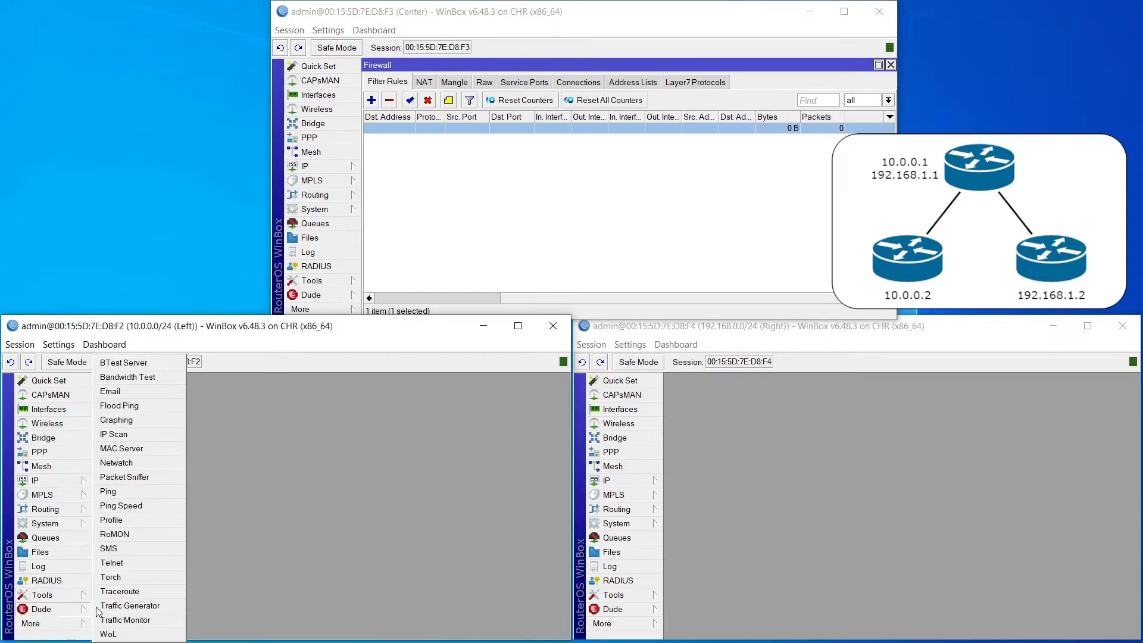
pyautogui.moveTo(139, 537)
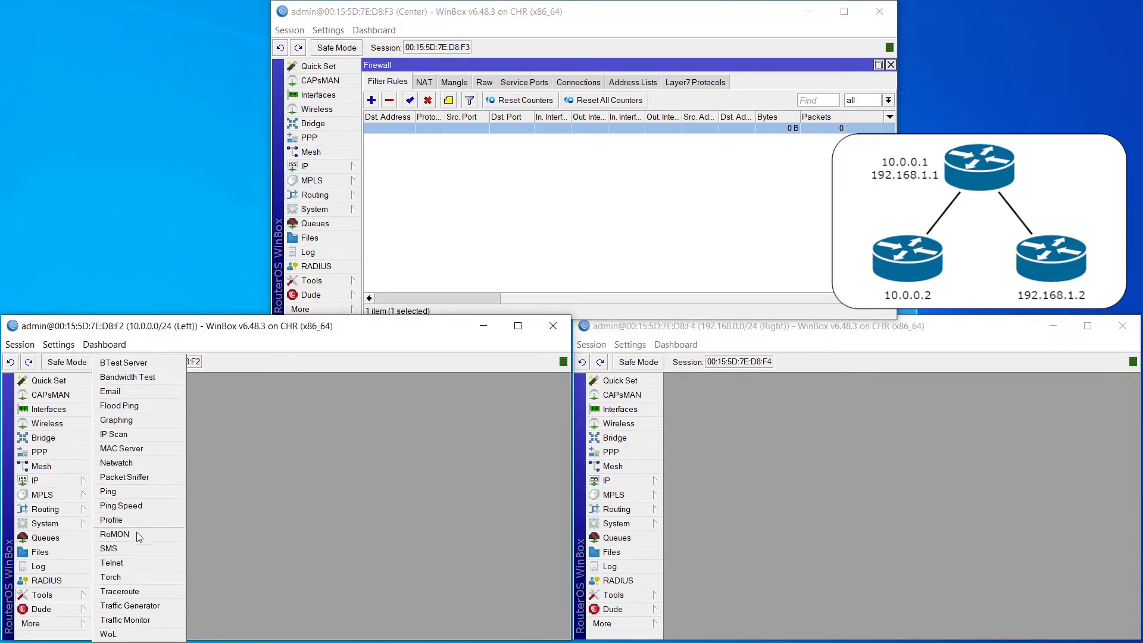
pyautogui.click(107, 491)
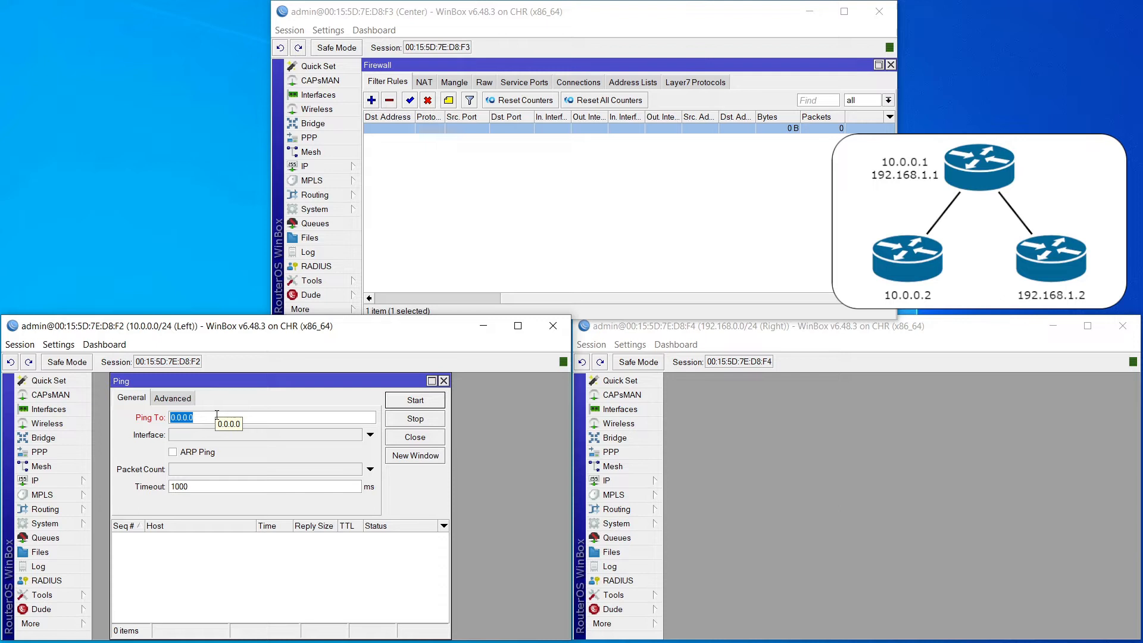
pyautogui.write('192.168.1.2')
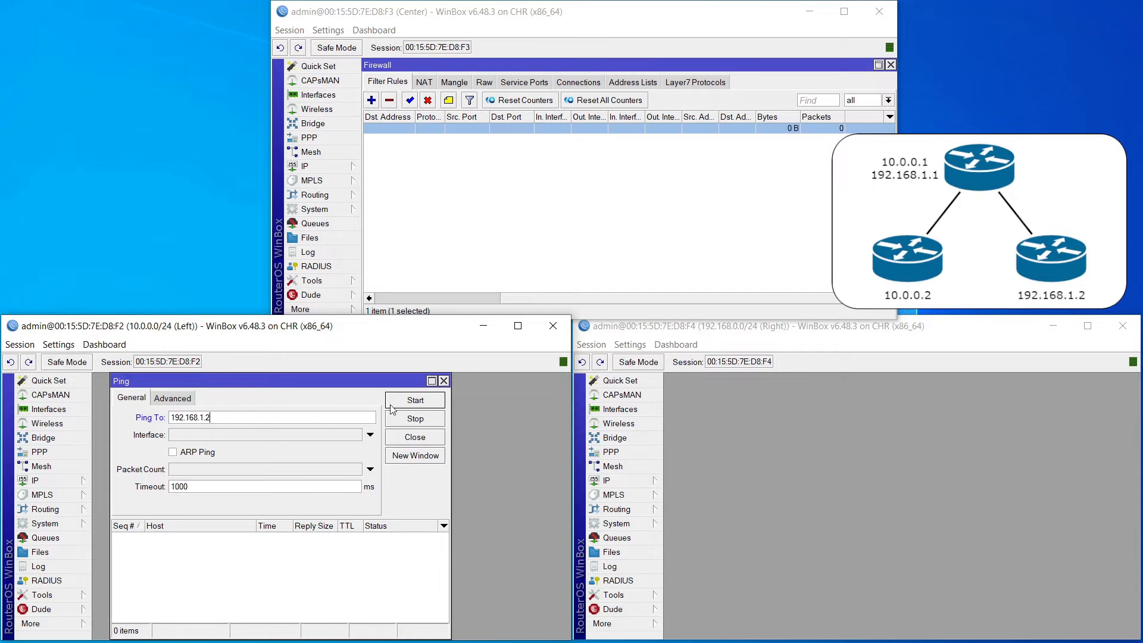
pyautogui.click(414, 400)
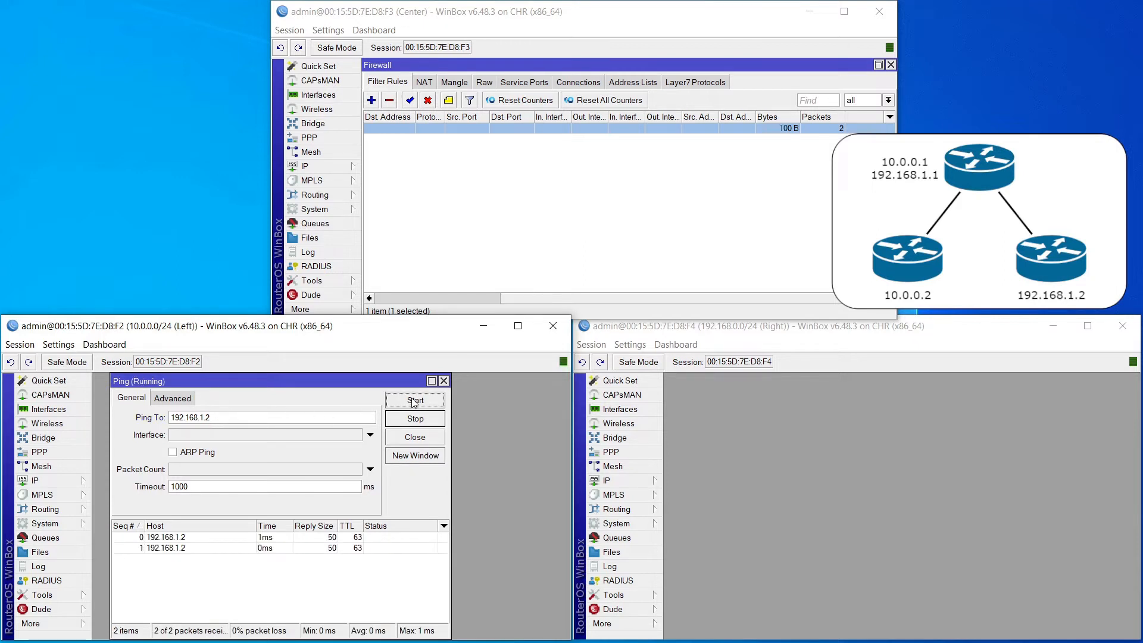
pyautogui.click(414, 400)
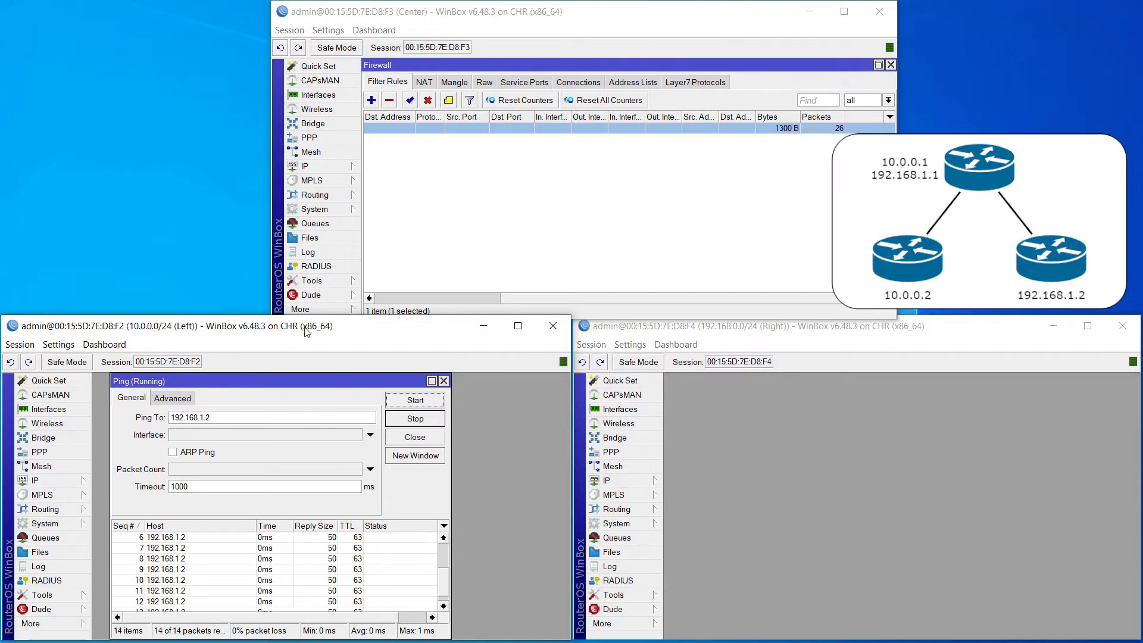
pyautogui.click(415, 418)
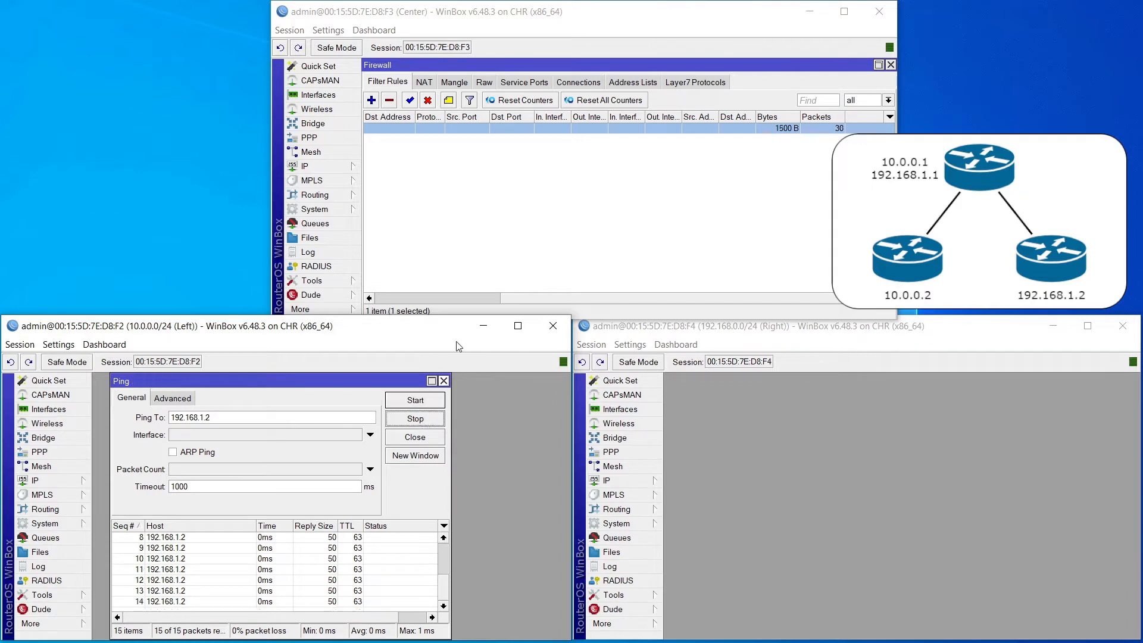
# Step: Inspect a Center log entry for forwarded ICMP from ether1 to ether2, then close the log
pyautogui.click(307, 252)
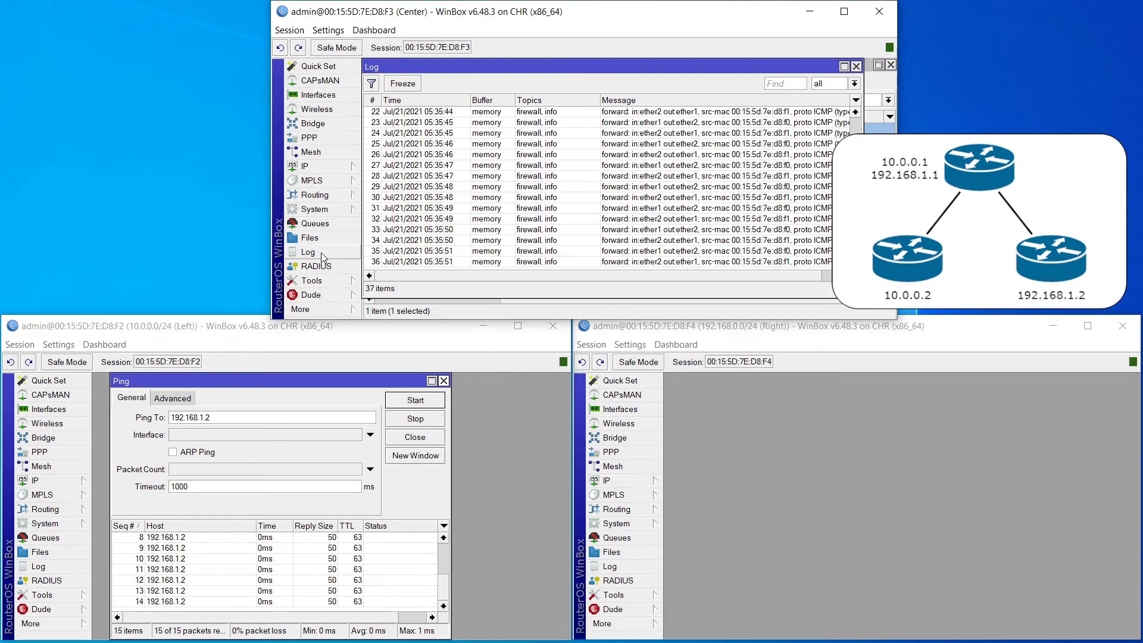
pyautogui.moveTo(697, 239)
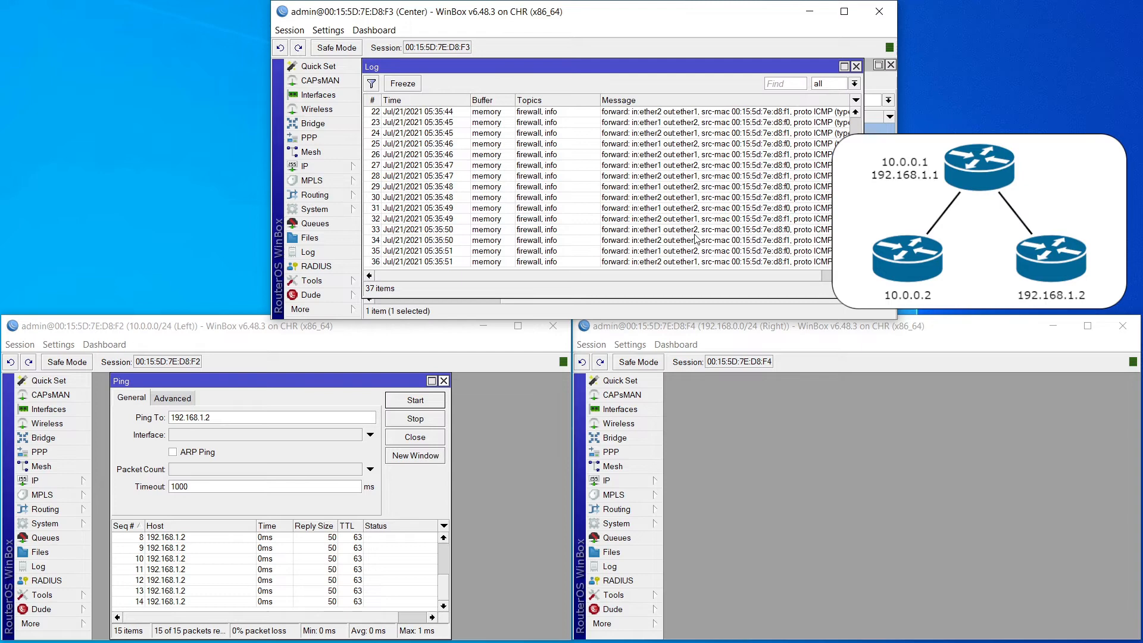
pyautogui.moveTo(615, 211)
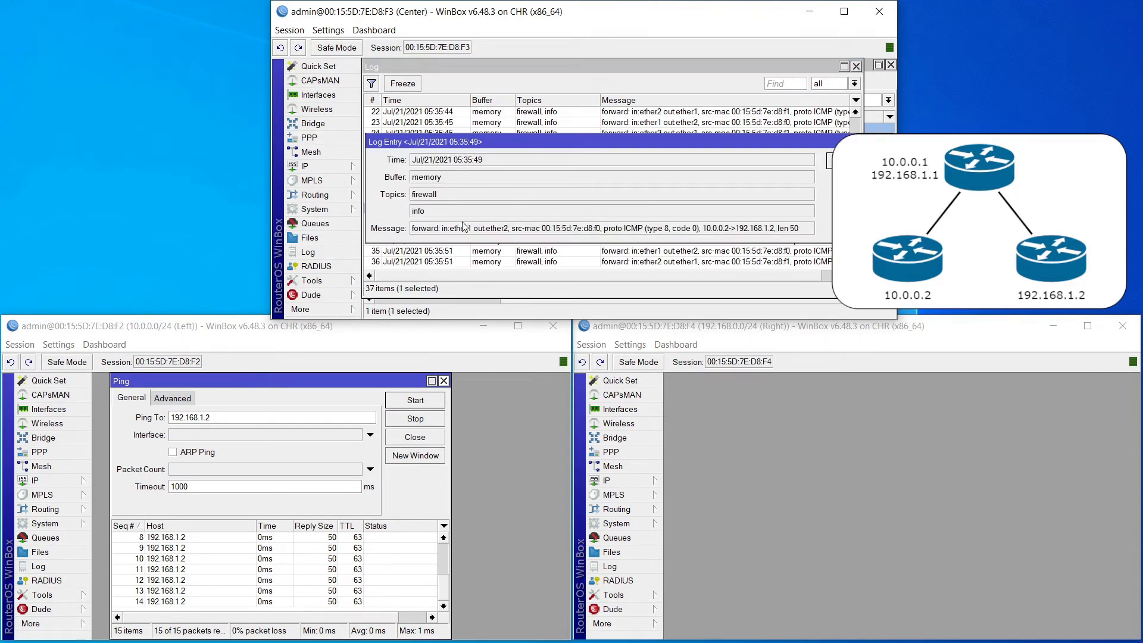
pyautogui.doubleClick(455, 228)
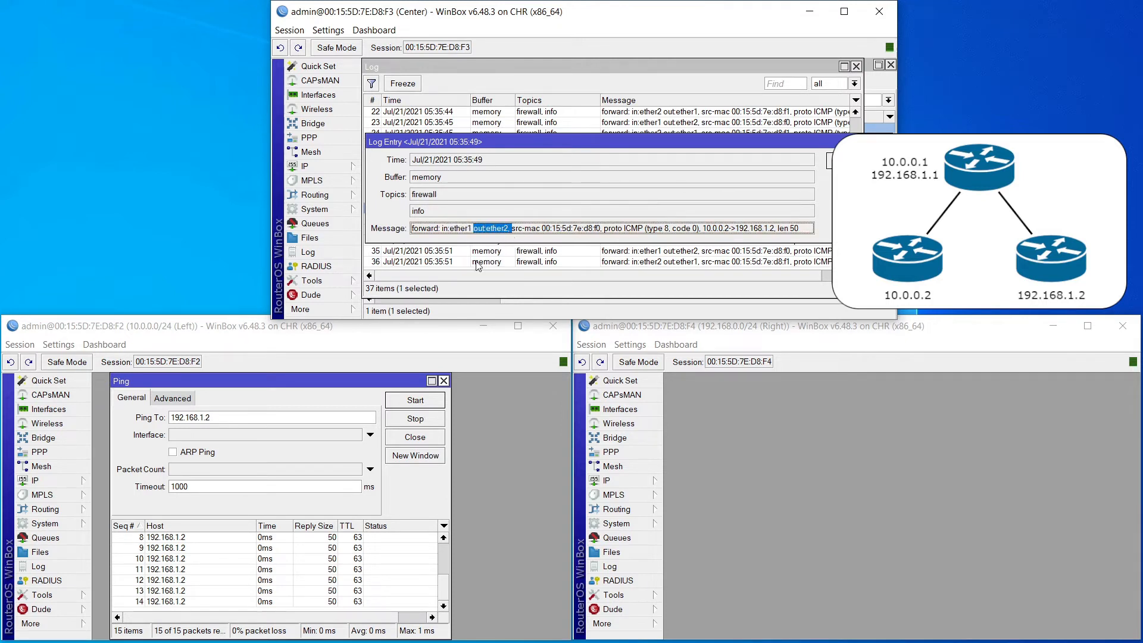
pyautogui.moveTo(413, 348)
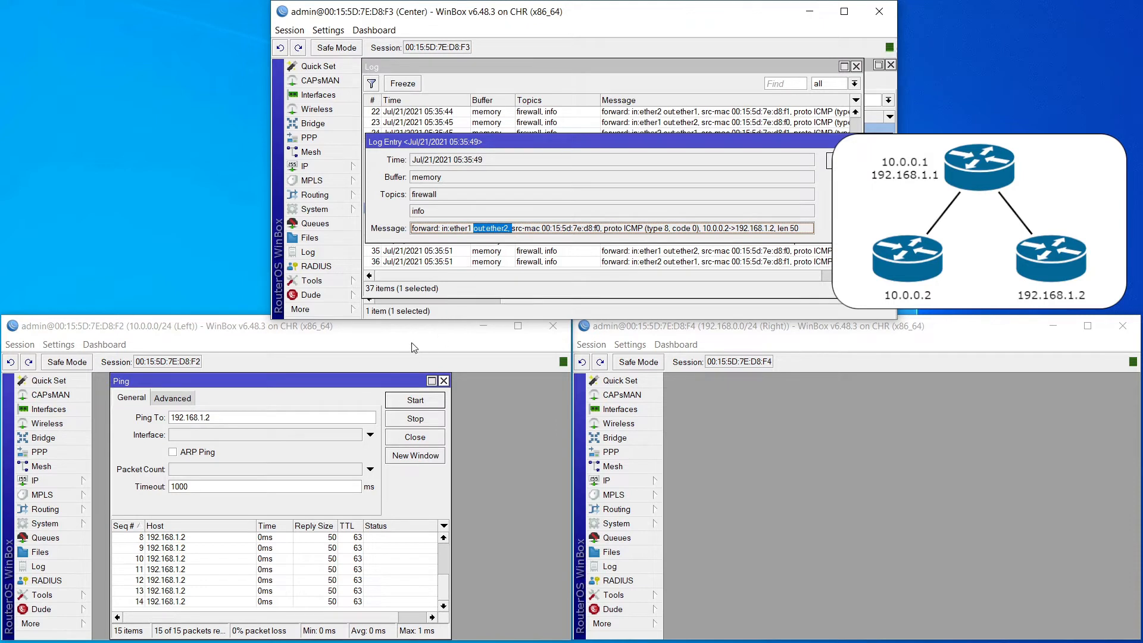
pyautogui.moveTo(819, 219)
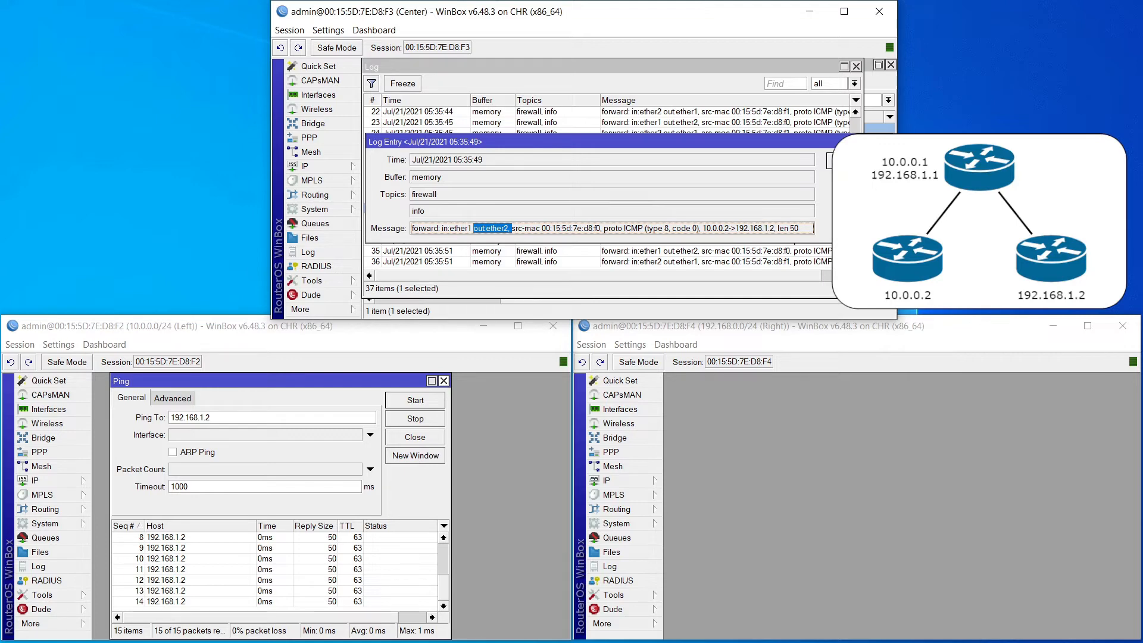
pyautogui.click(856, 65)
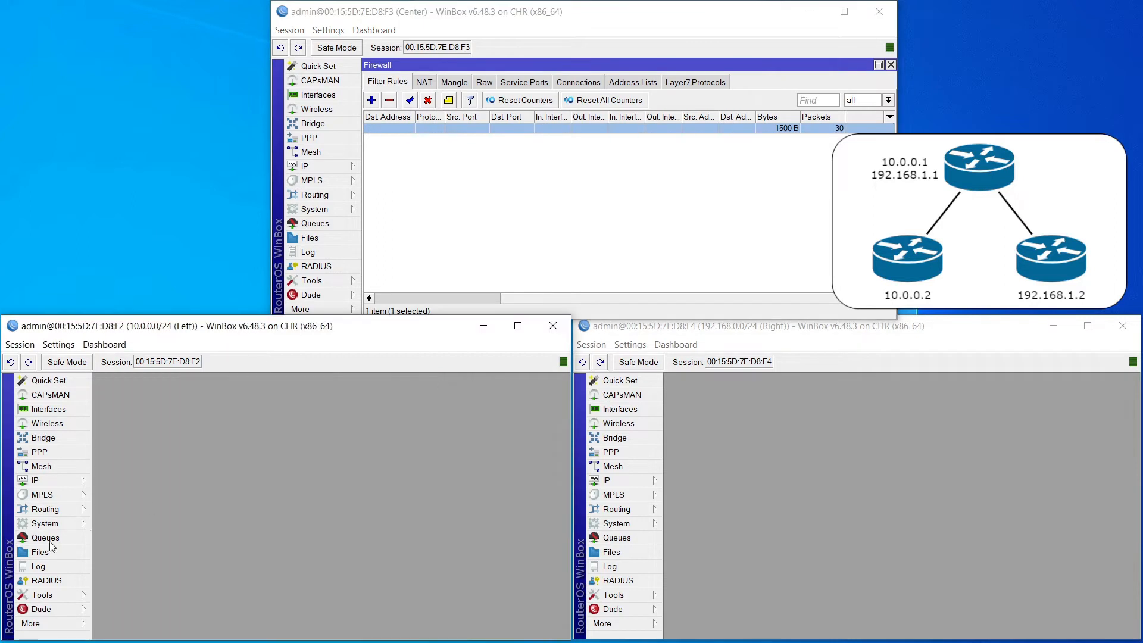
pyautogui.moveTo(42, 594)
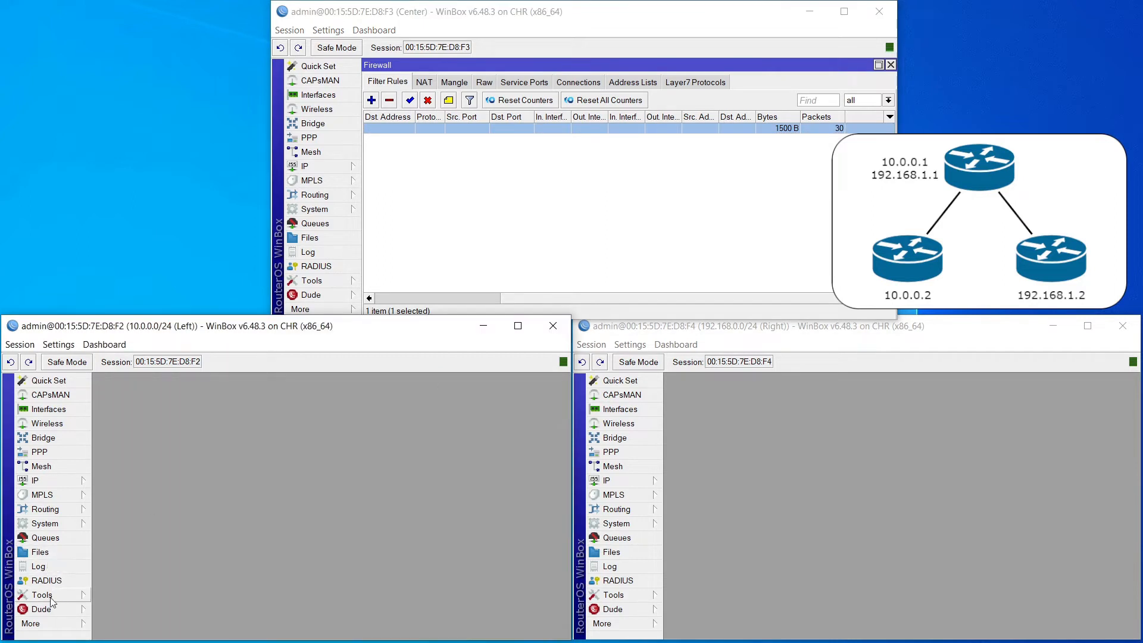
# Step: Ping 10.0.0.1 from the Left router's Ping tool, getting 13 of 13 replies, then stop
pyautogui.click(42, 595)
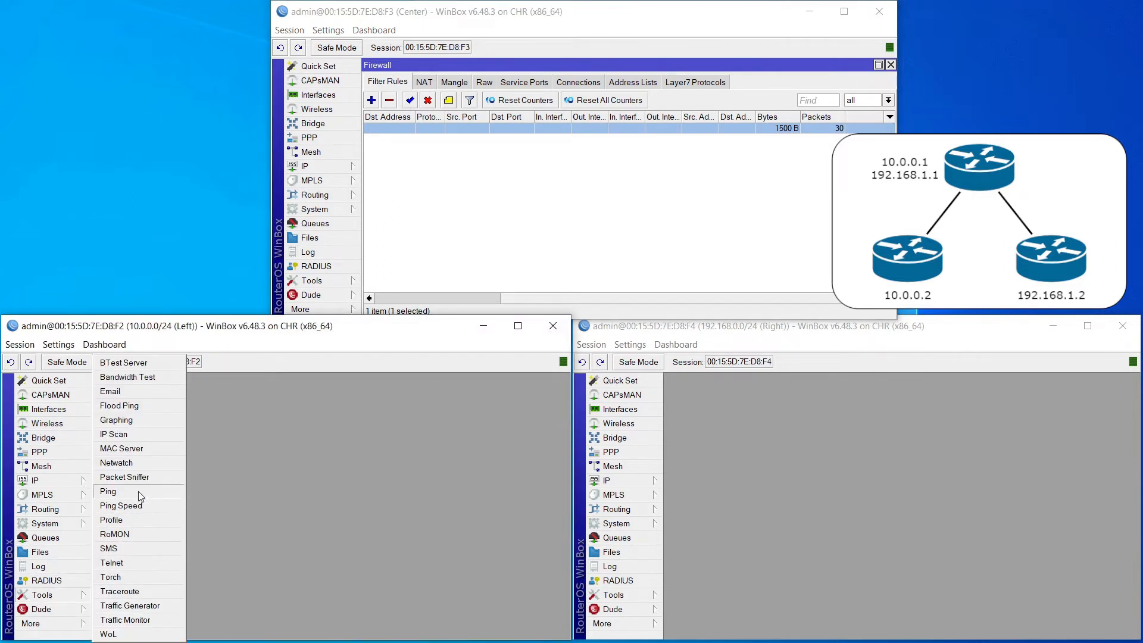
pyautogui.click(108, 491)
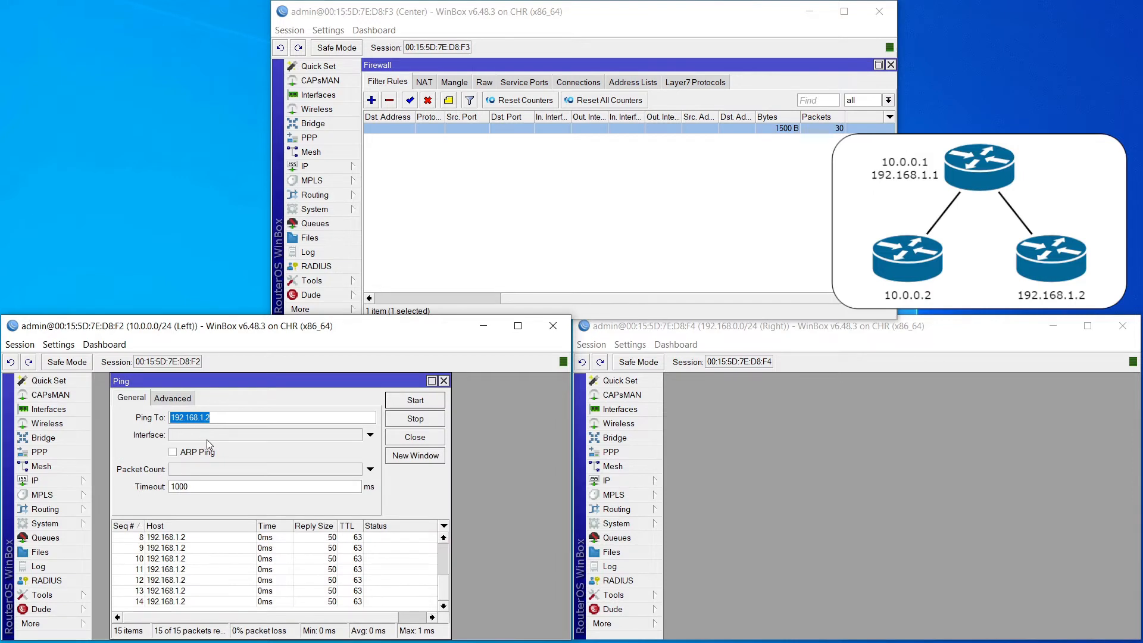
pyautogui.moveTo(244, 436)
pyautogui.write('10.0.0.1')
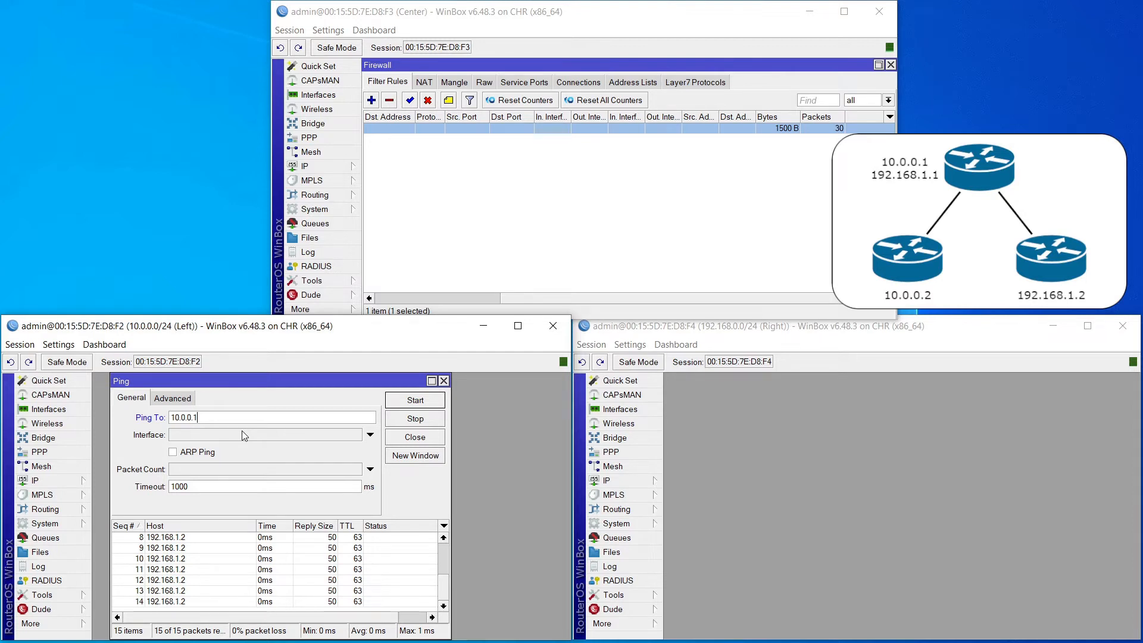
pyautogui.moveTo(383, 399)
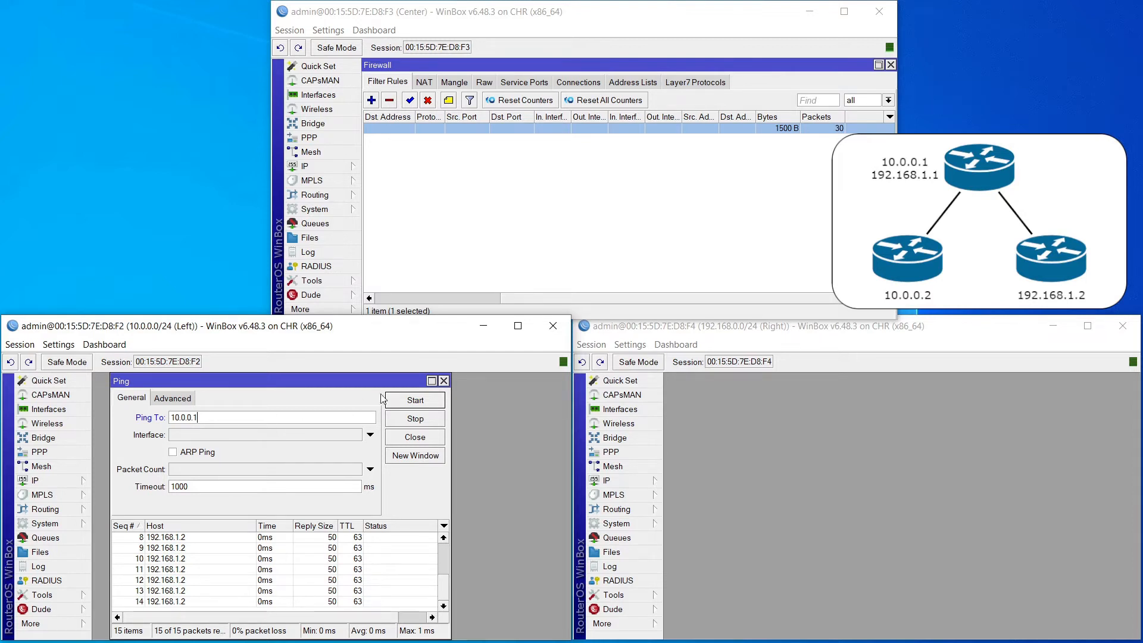
pyautogui.click(414, 399)
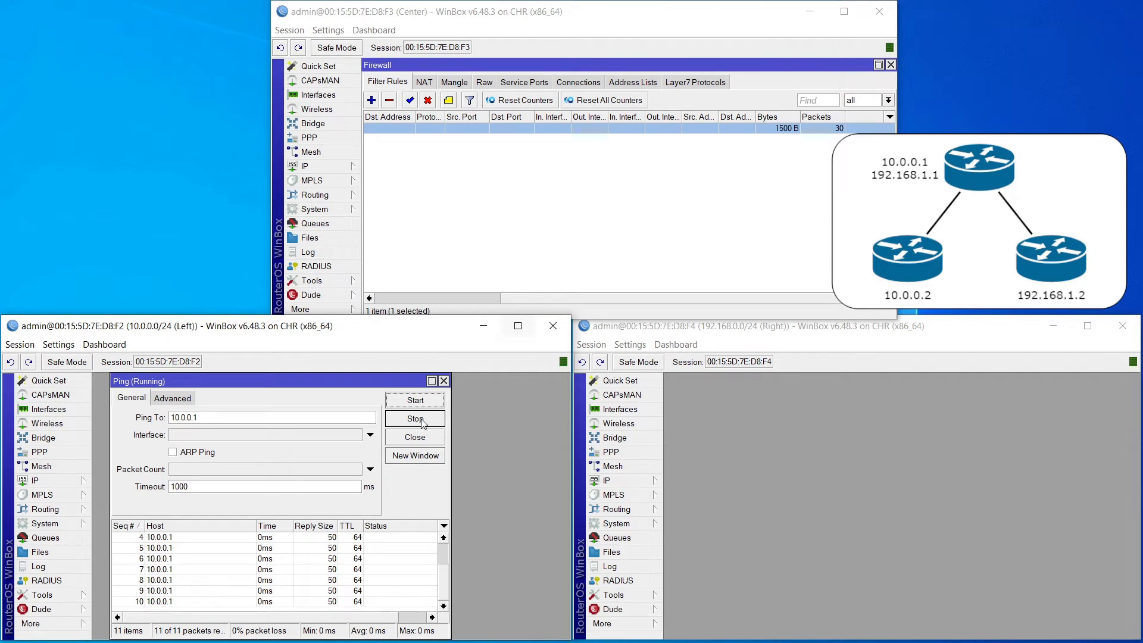
pyautogui.click(414, 418)
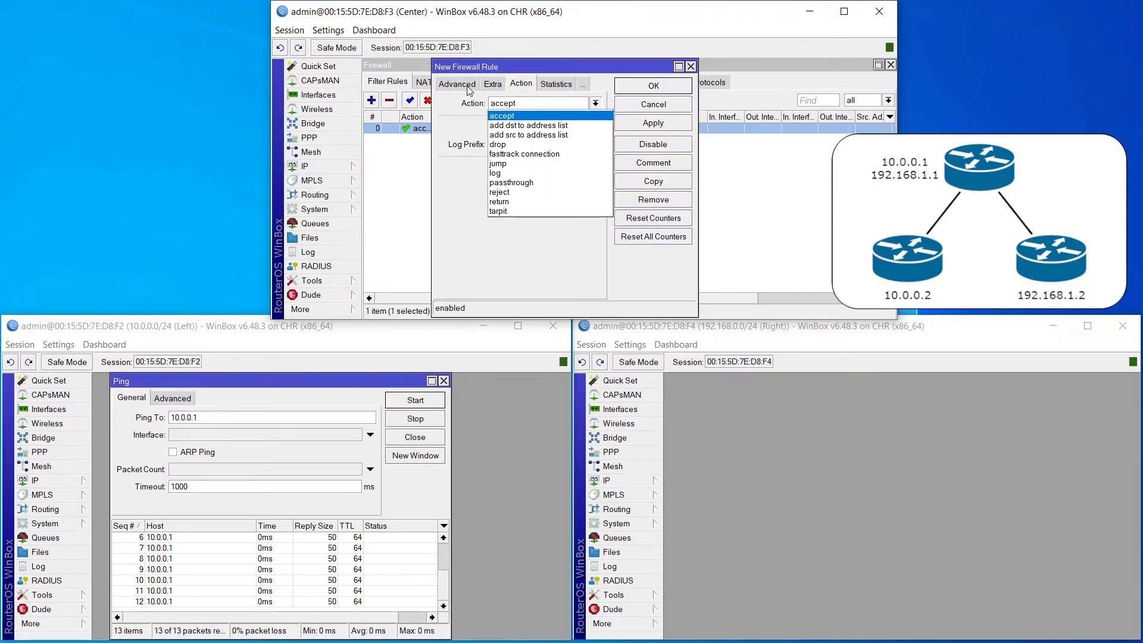
# Step: Save the input-chain rule with action accept and logging enabled
pyautogui.click(452, 84)
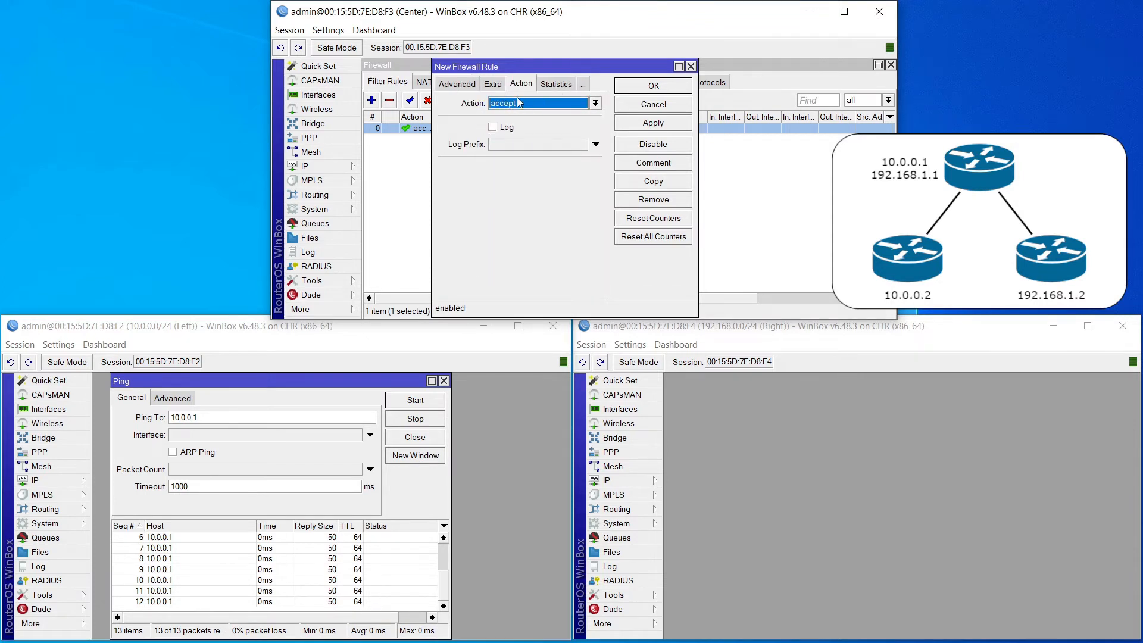
pyautogui.click(493, 127)
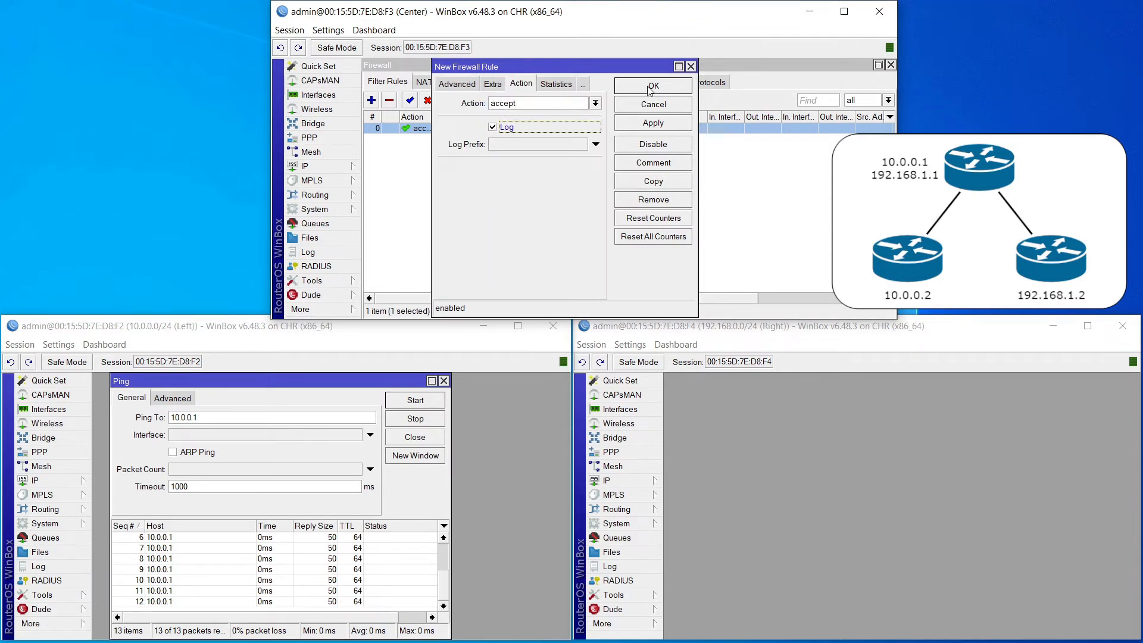
pyautogui.click(652, 85)
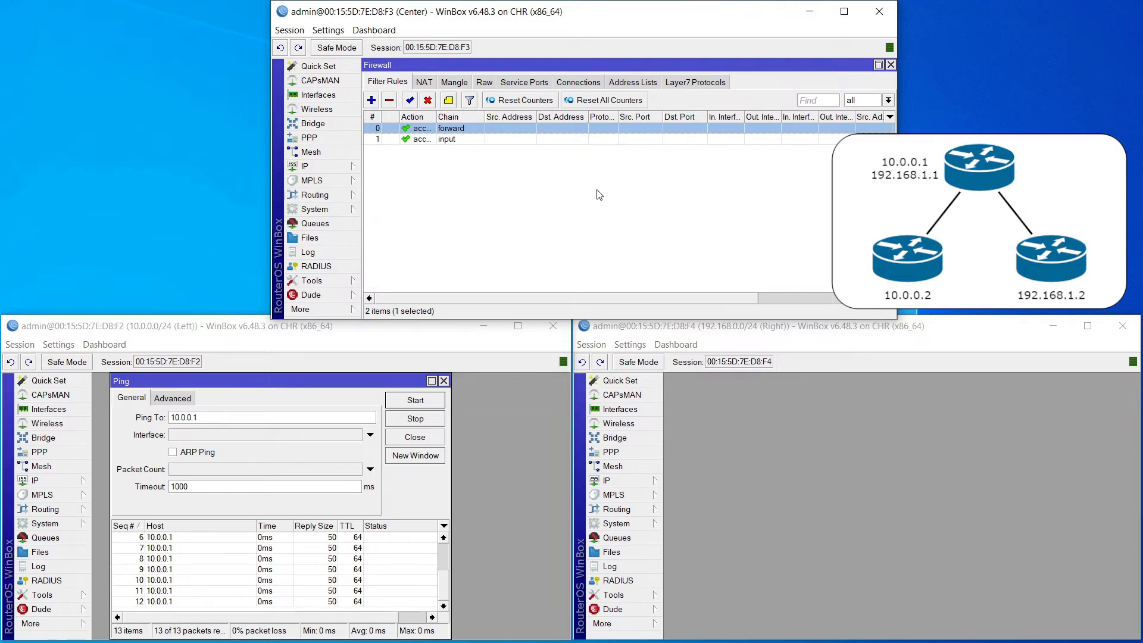
pyautogui.moveTo(590, 232)
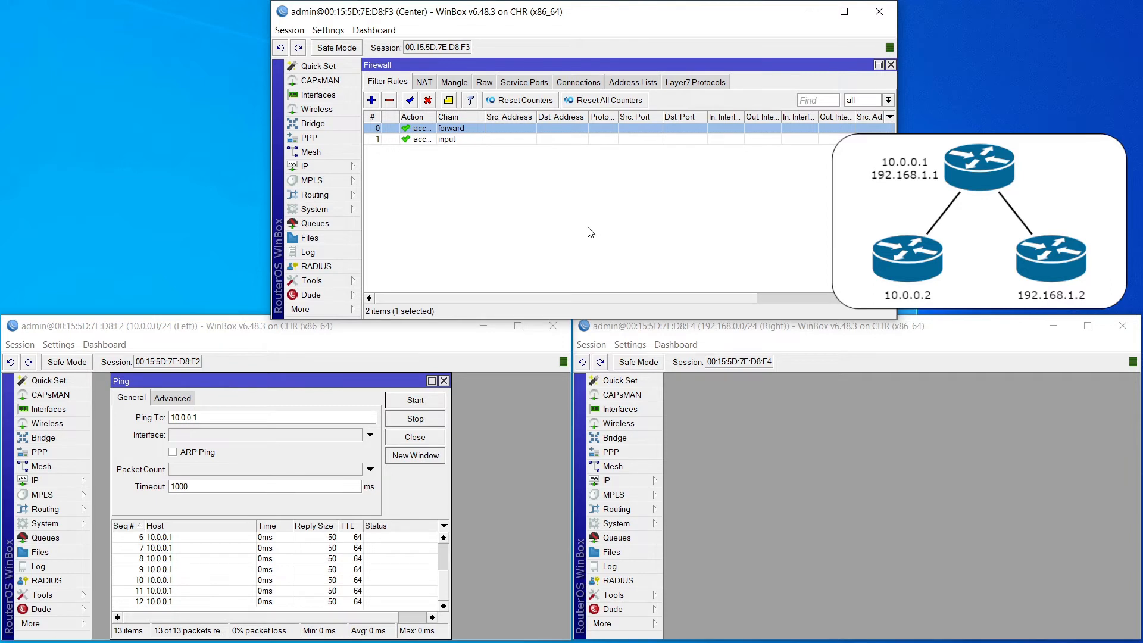
# Step: Scroll Filter Rules right to compare the forward rule's 1500 B with the input rule's 14.2 KiB
pyautogui.hscroll(3)
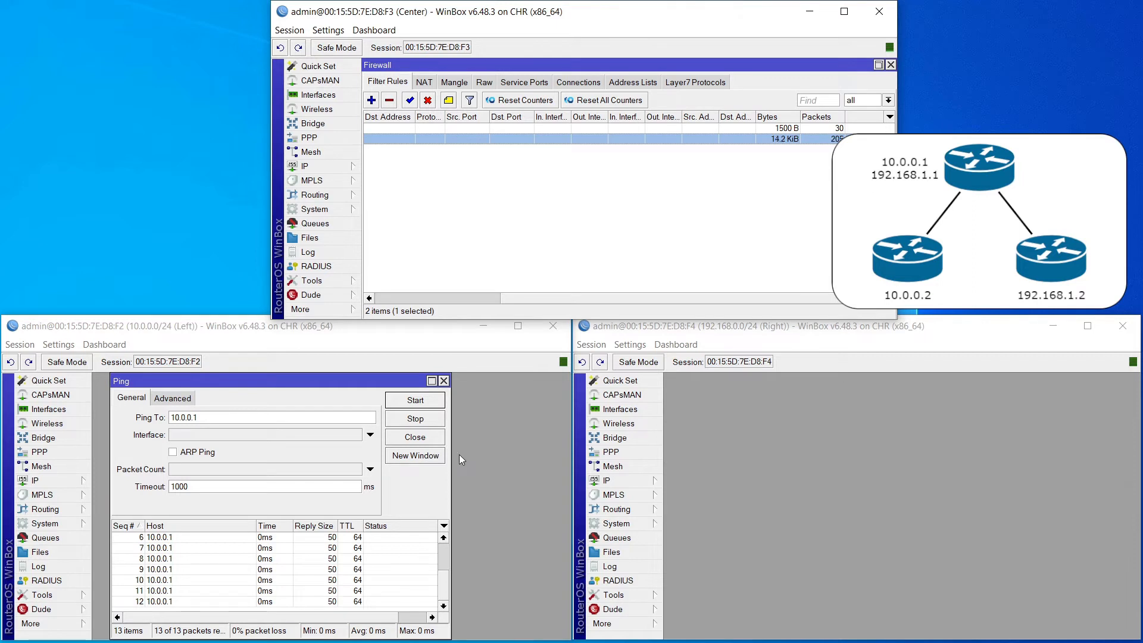
pyautogui.moveTo(772, 201)
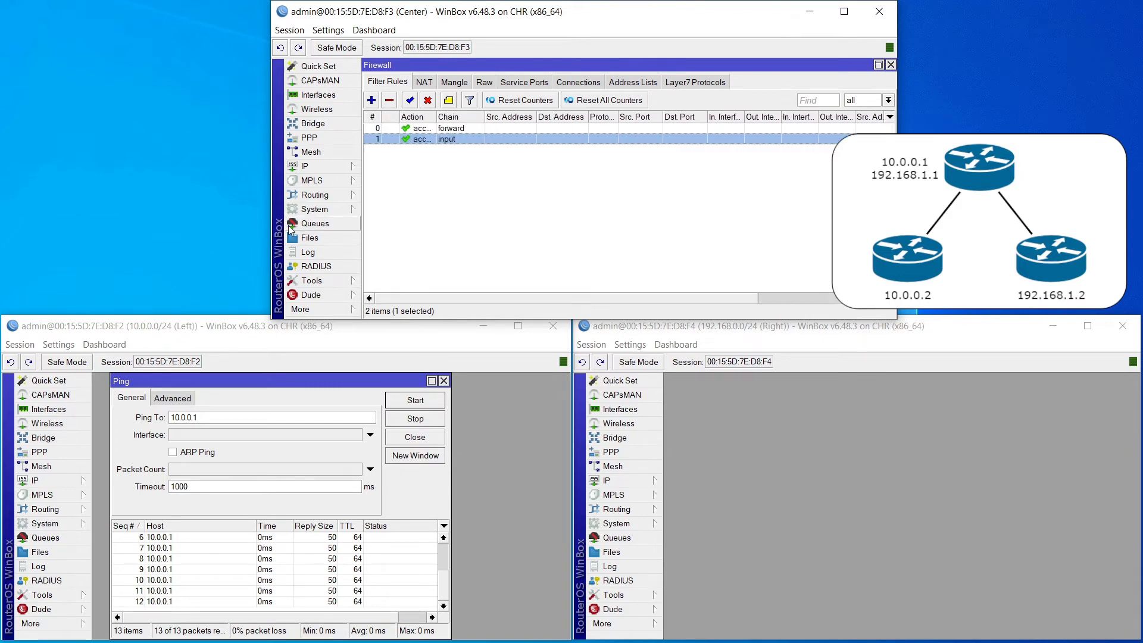
pyautogui.click(307, 251)
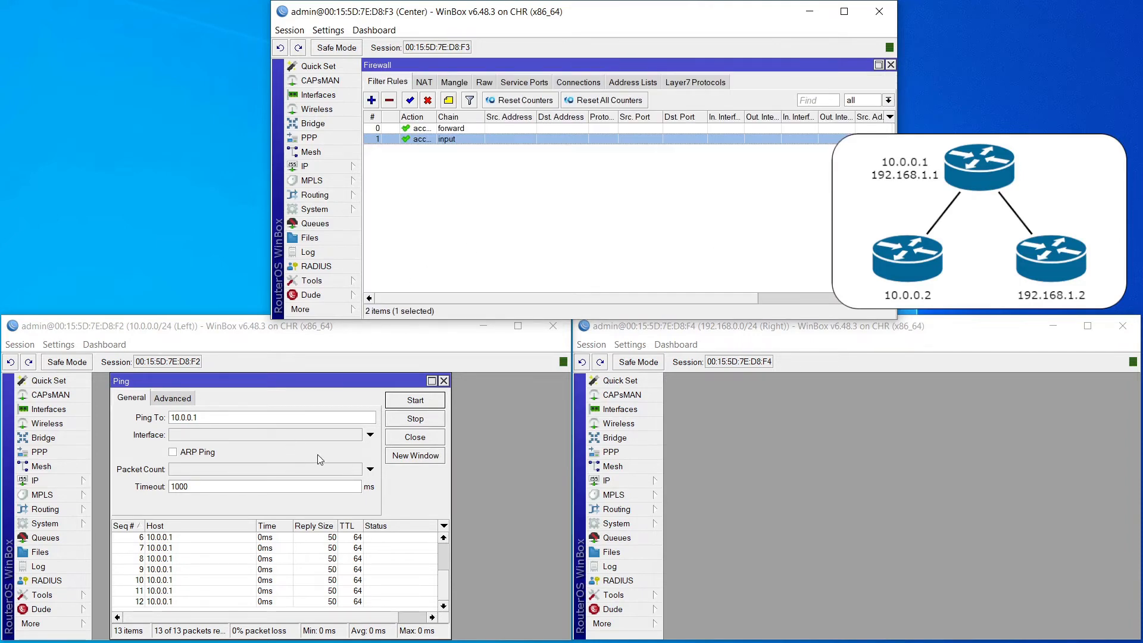
pyautogui.moveTo(329, 465)
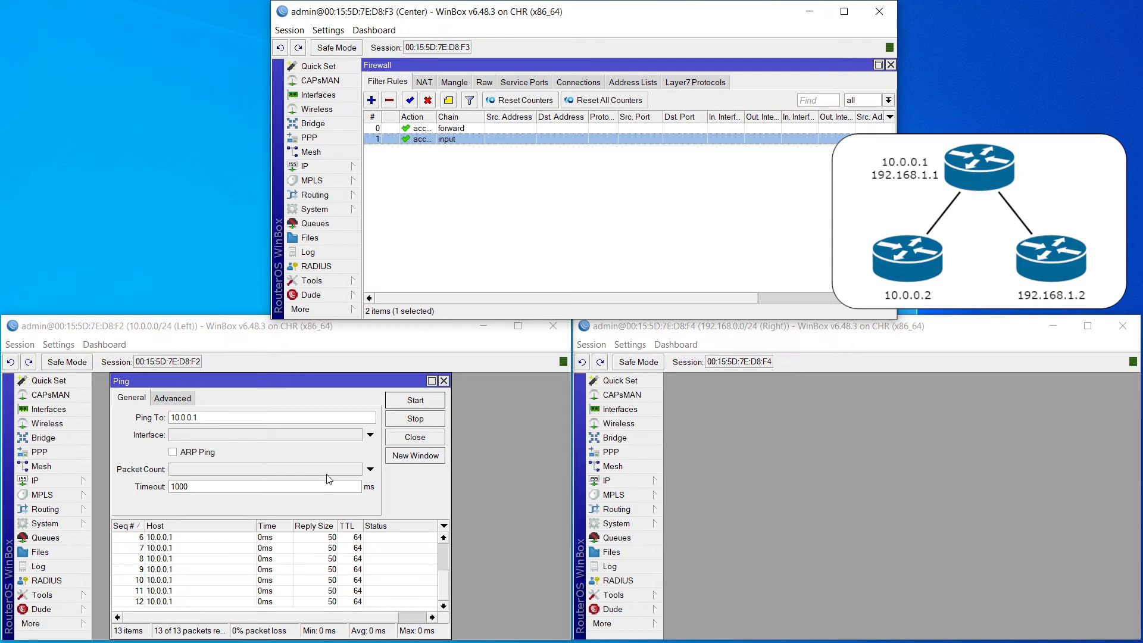
pyautogui.moveTo(329, 465)
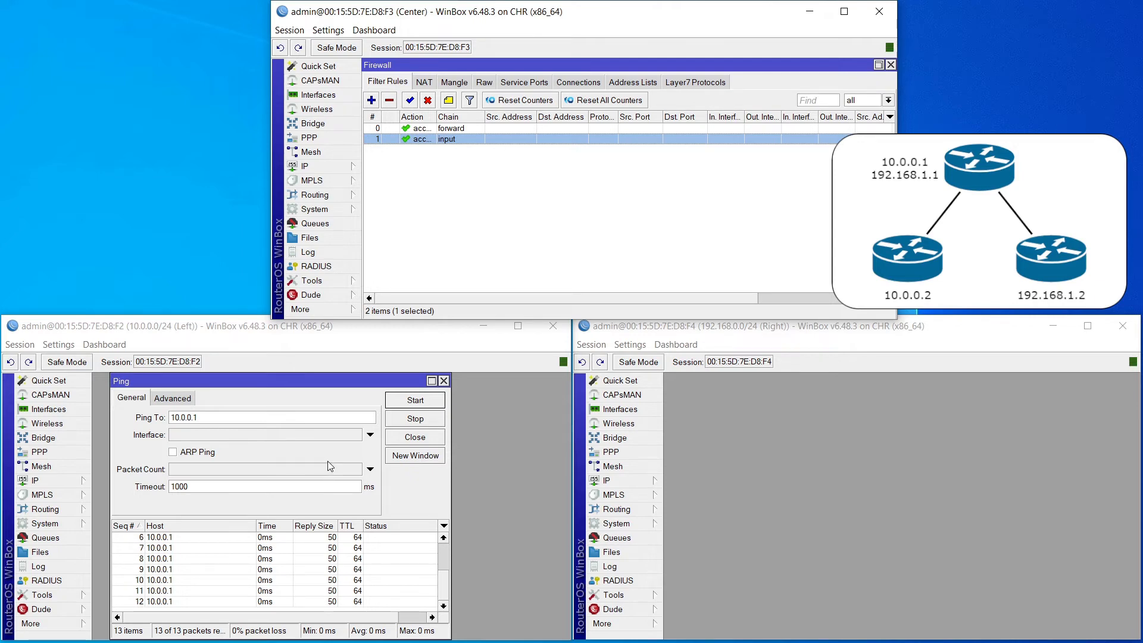
pyautogui.moveTo(496, 445)
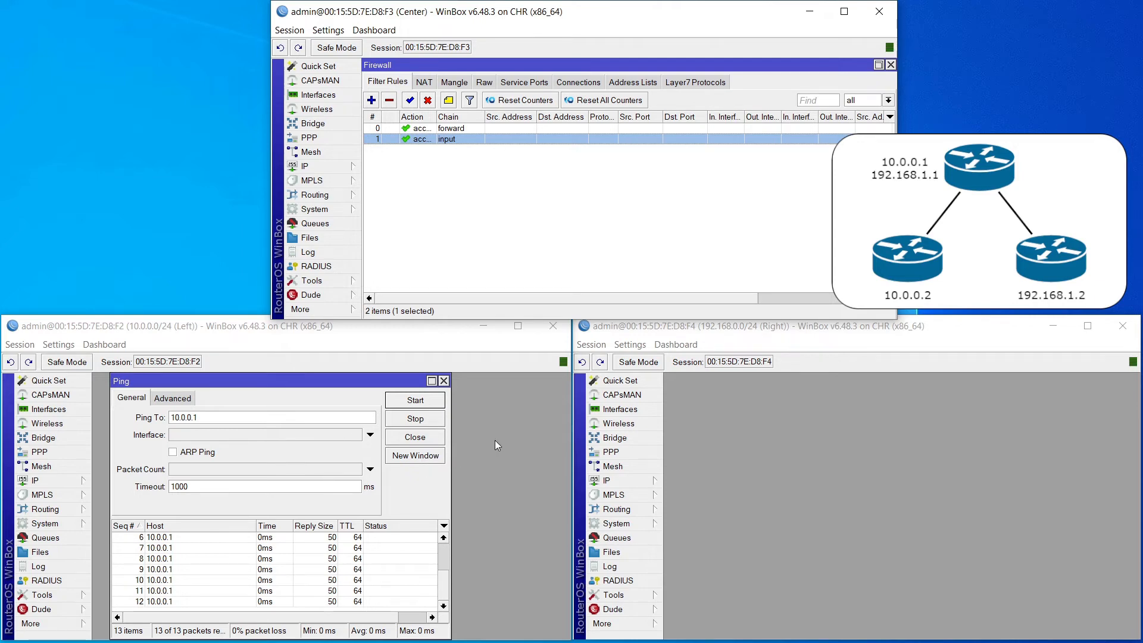
pyautogui.moveTo(543, 221)
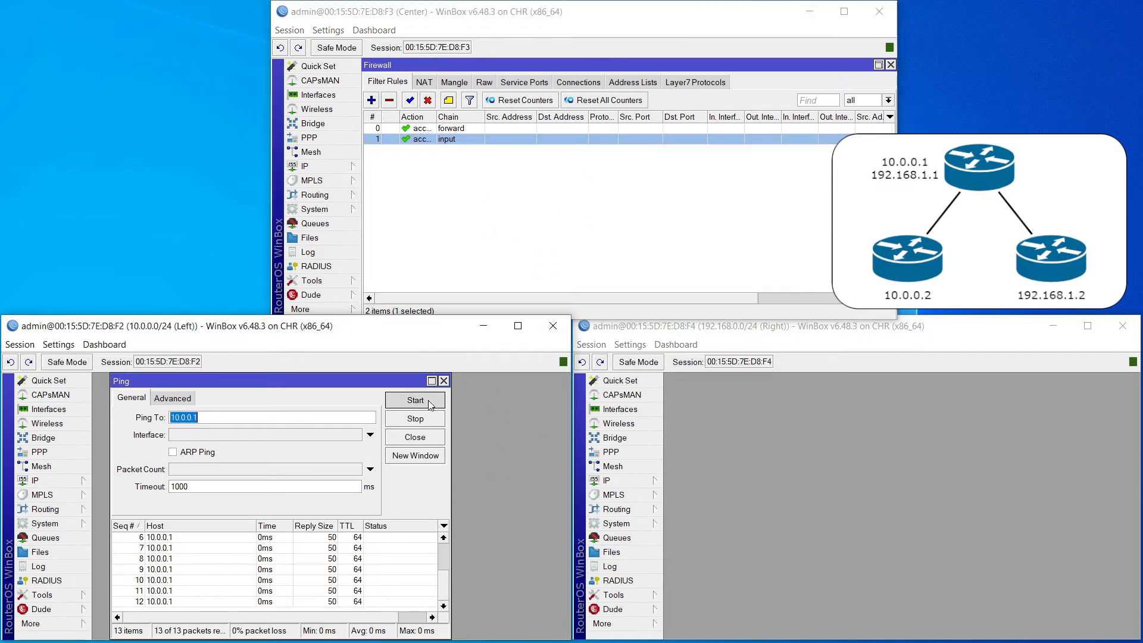
# Step: Re-ping 10.0.0.1 from the left router for 19 replies, then stop and select the forward rule
pyautogui.click(415, 400)
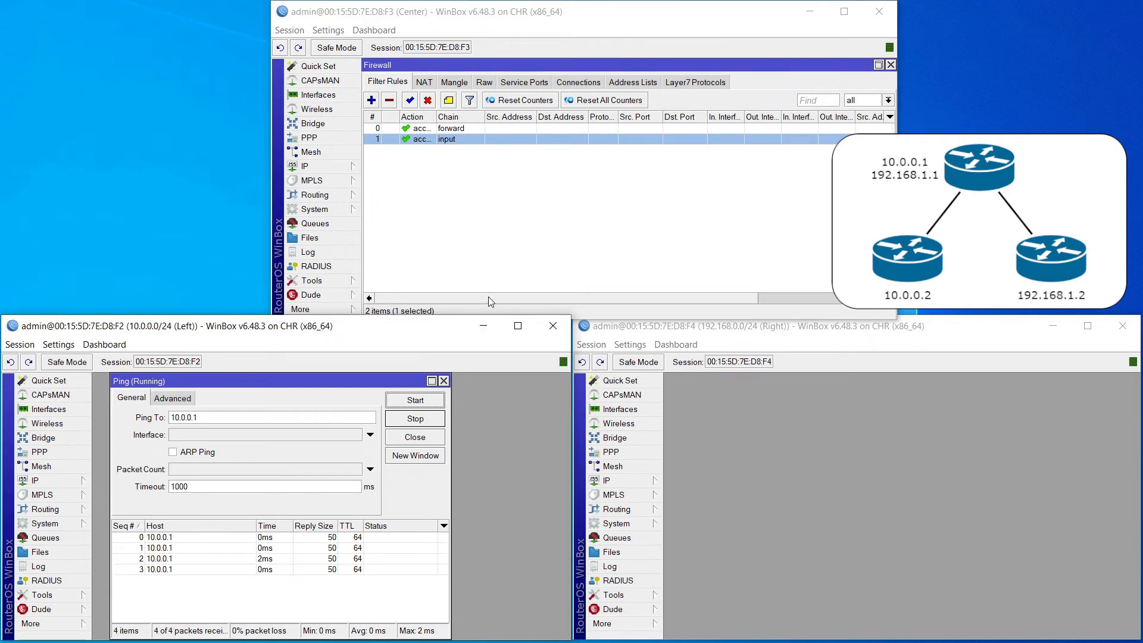
pyautogui.hscroll(3)
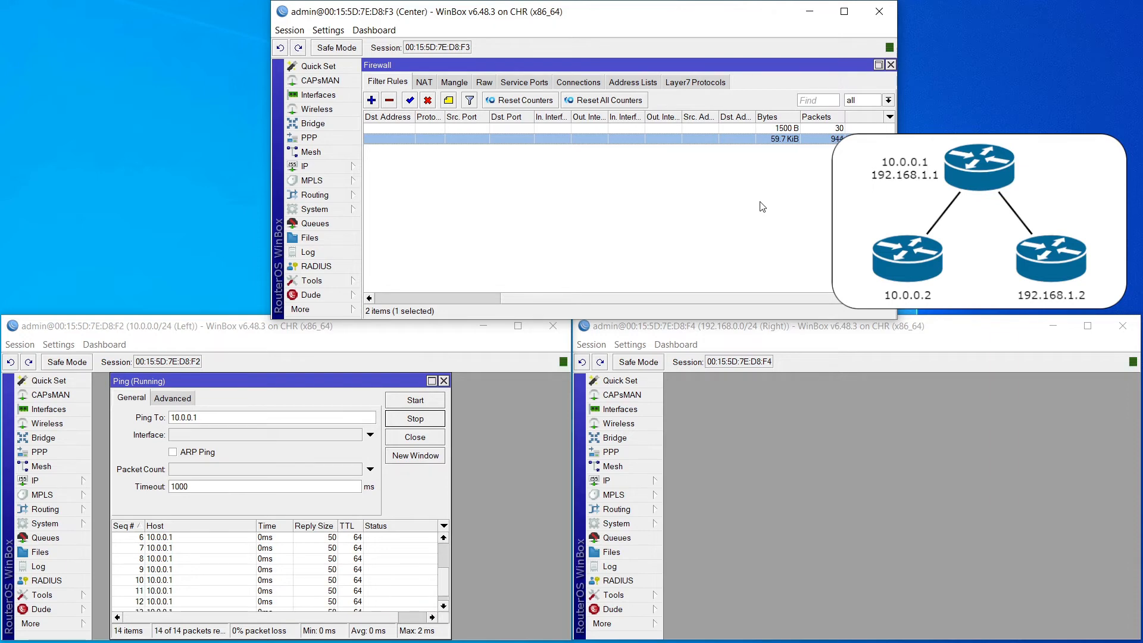
pyautogui.moveTo(715, 250)
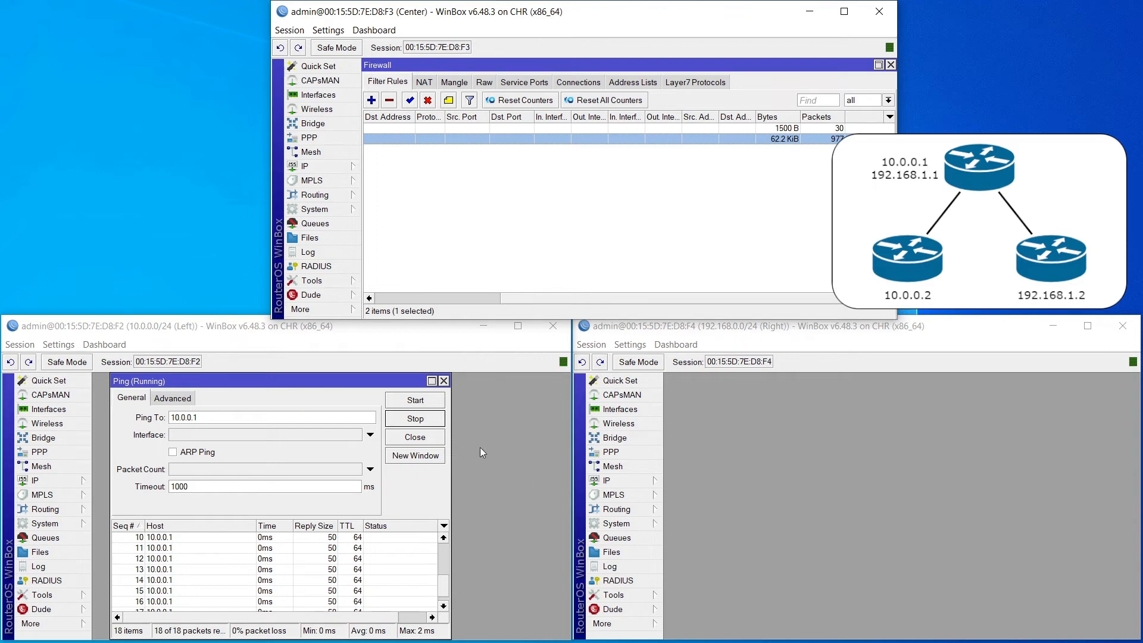
pyautogui.click(414, 418)
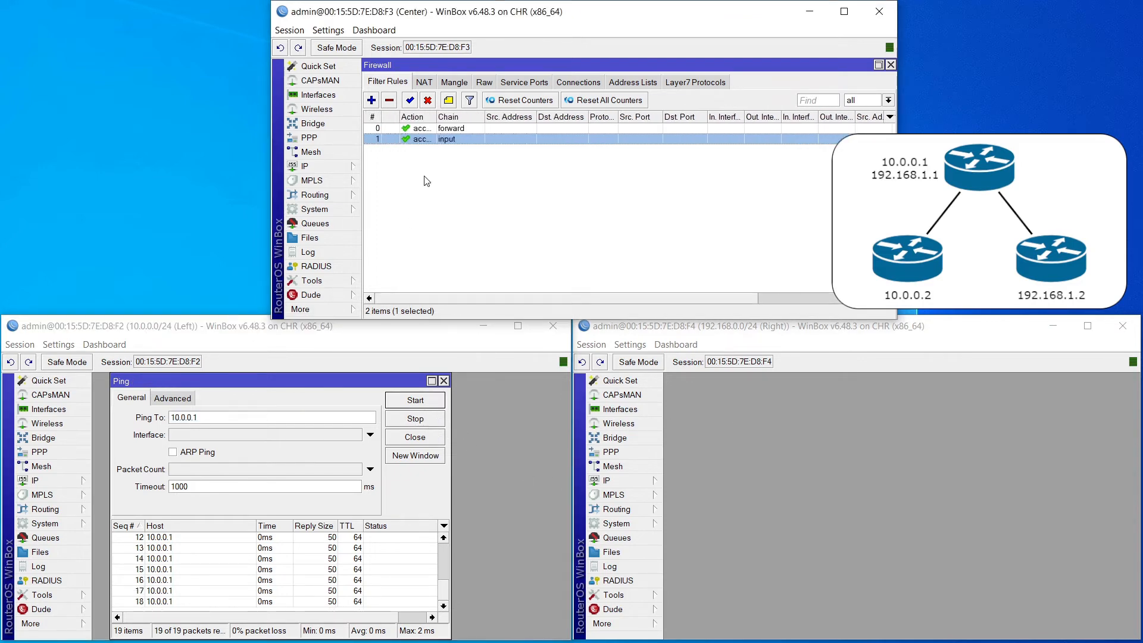
pyautogui.click(451, 127)
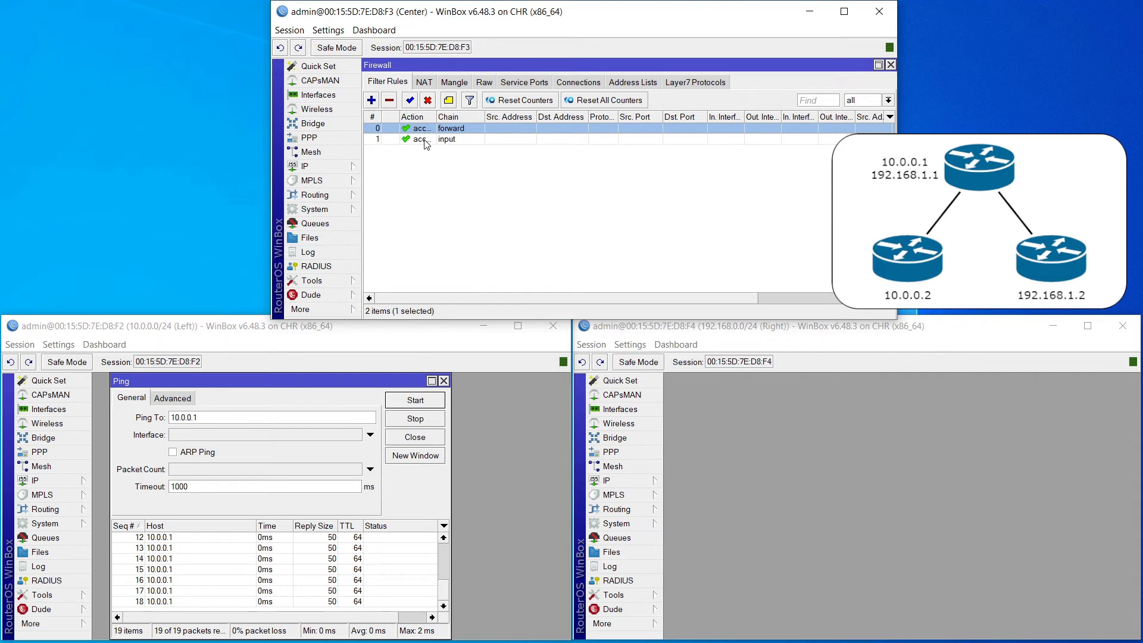
pyautogui.moveTo(426, 151)
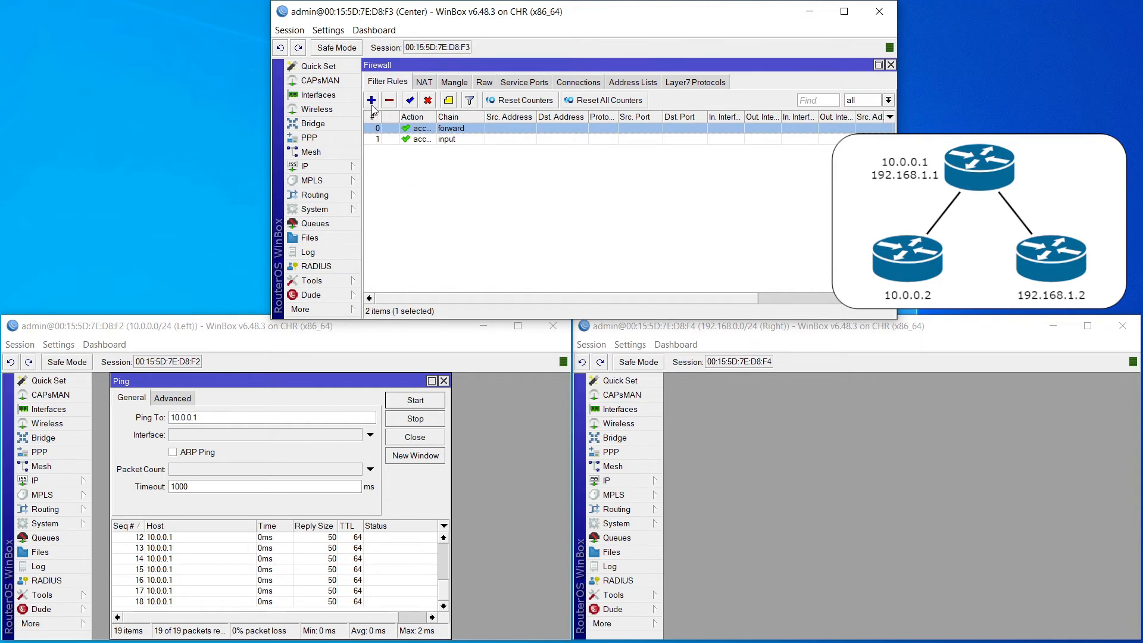
pyautogui.moveTo(370, 100)
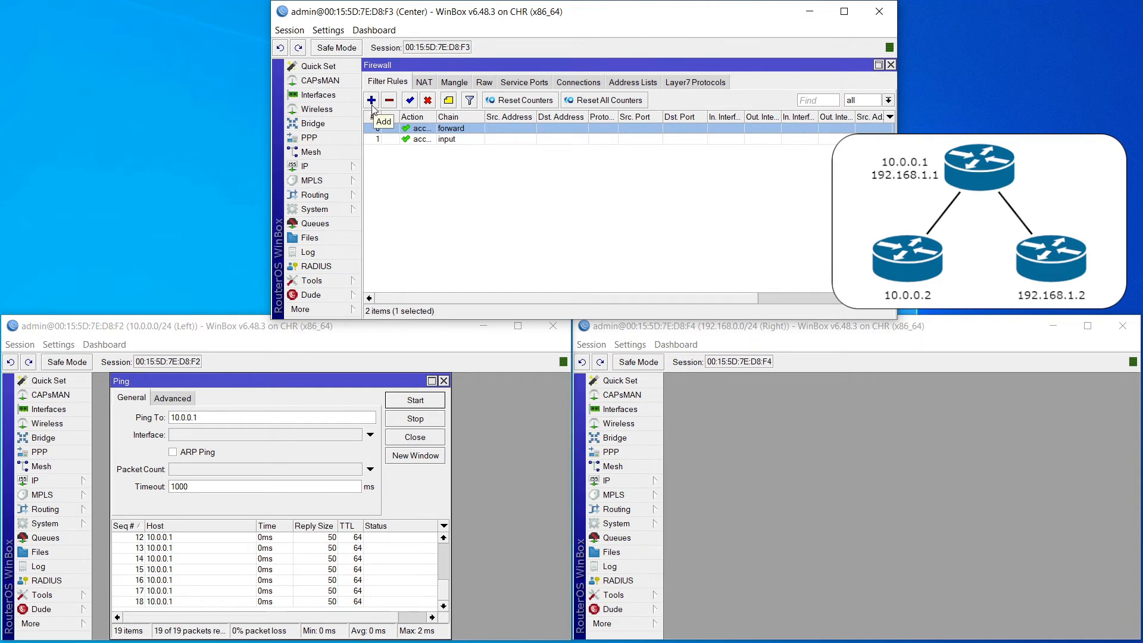
# Step: Add a new filter rule on the center router with chain set to output
pyautogui.click(371, 100)
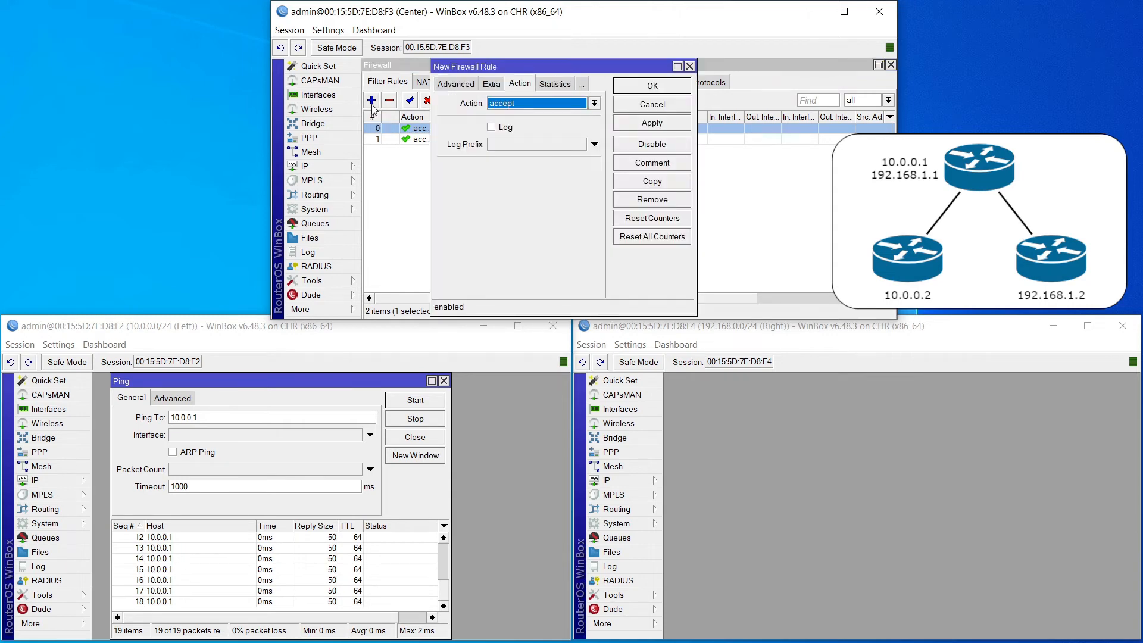
pyautogui.click(452, 84)
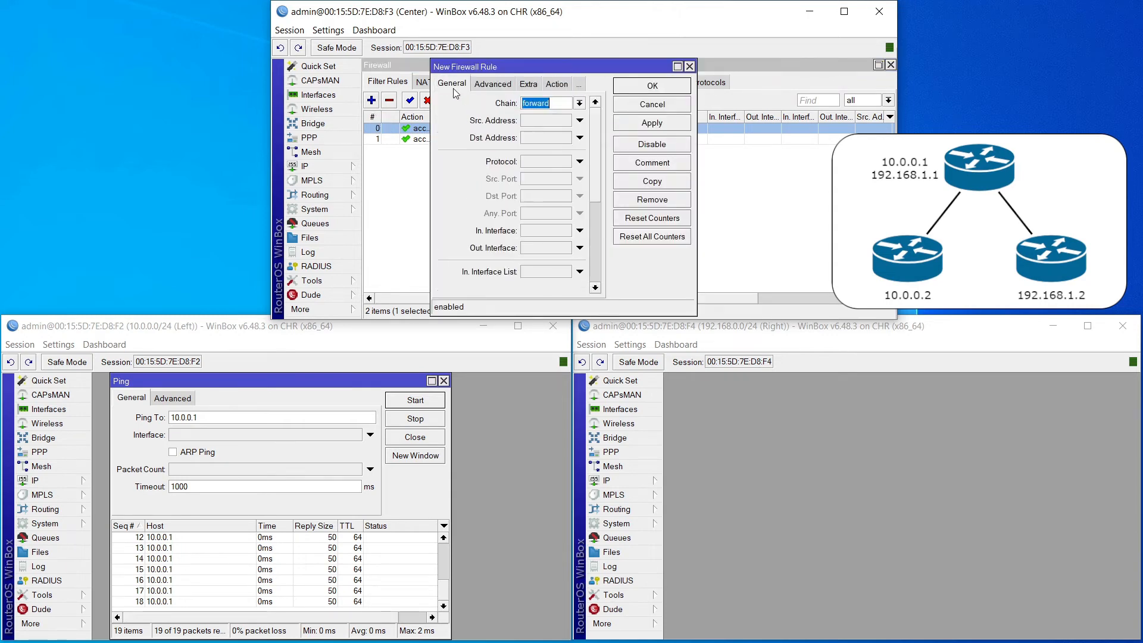
pyautogui.click(579, 103)
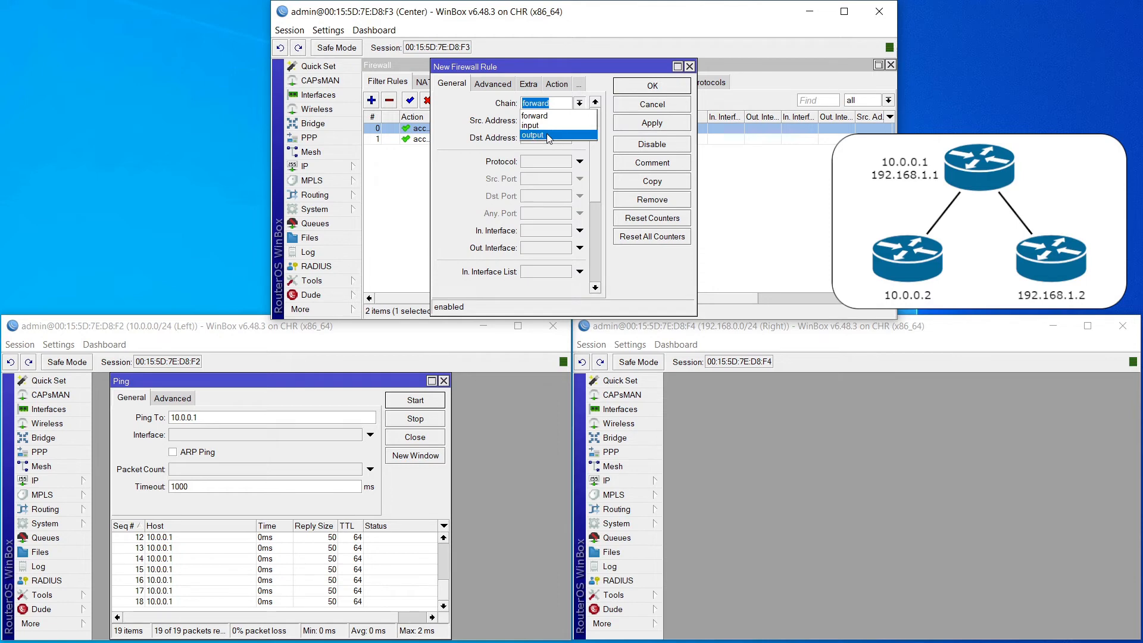
pyautogui.click(532, 136)
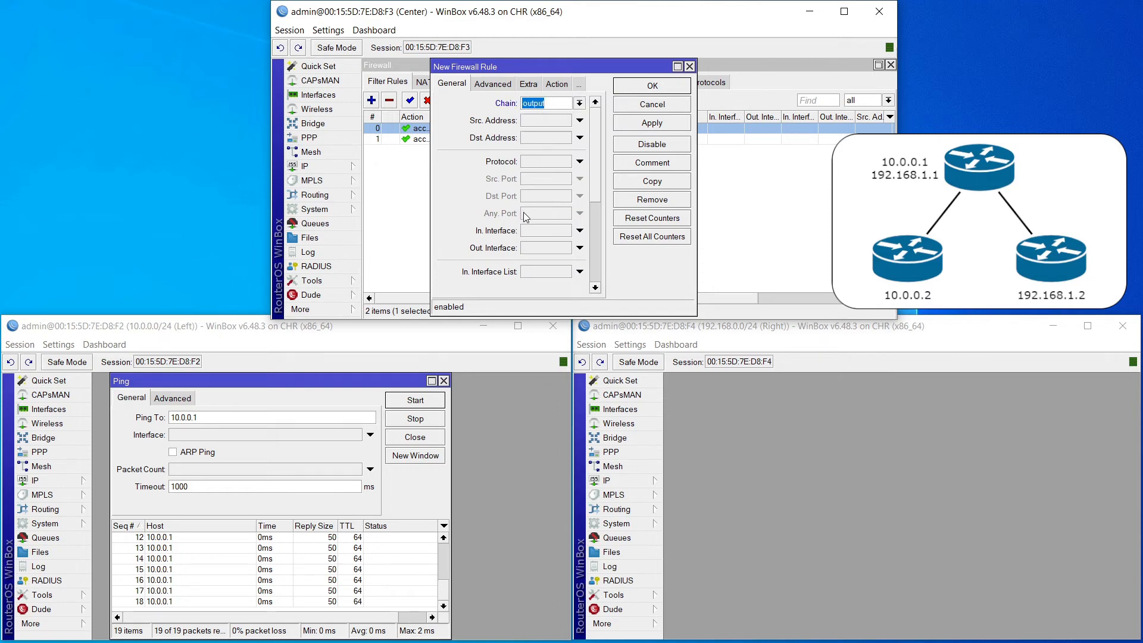
pyautogui.moveTo(514, 228)
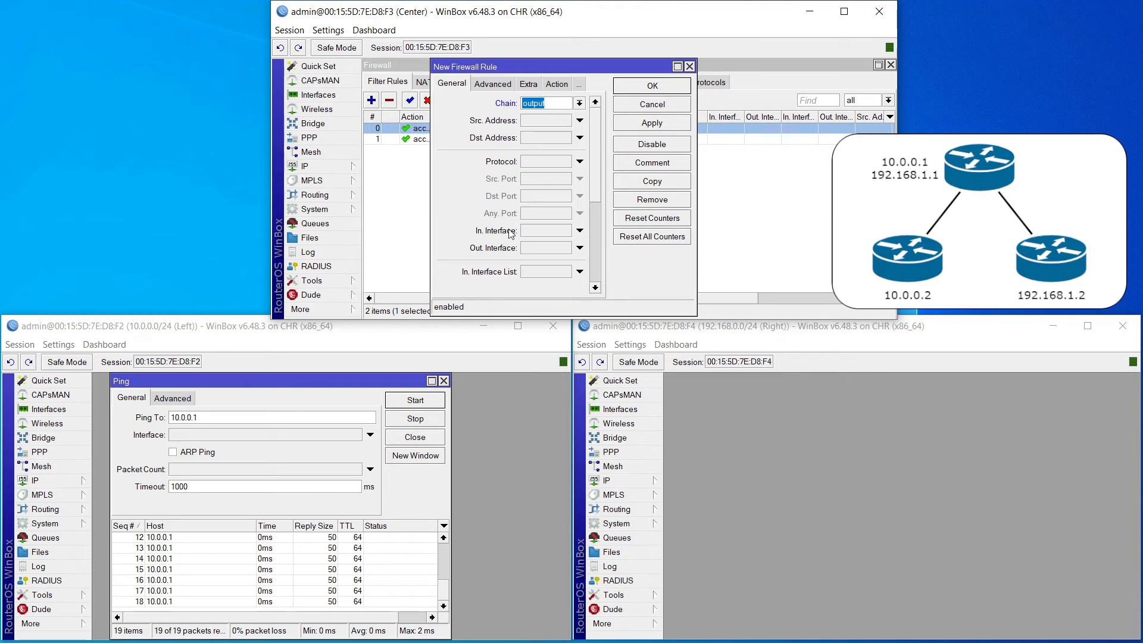
pyautogui.moveTo(515, 224)
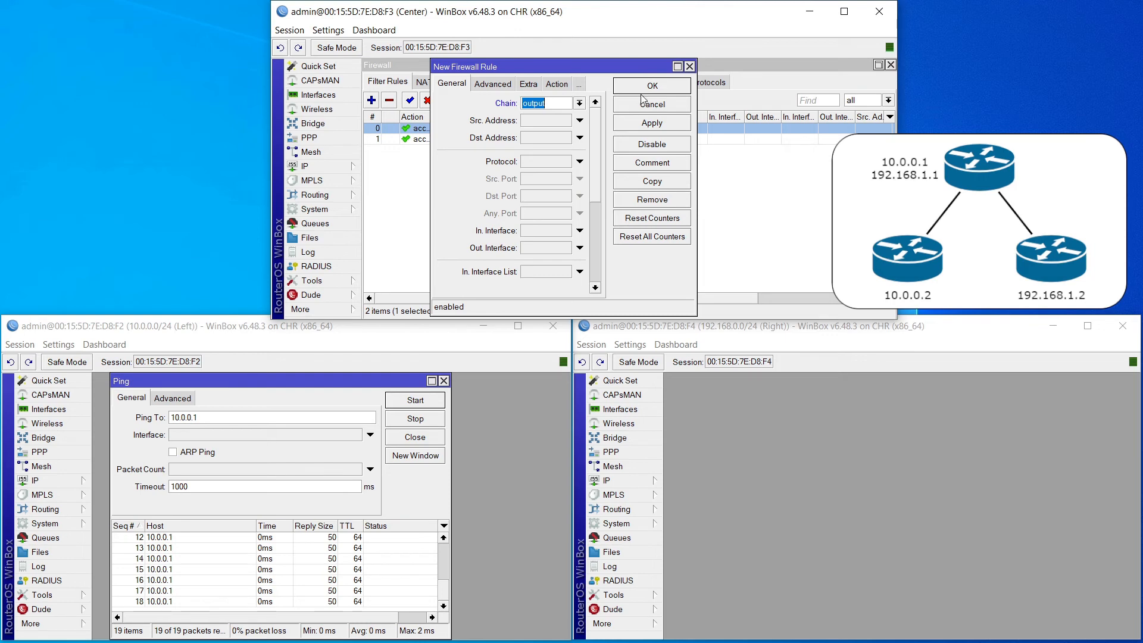
# Step: Turn on Log for the output accept rule, save it, and select the new third rule
pyautogui.click(520, 84)
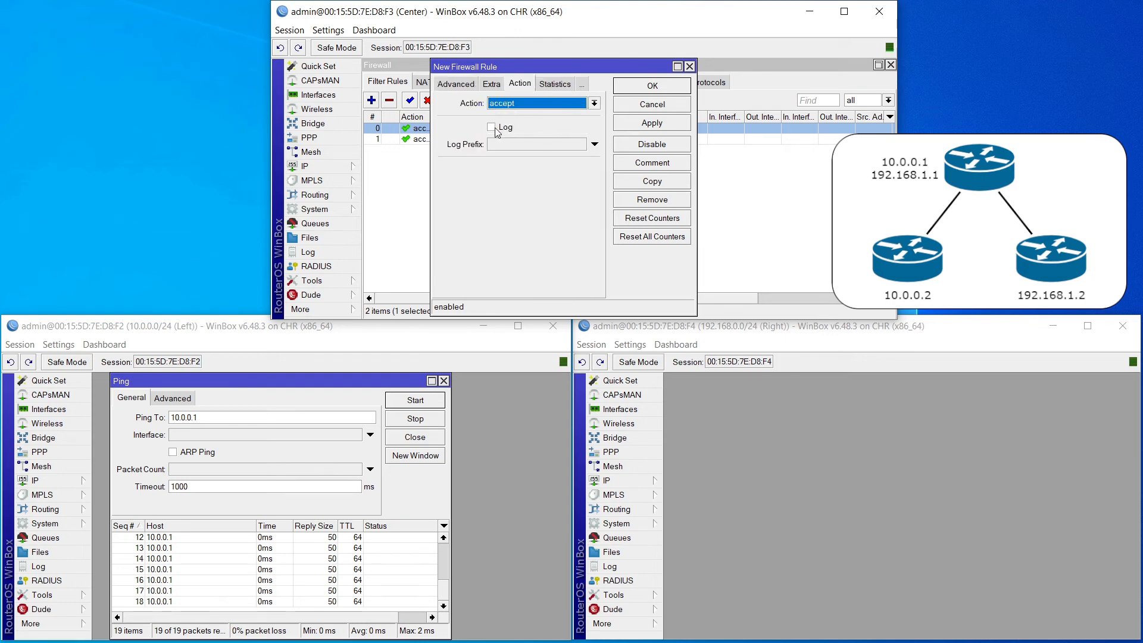
pyautogui.click(490, 126)
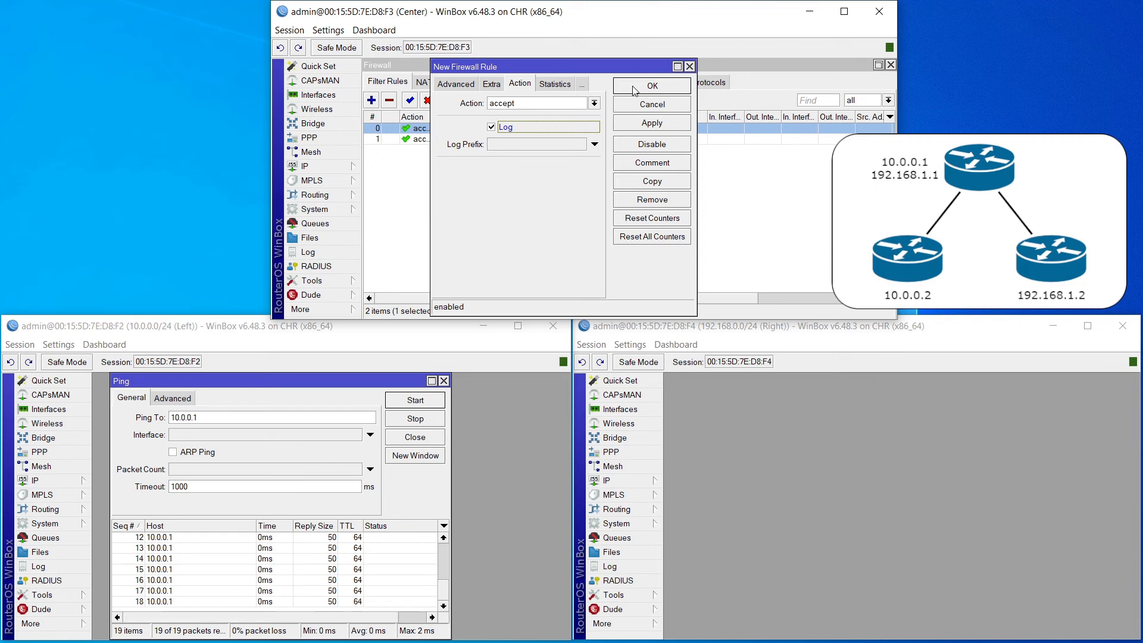
pyautogui.click(650, 86)
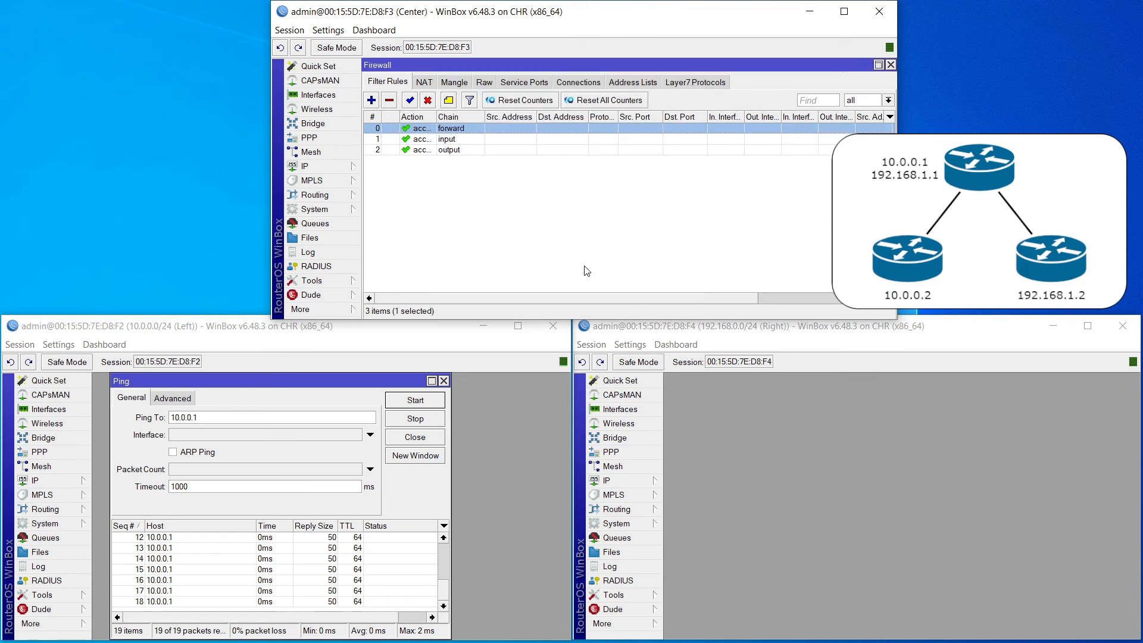
pyautogui.click(440, 150)
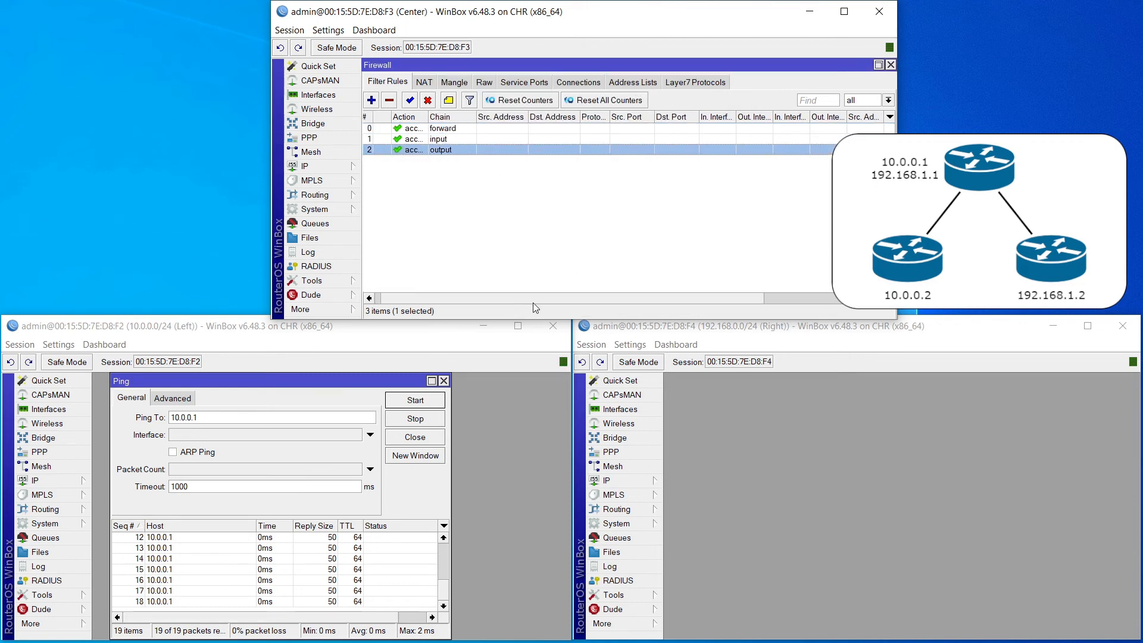
pyautogui.hscroll(3)
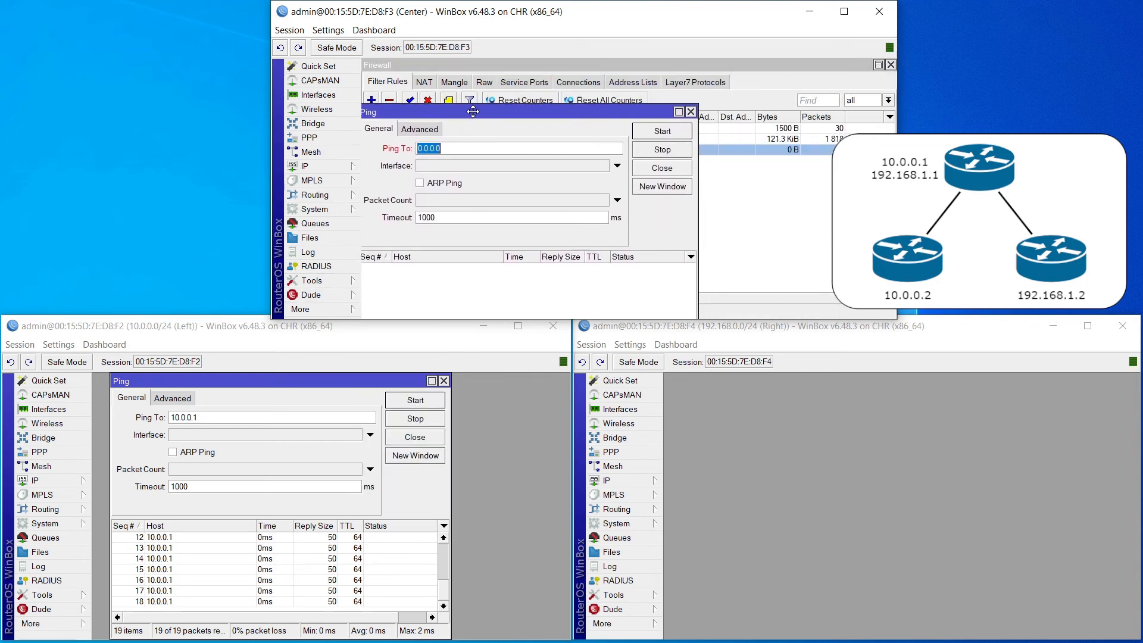
pyautogui.moveTo(531, 168)
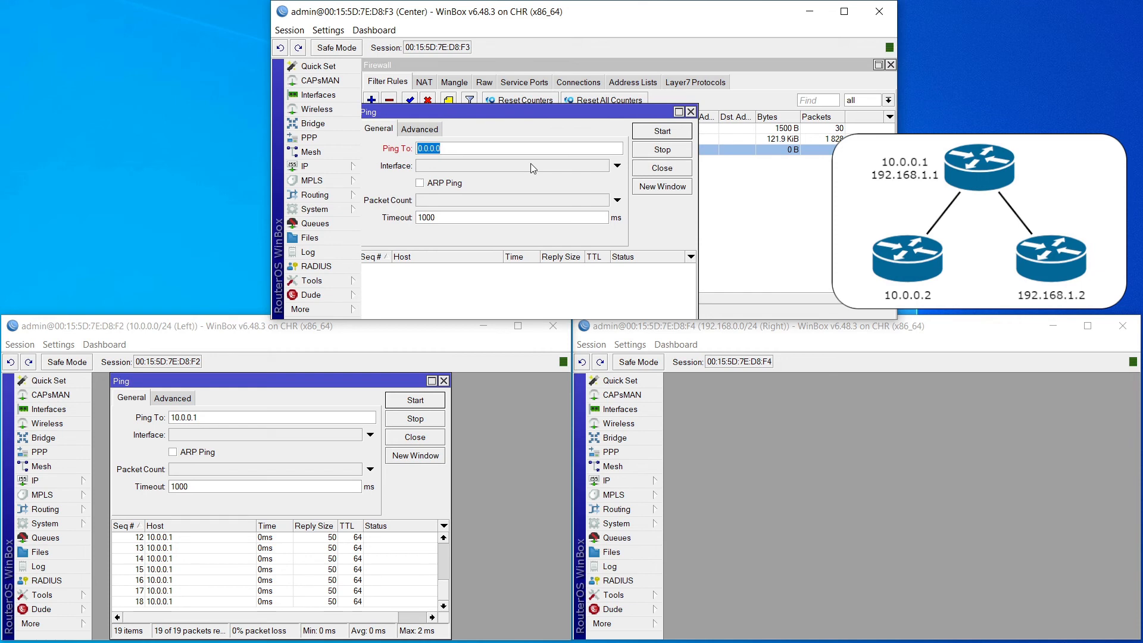
# Step: Ping 192.168.1.2 from the center router until the output rule counts 750 B, then close
pyautogui.write('192.168')
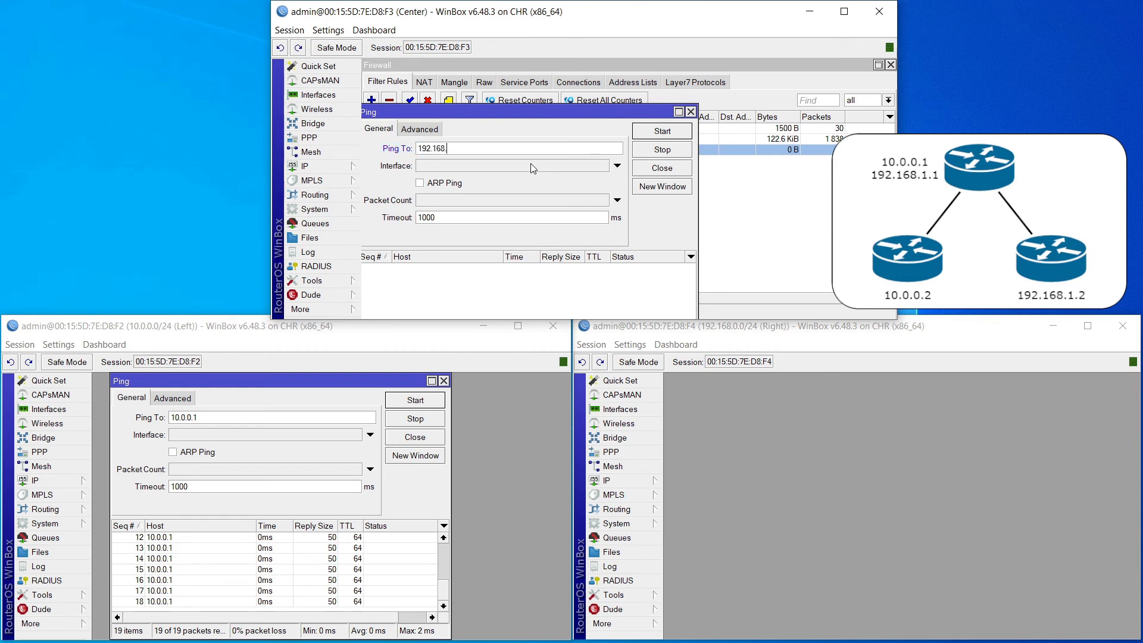
pyautogui.click(661, 131)
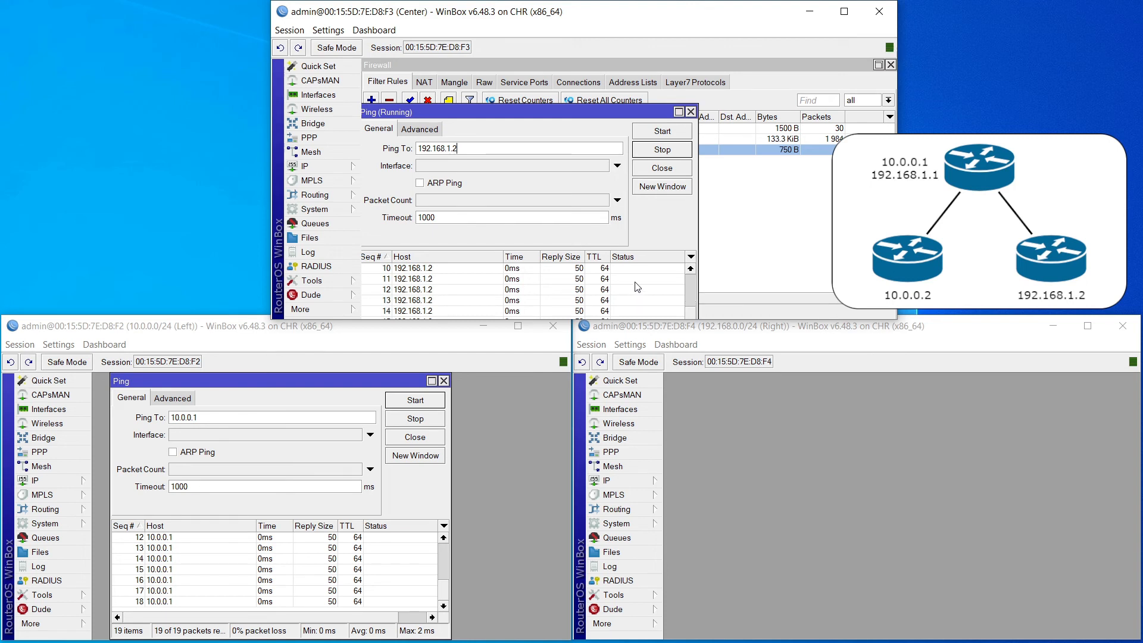
pyautogui.click(660, 168)
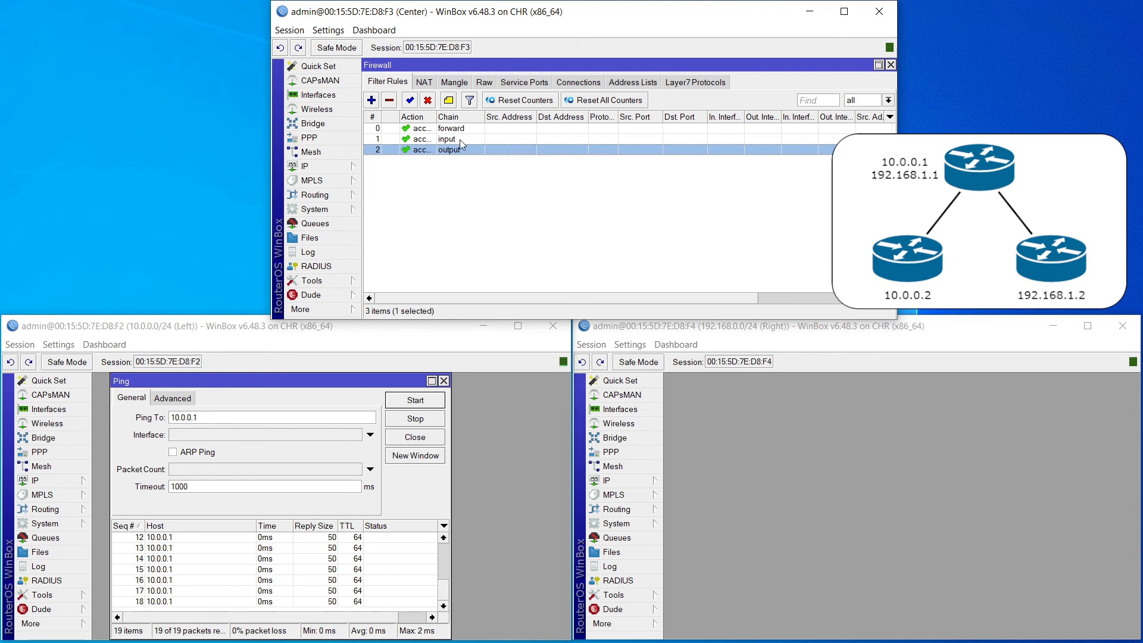
pyautogui.click(448, 138)
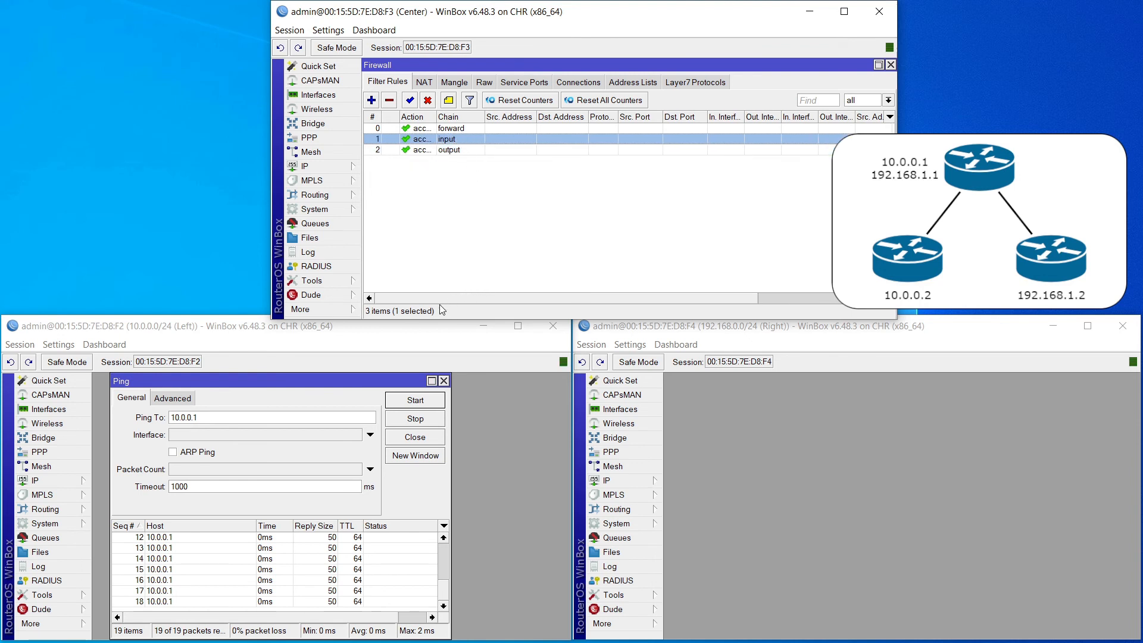
pyautogui.moveTo(405, 387)
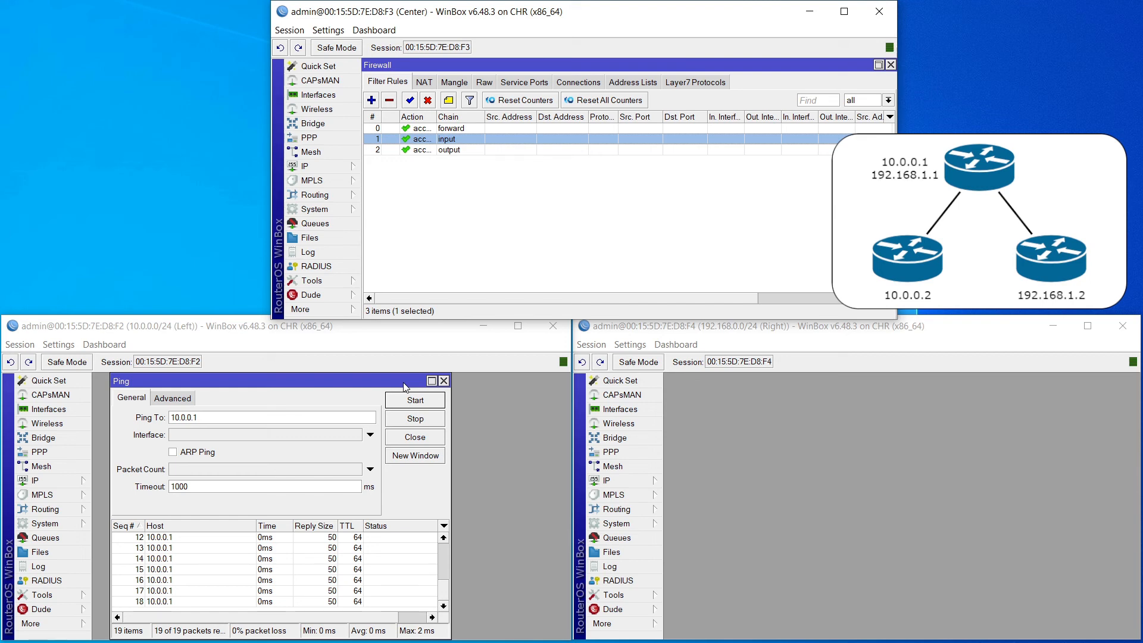
pyautogui.moveTo(439, 312)
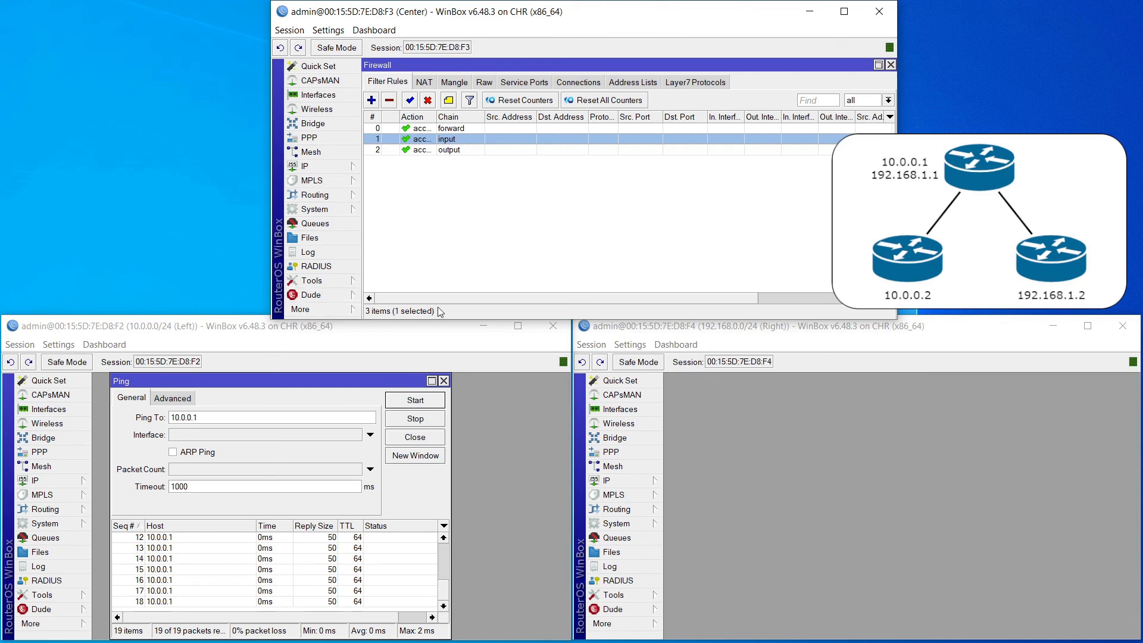